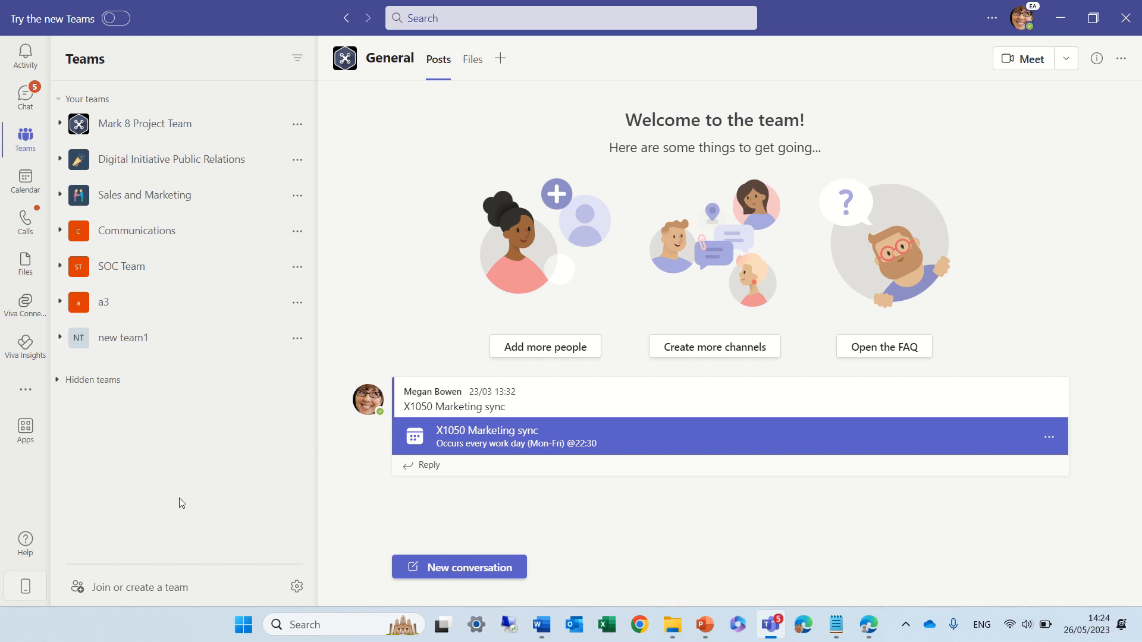
Start a new team built from scratch and make it private.
{"action": "left_click", "coordinate": [140, 587]}
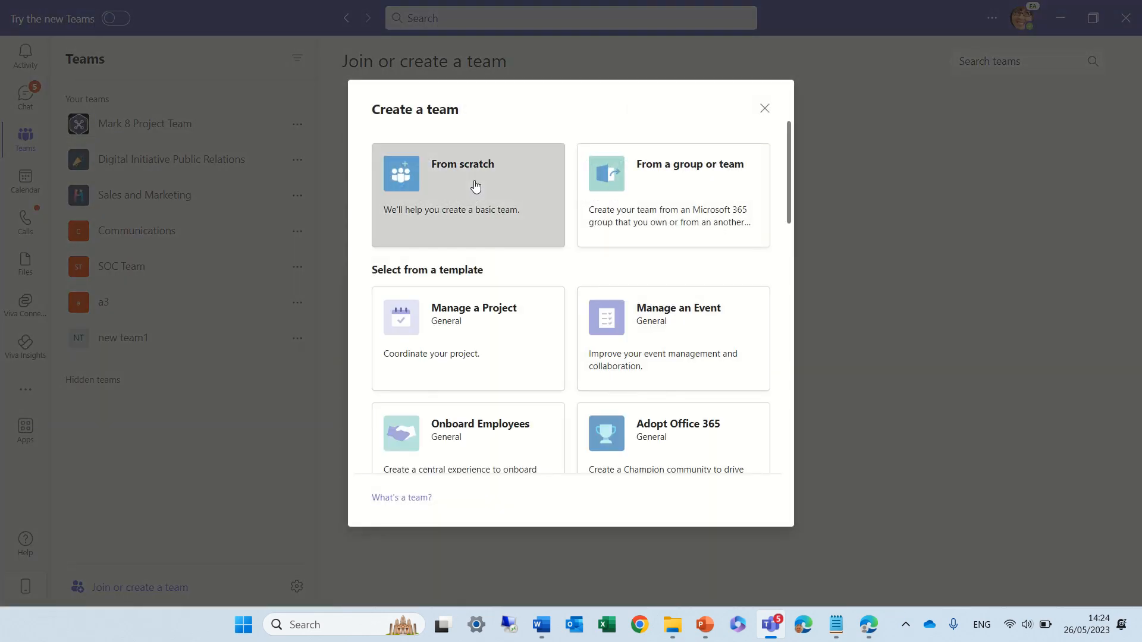
{"action": "left_click", "coordinate": [476, 186]}
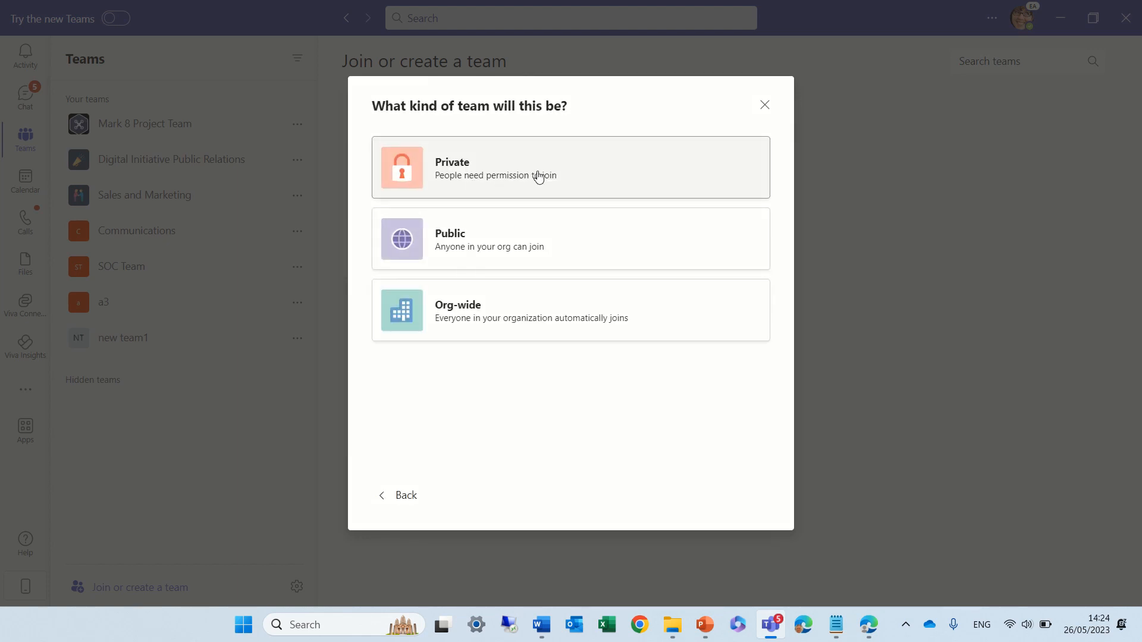
{"action": "left_click", "coordinate": [540, 168]}
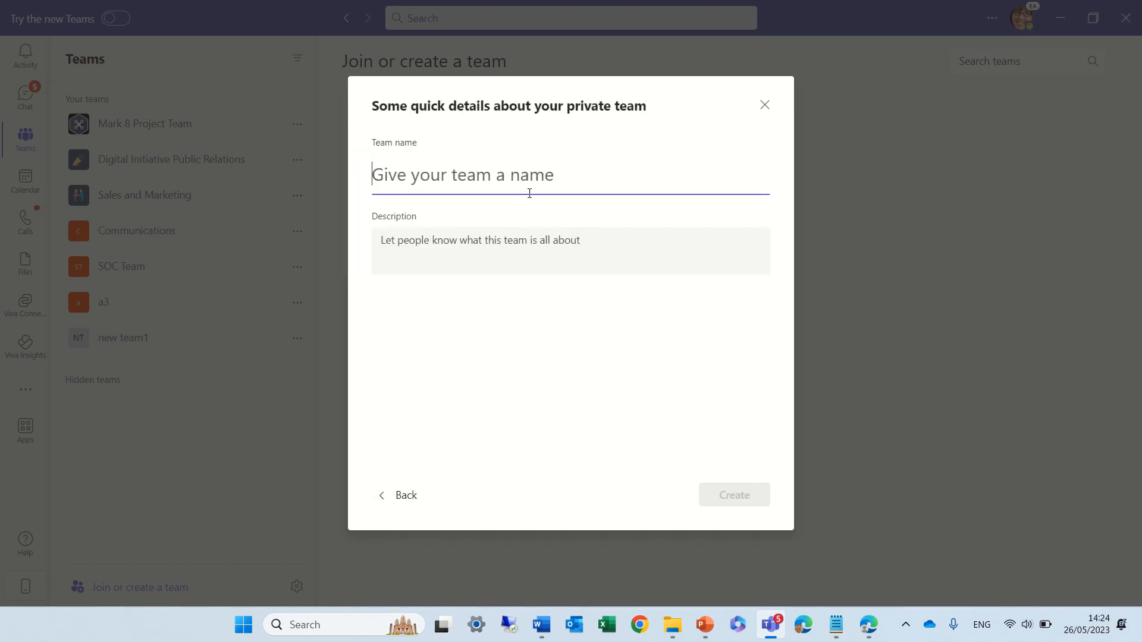
Name the team Demo Ami 26 and create it.
{"action": "type", "text": "Demo"}
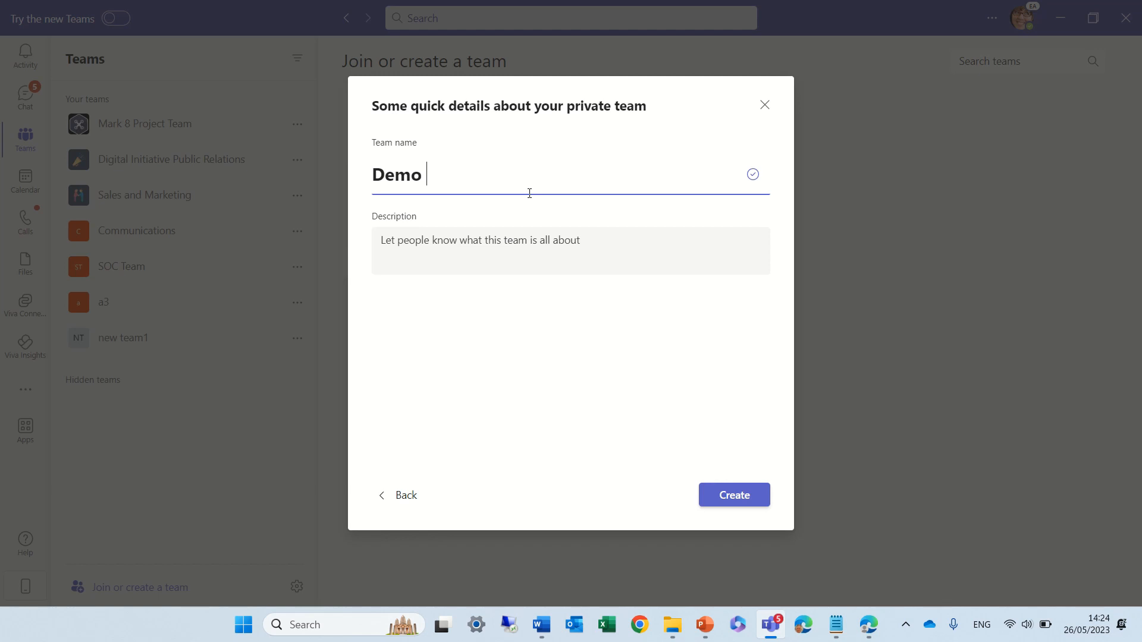
{"action": "type", "text": "Ami"}
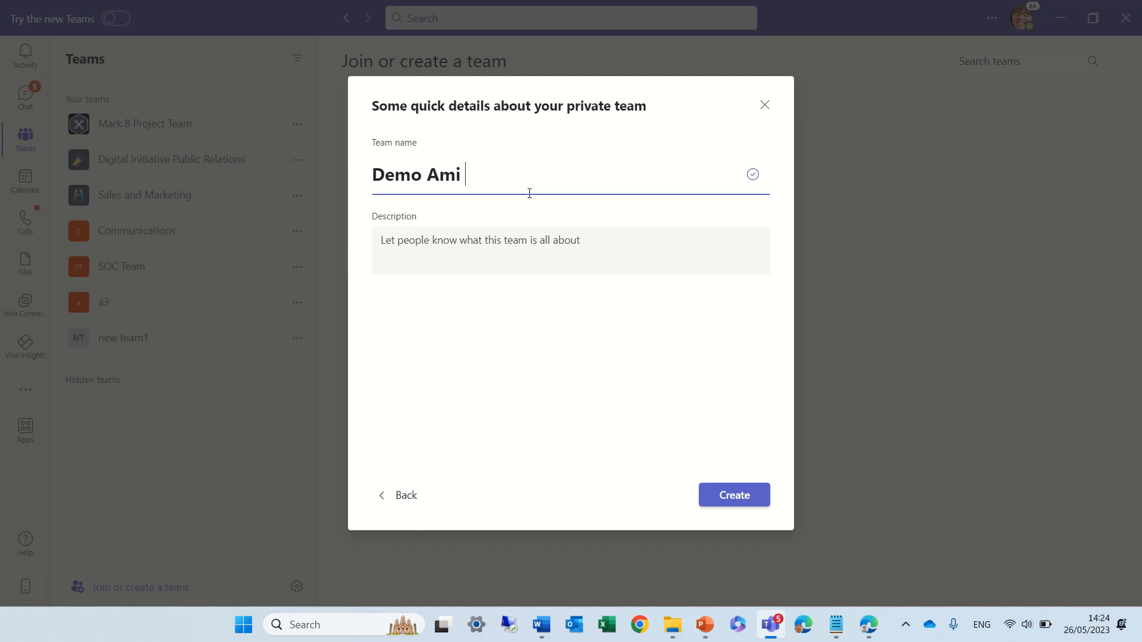
{"action": "type", "text": "26"}
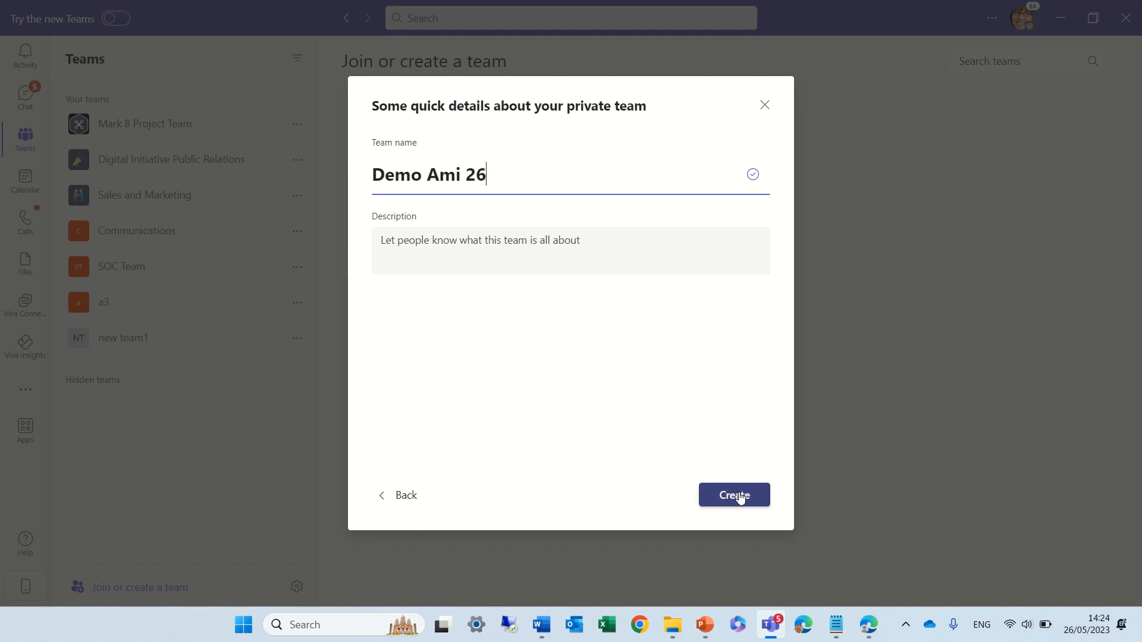
{"action": "left_click", "coordinate": [734, 494]}
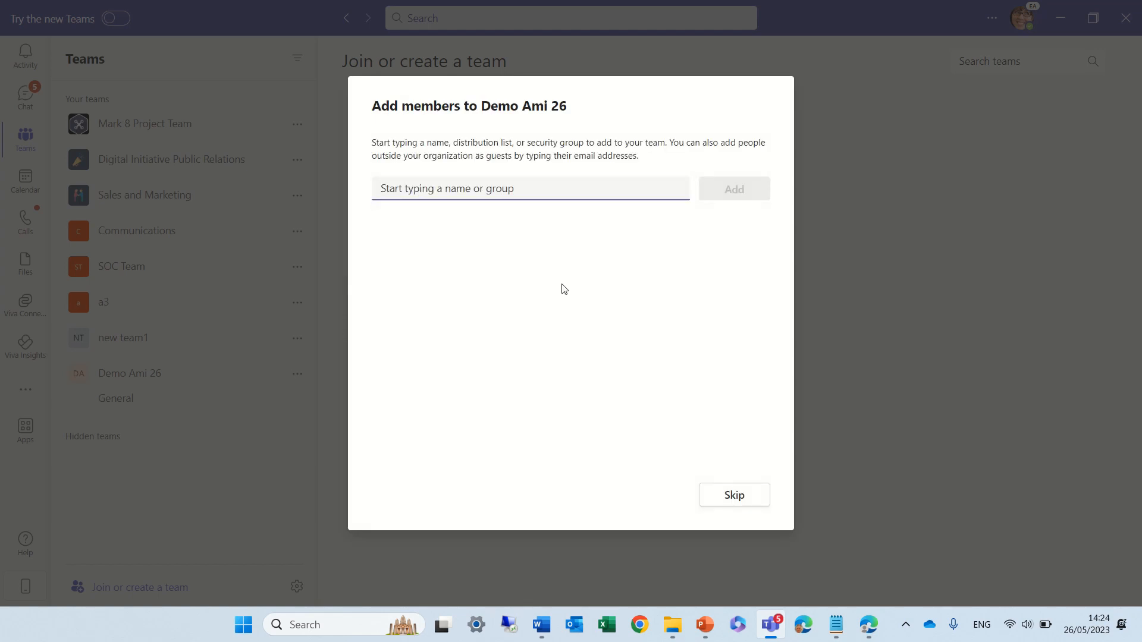
Add colleague 'alex' and guest 'ami' as members of Demo Ami 26, then finish.
{"action": "type", "text": "alex"}
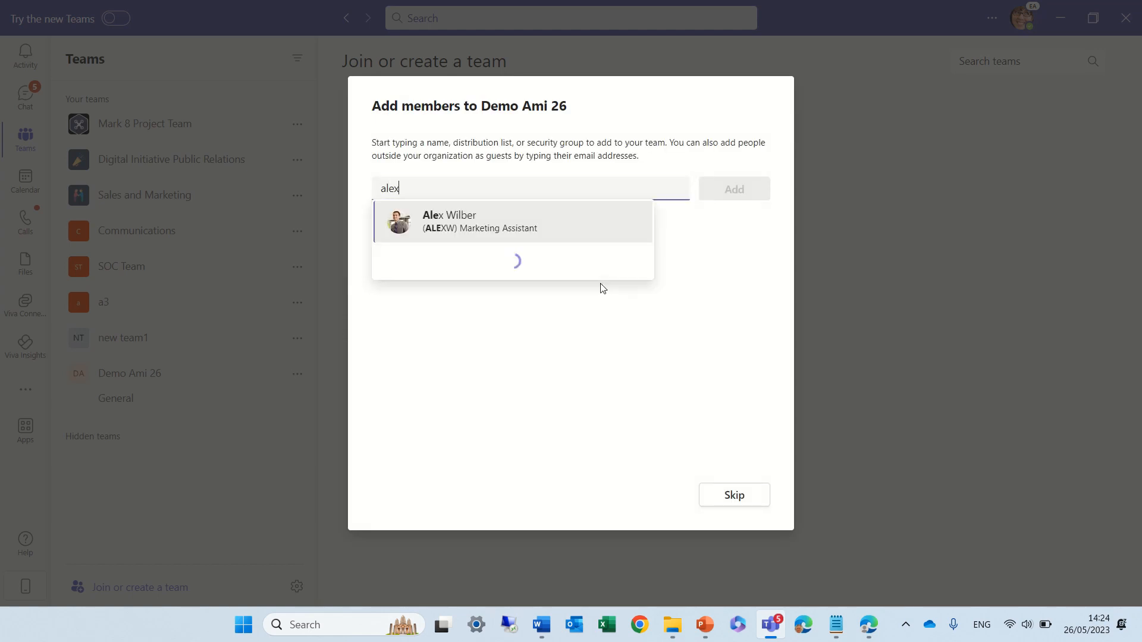
{"action": "left_click", "coordinate": [483, 227]}
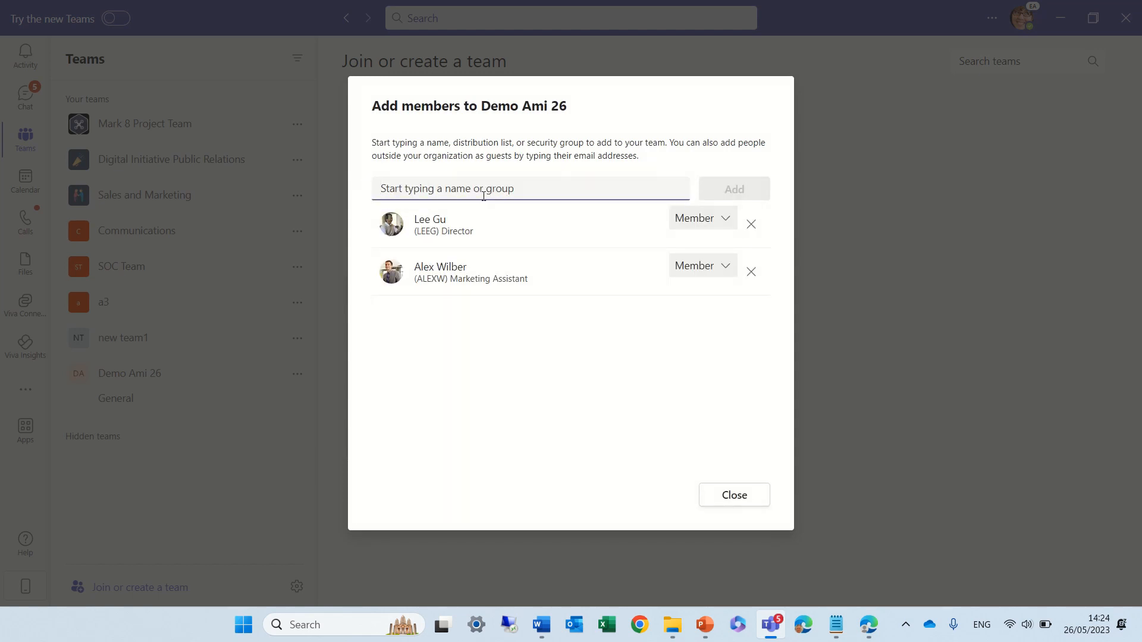
{"action": "type", "text": "ami"}
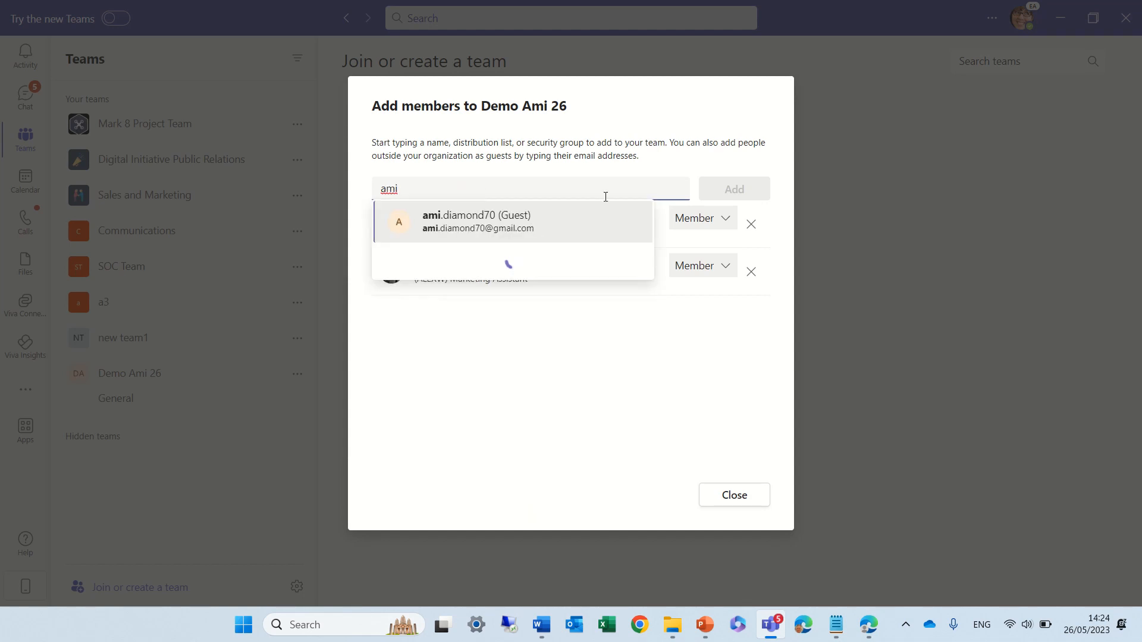
{"action": "left_click", "coordinate": [473, 221]}
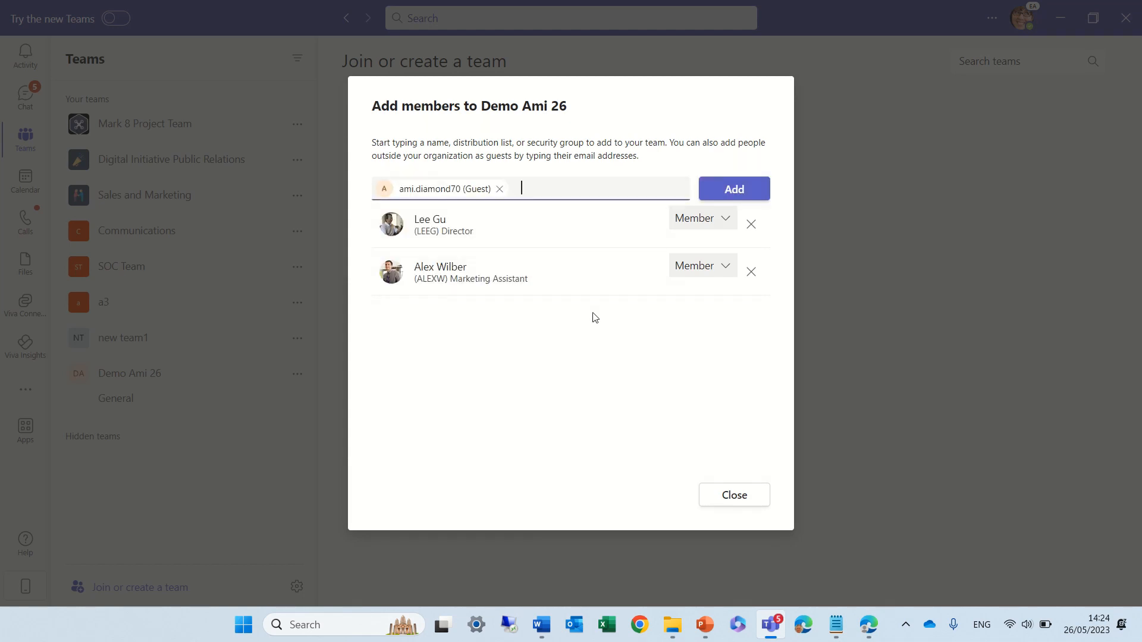
{"action": "mouse_move", "coordinate": [746, 321]}
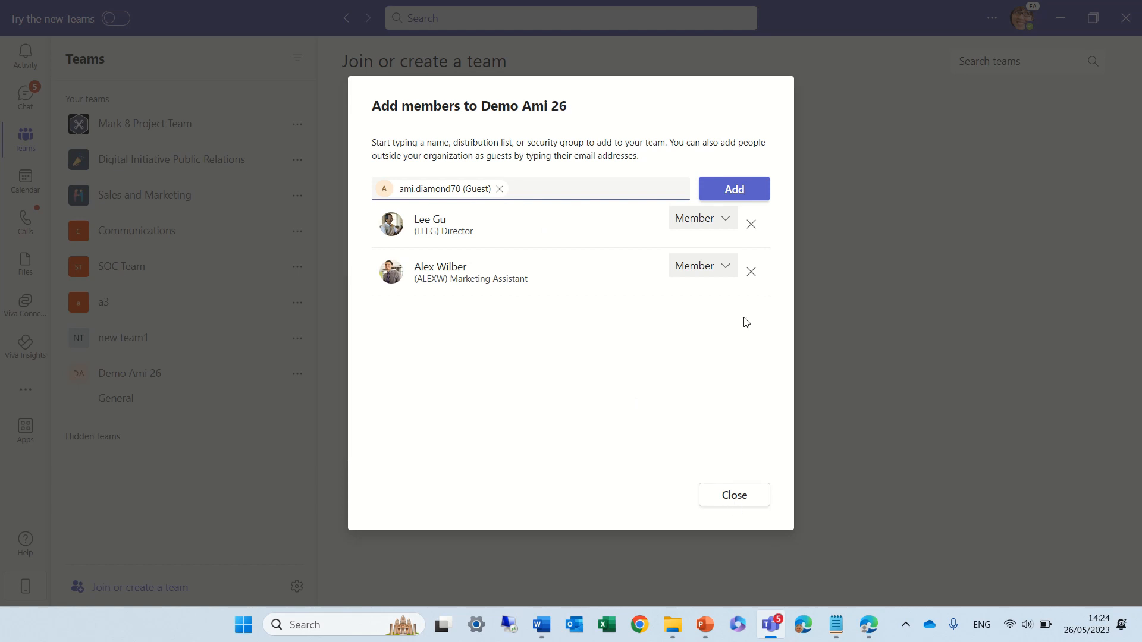
{"action": "left_click", "coordinate": [734, 188]}
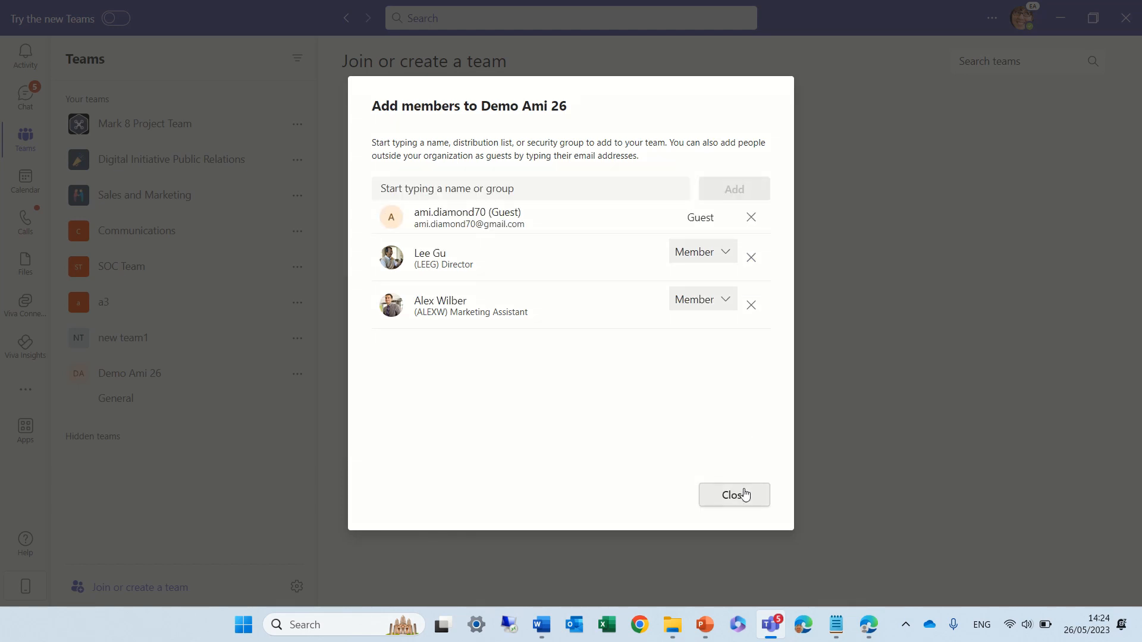
{"action": "left_click", "coordinate": [733, 495]}
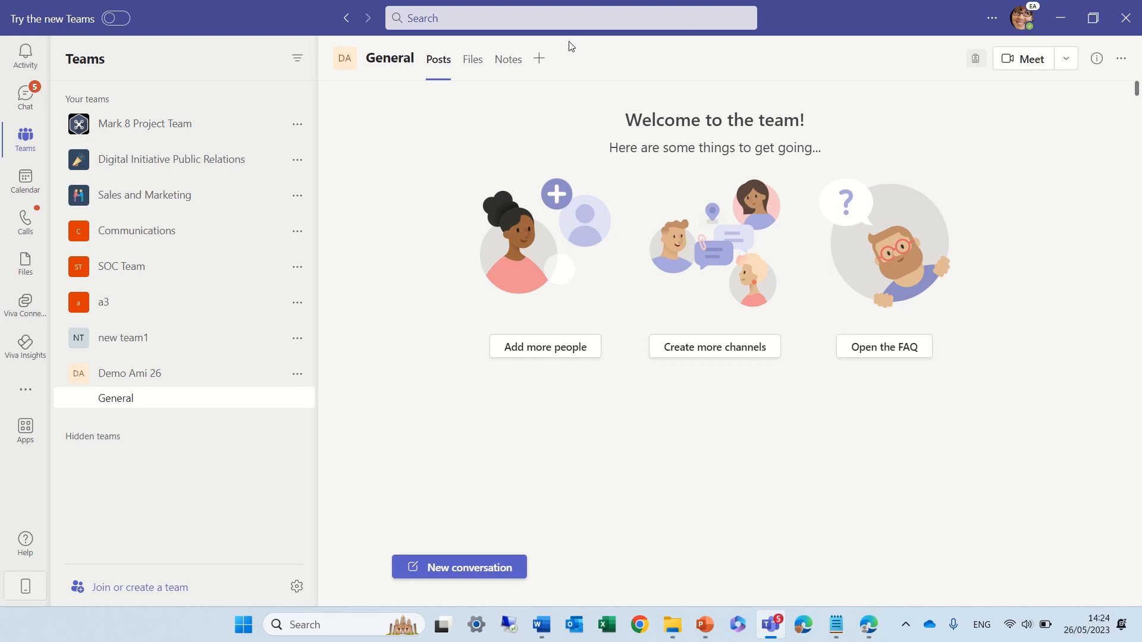
View the General channel's Files, then its Notes tab with the OneNote notebook.
{"action": "left_click", "coordinate": [471, 59]}
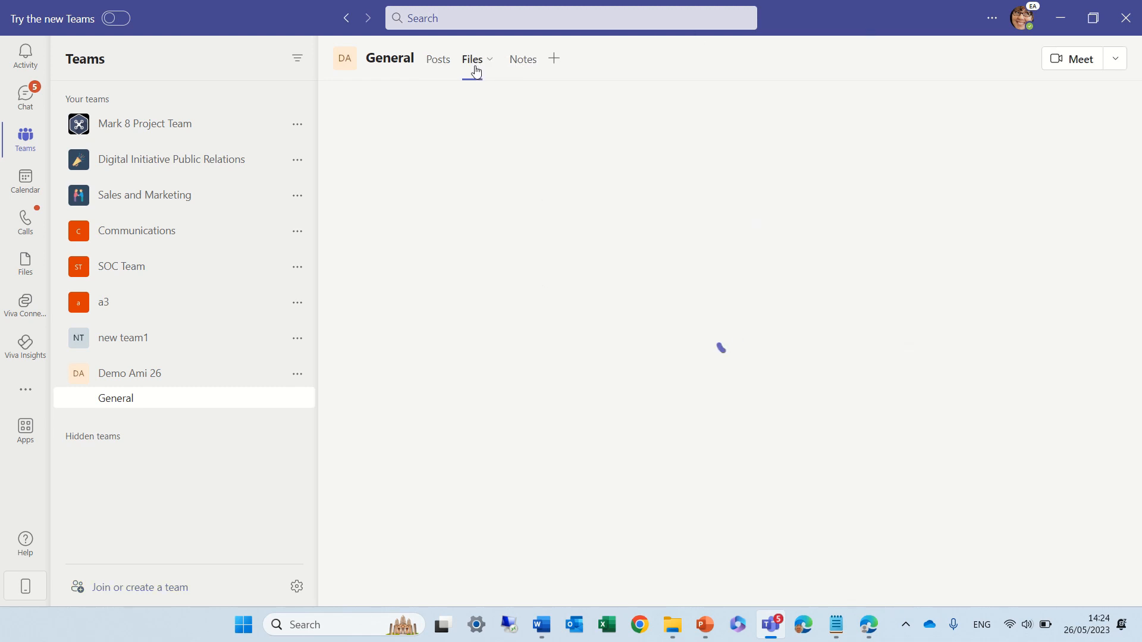
{"action": "left_click", "coordinate": [507, 59]}
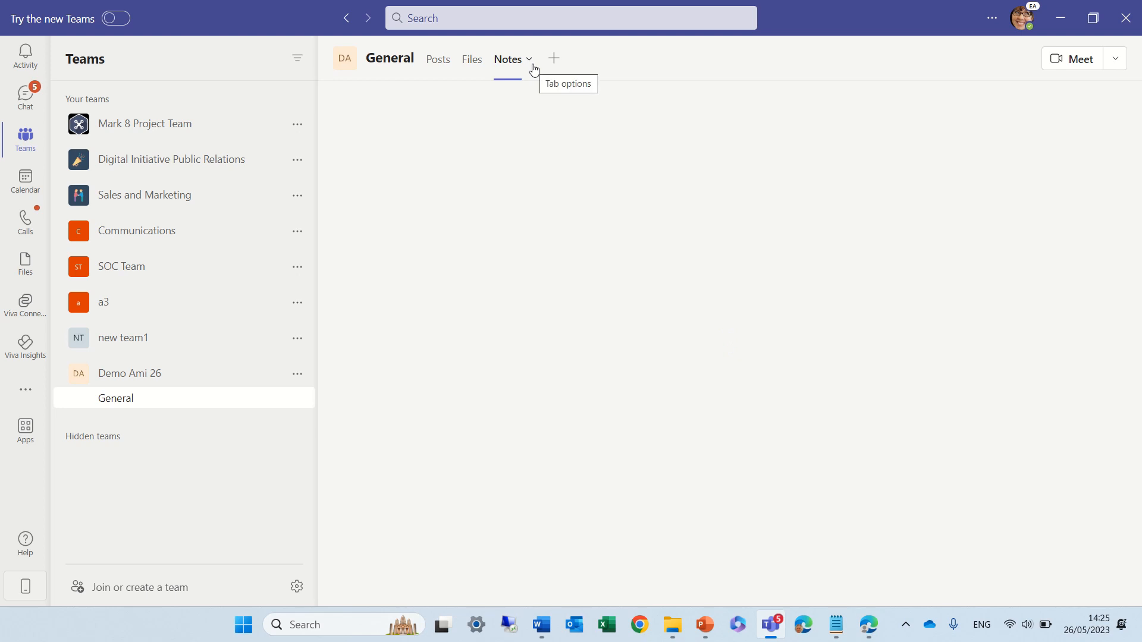
{"action": "left_click", "coordinate": [507, 59]}
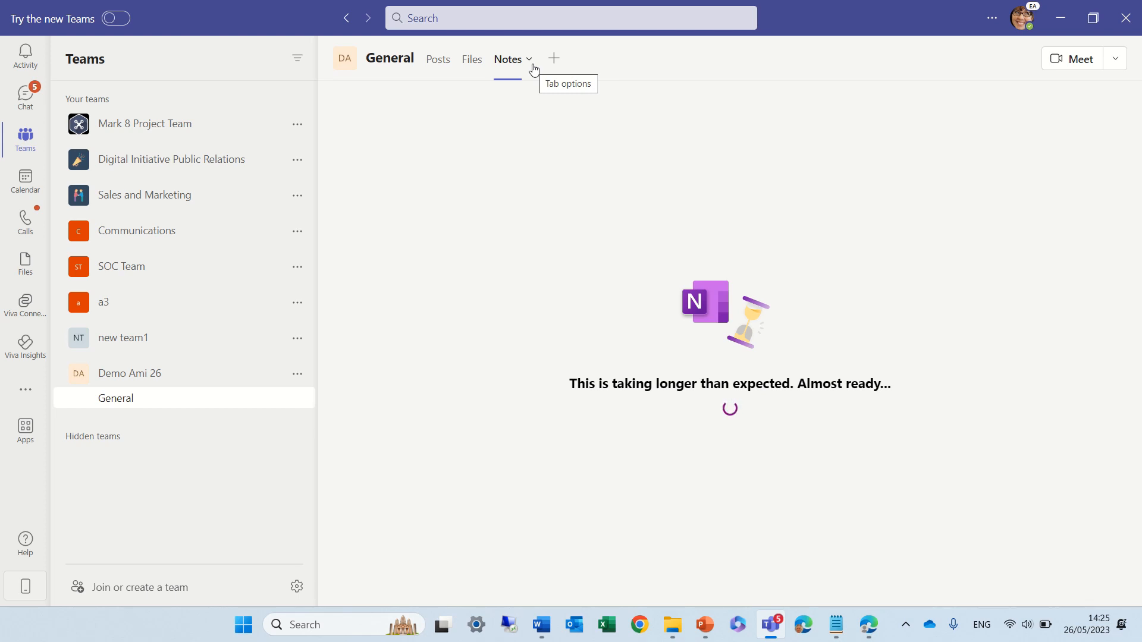
{"action": "mouse_move", "coordinate": [559, 274]}
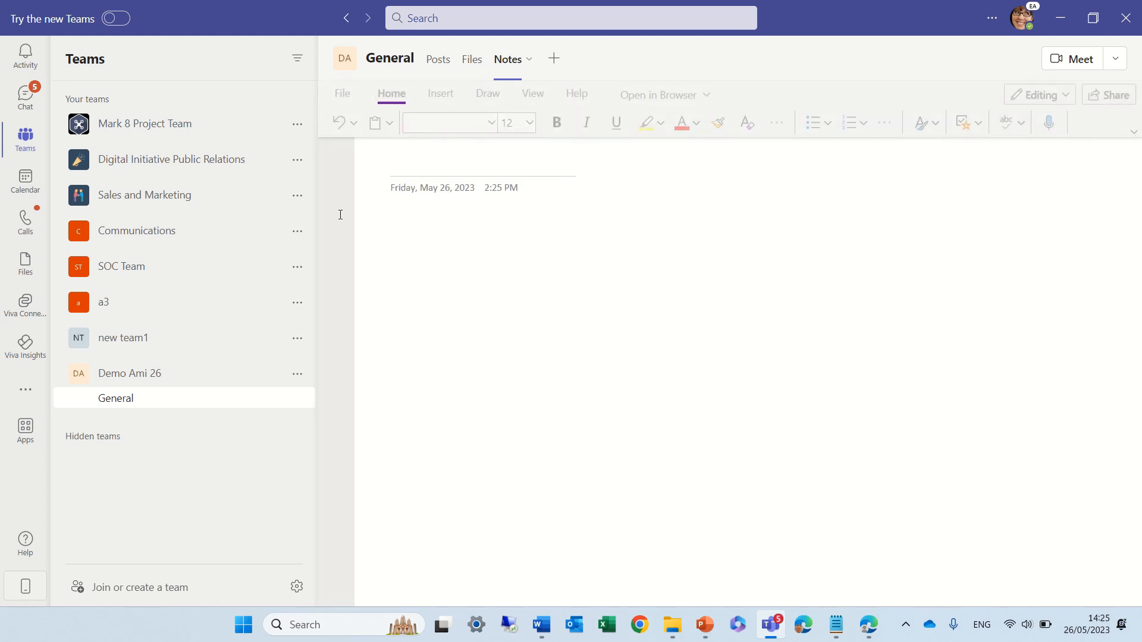
Title the first page 'pa' (Page 1) and write a line of text on it.
{"action": "left_click", "coordinate": [336, 153]}
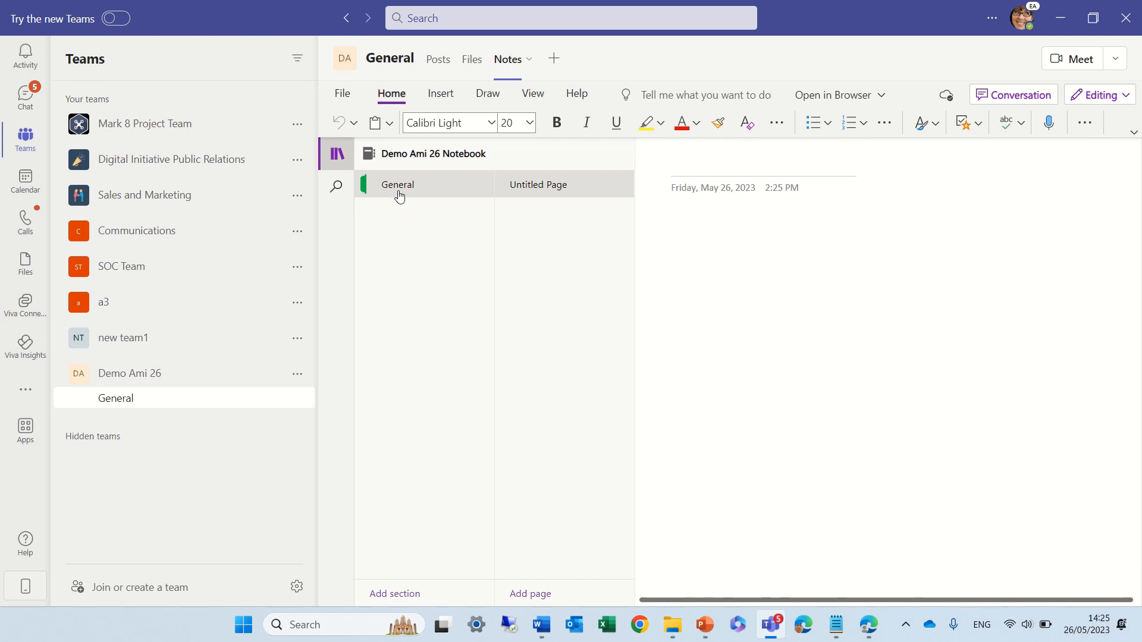
{"action": "mouse_move", "coordinate": [514, 199]}
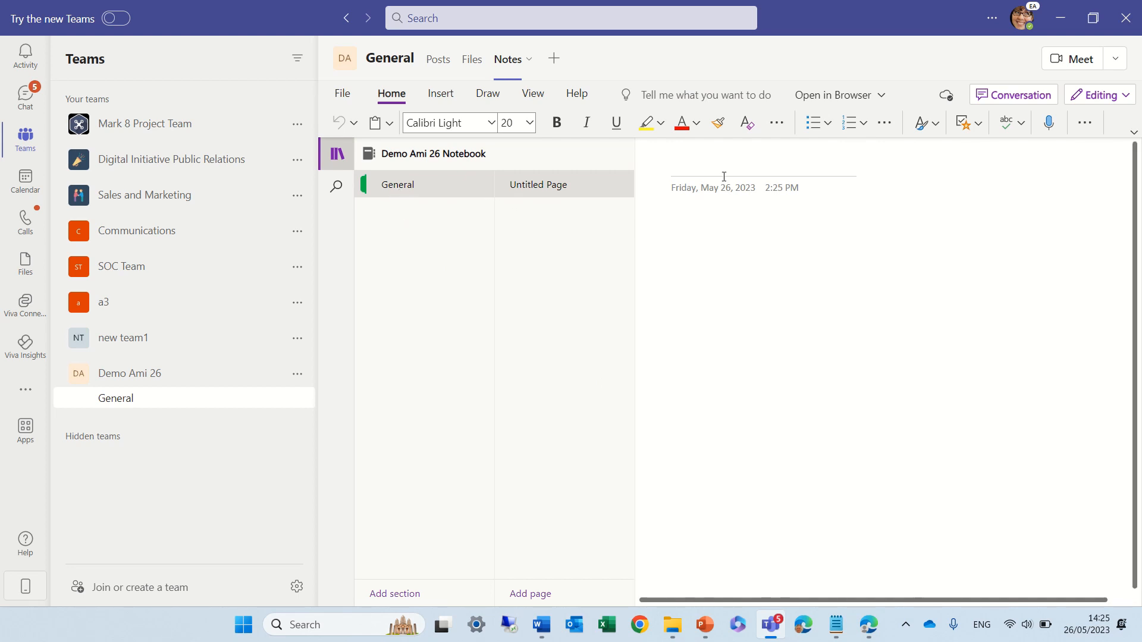
{"action": "type", "text": "pa"}
{"action": "type", "text": "i"}
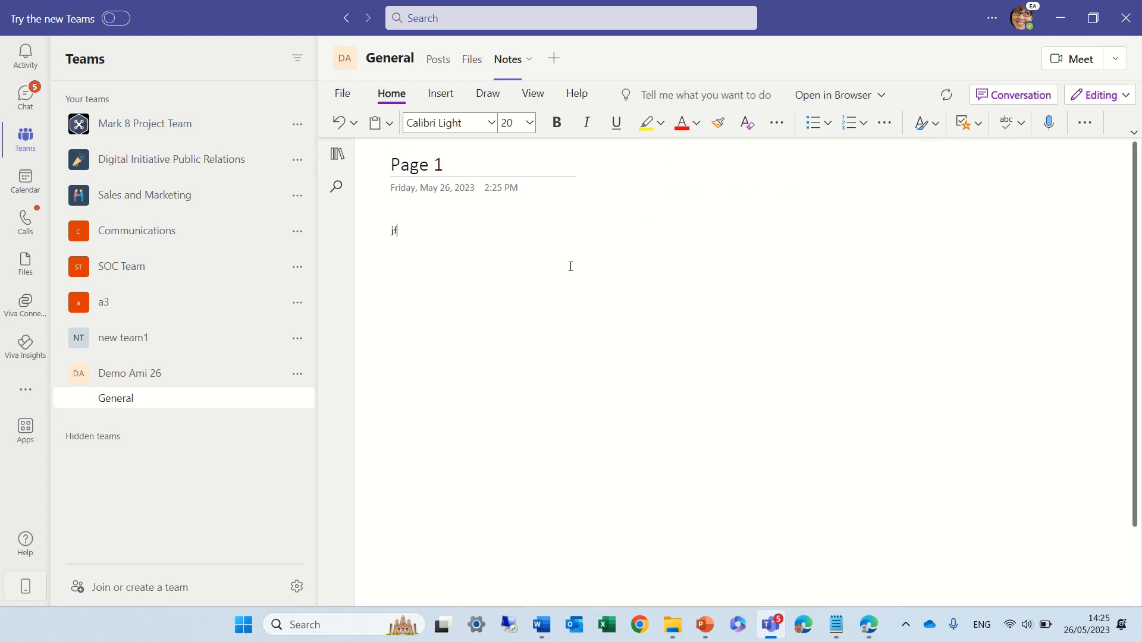
{"action": "type", "text": "fdlfkdjflsdfjsdl"}
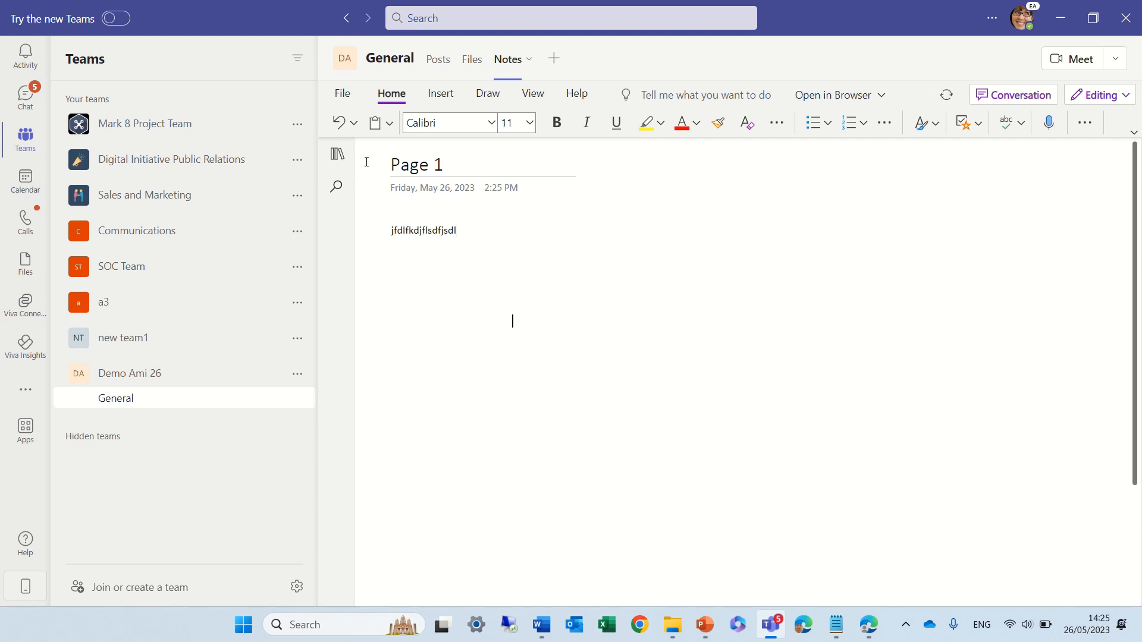
Add a new HR page to the General section with a line of text.
{"action": "left_click", "coordinate": [336, 153]}
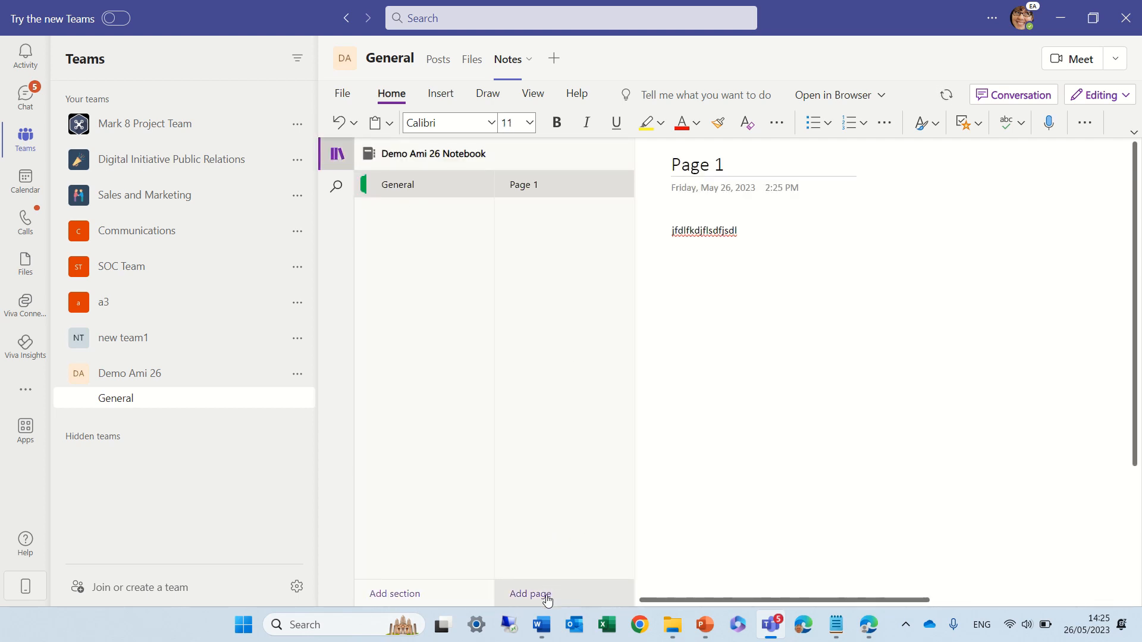
{"action": "left_click", "coordinate": [531, 594]}
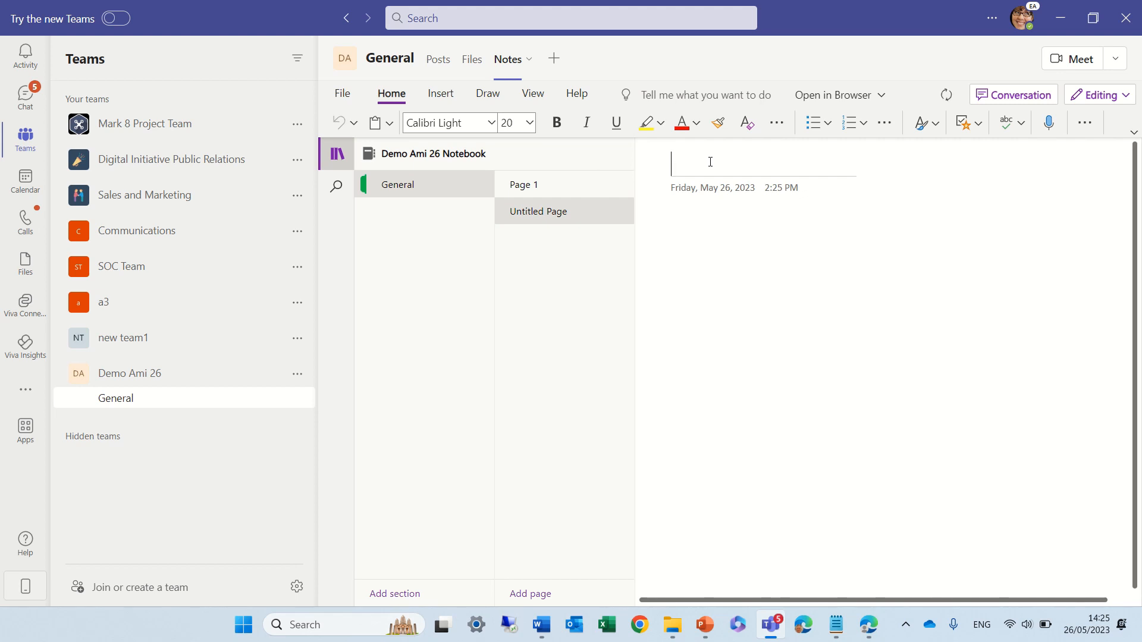
{"action": "type", "text": "HR"}
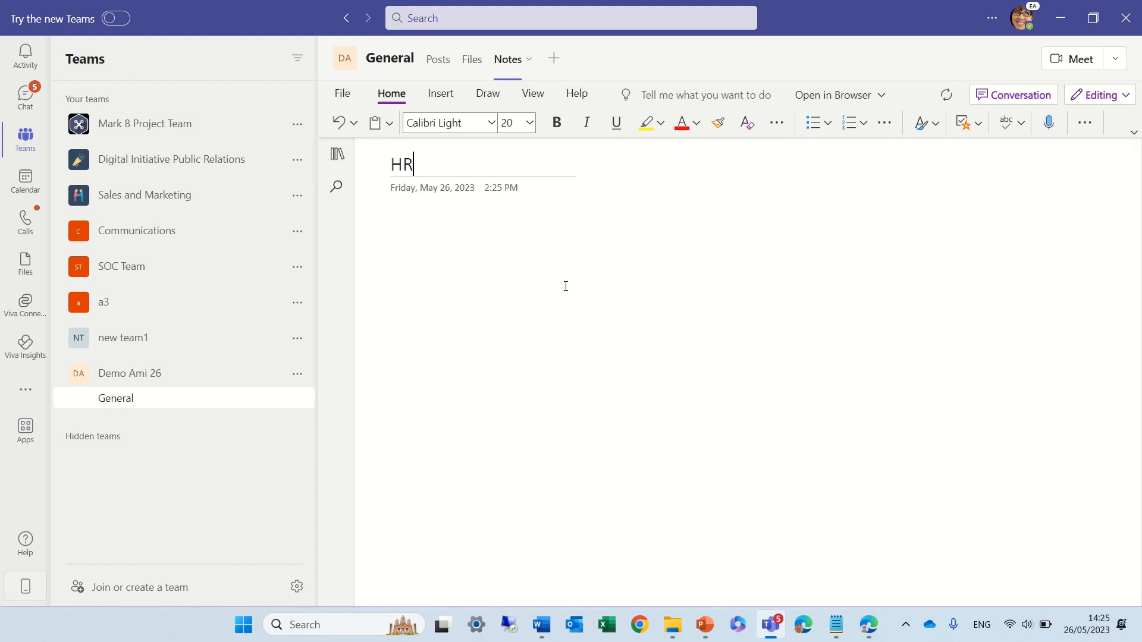
{"action": "type", "text": "hfhdfkhsd"}
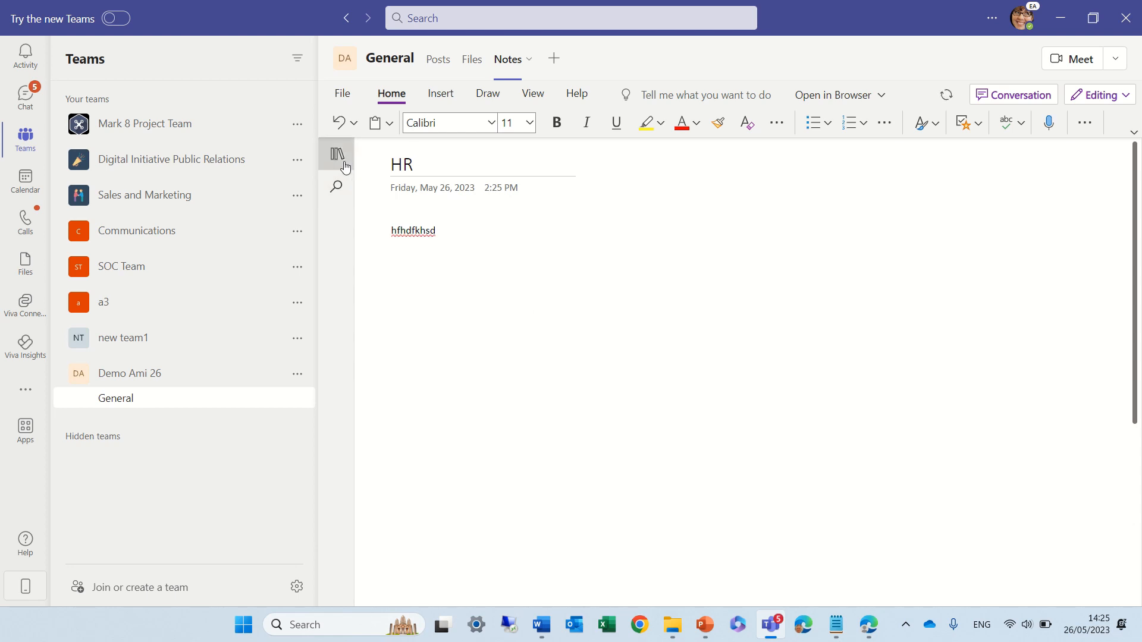
{"action": "left_click", "coordinate": [335, 154]}
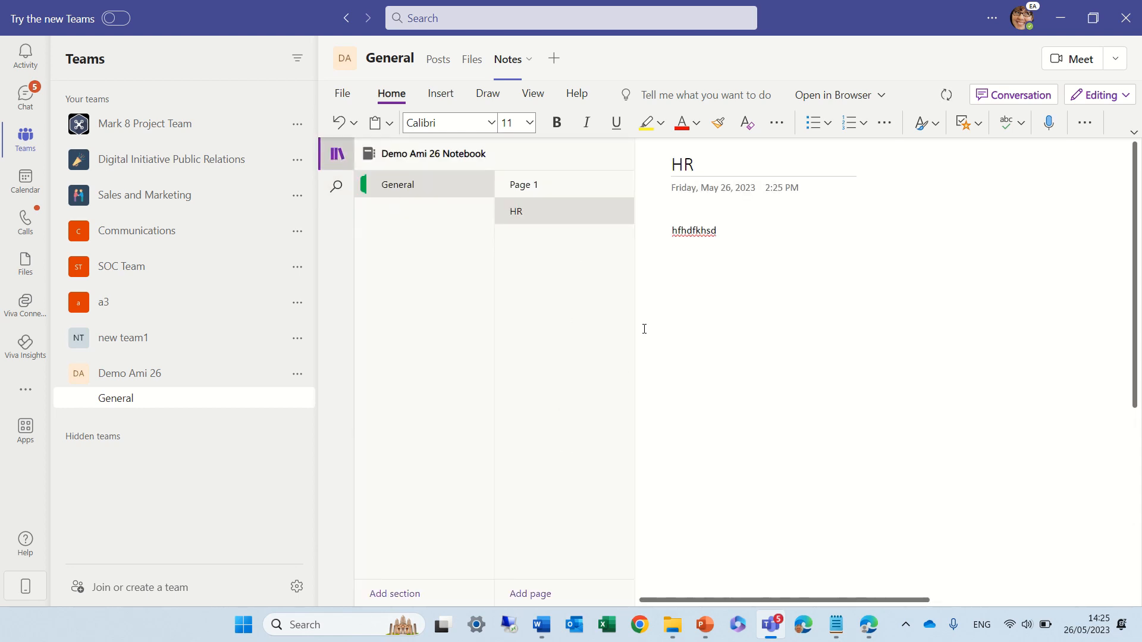
{"action": "mouse_move", "coordinate": [293, 387]}
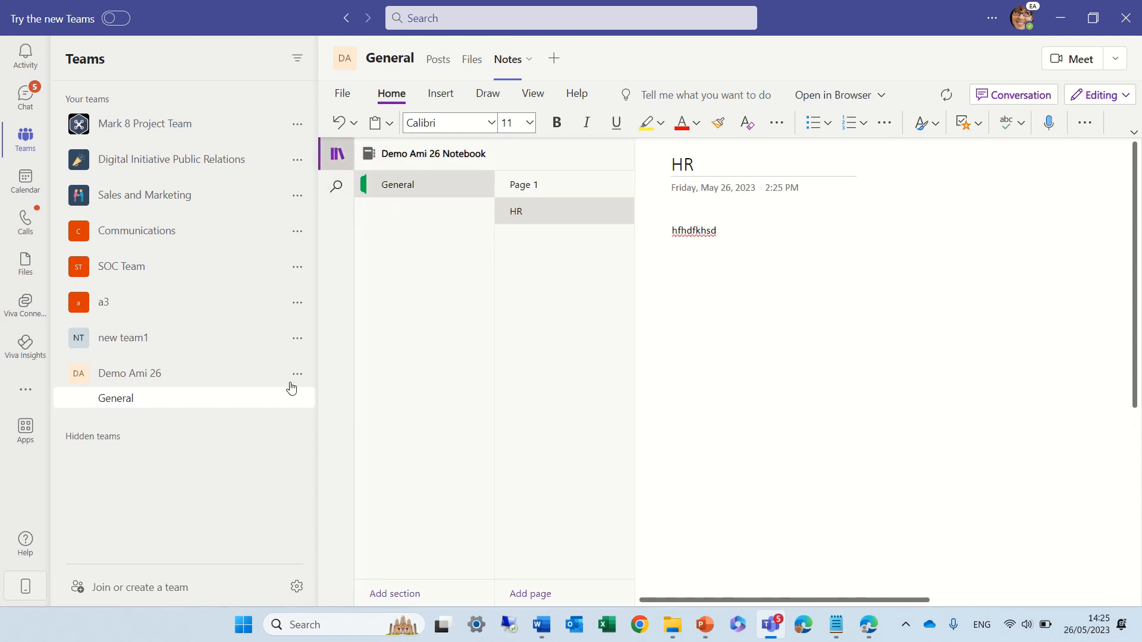
Add a new standard channel named PR to the Demo Ami 26 team.
{"action": "left_click", "coordinate": [297, 373]}
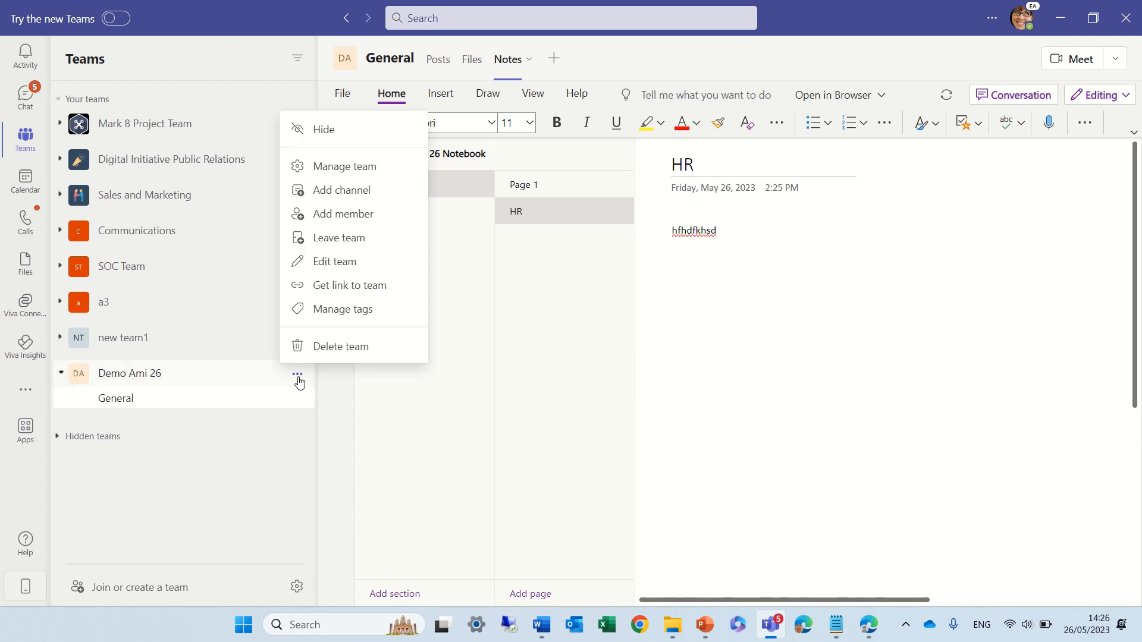
{"action": "mouse_move", "coordinate": [343, 208]}
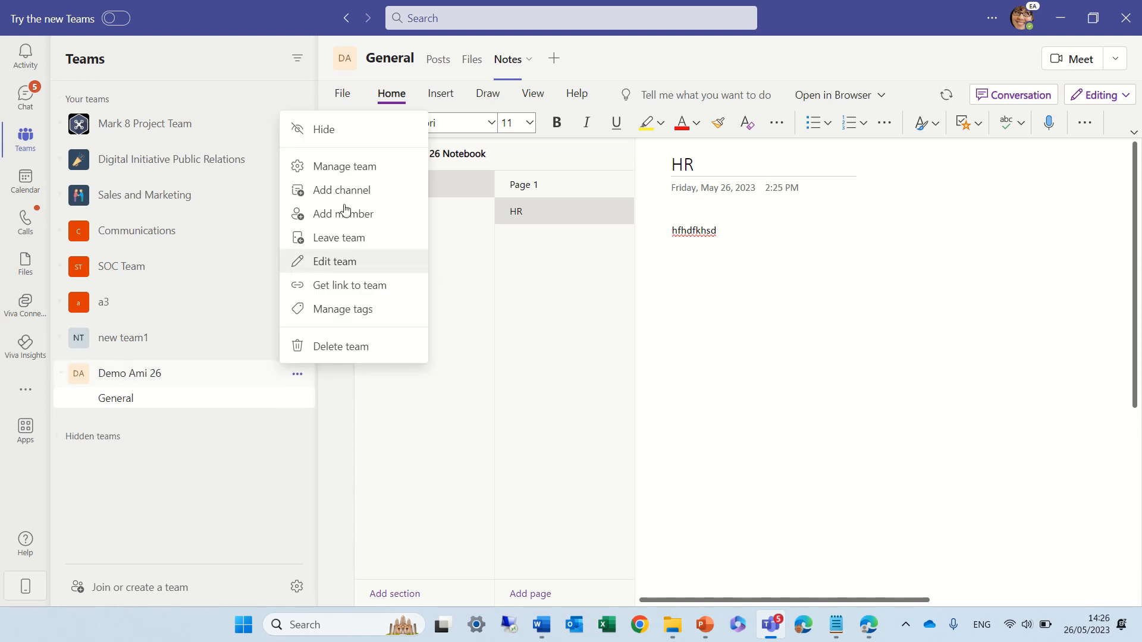
{"action": "left_click", "coordinate": [340, 189]}
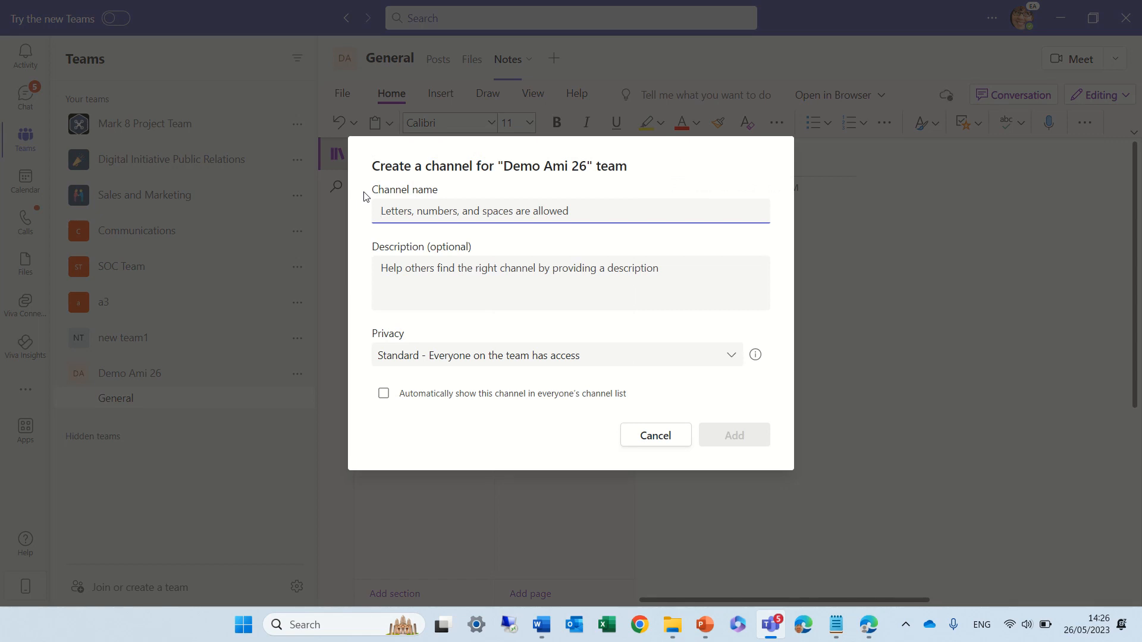
{"action": "type", "text": "PR"}
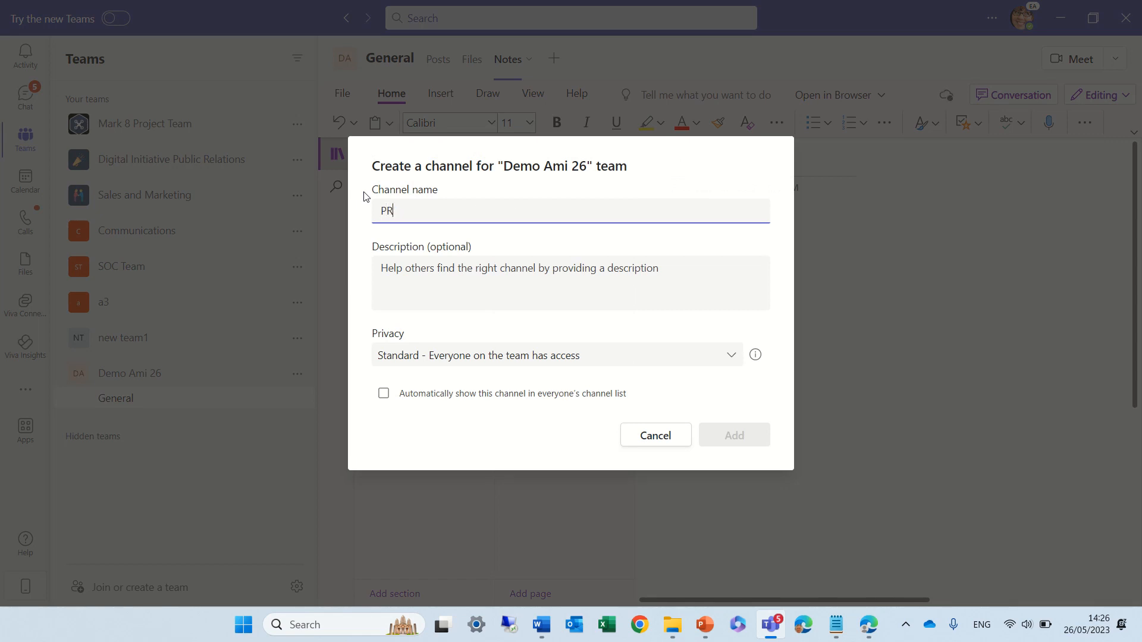
{"action": "left_click", "coordinate": [734, 435]}
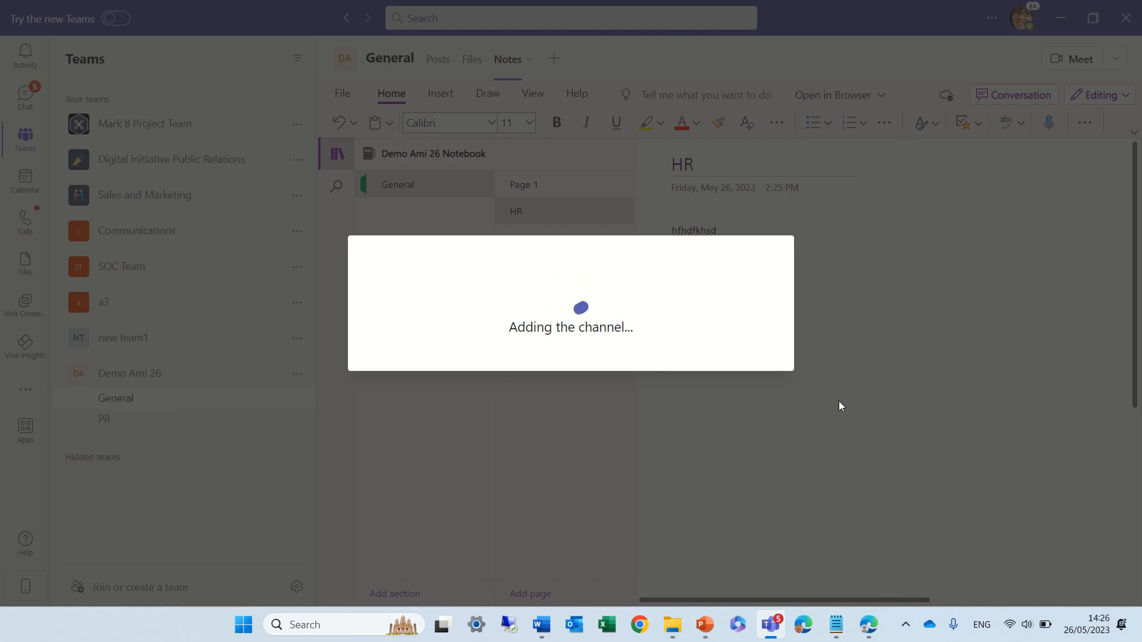
{"action": "left_click", "coordinate": [105, 418]}
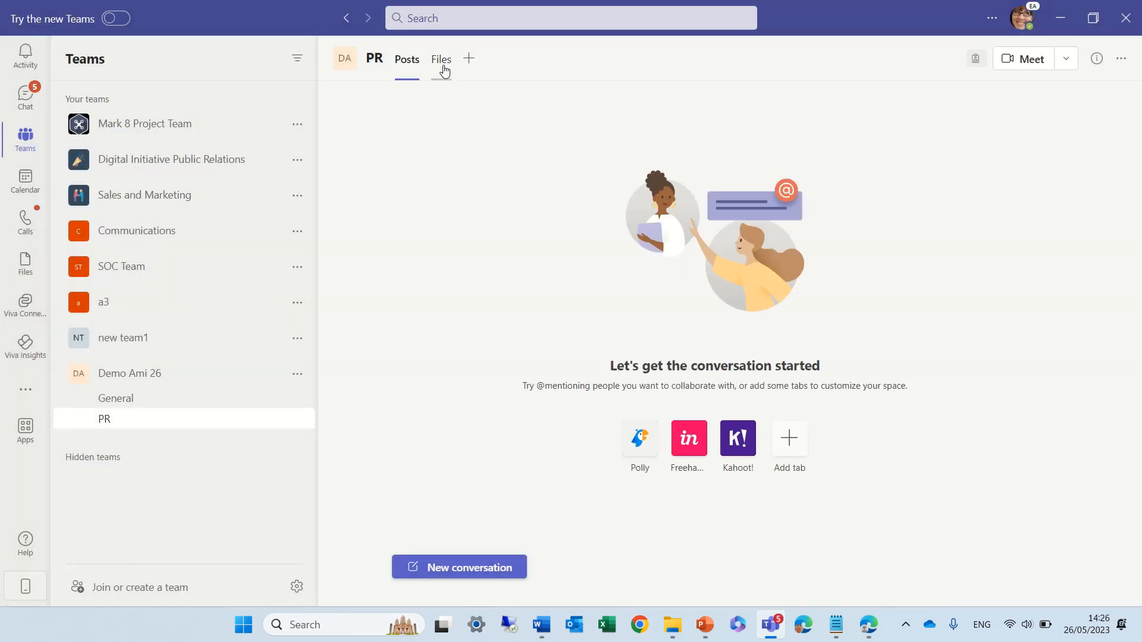
Check the PR channel's Files and Posts, switching between General and PR channels.
{"action": "left_click", "coordinate": [440, 60]}
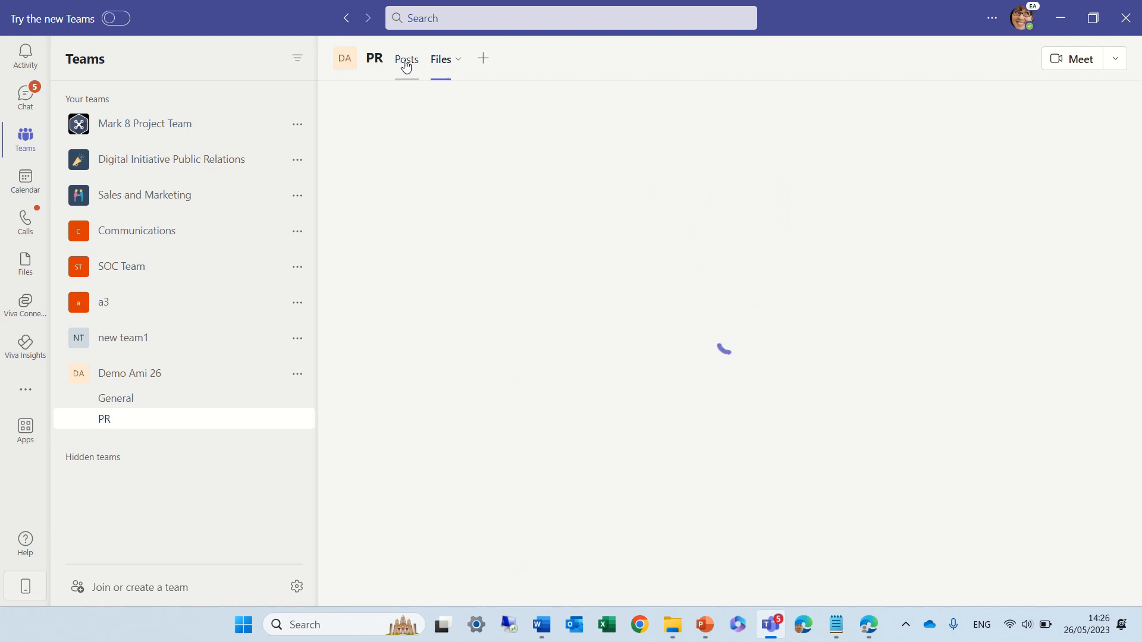
{"action": "left_click", "coordinate": [407, 59]}
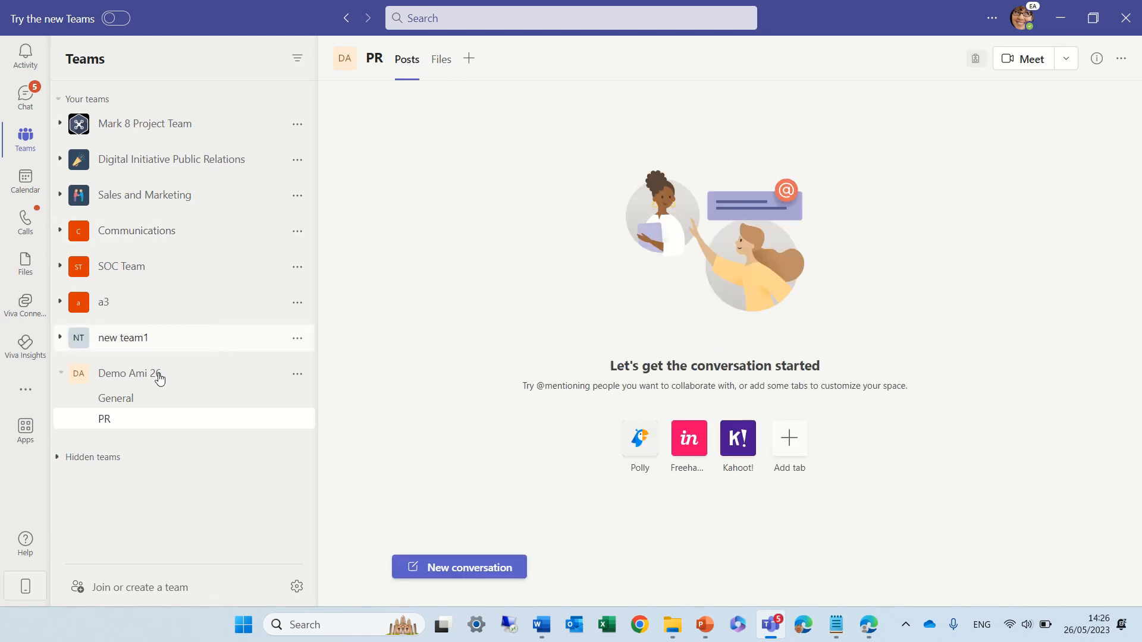
{"action": "left_click", "coordinate": [115, 397]}
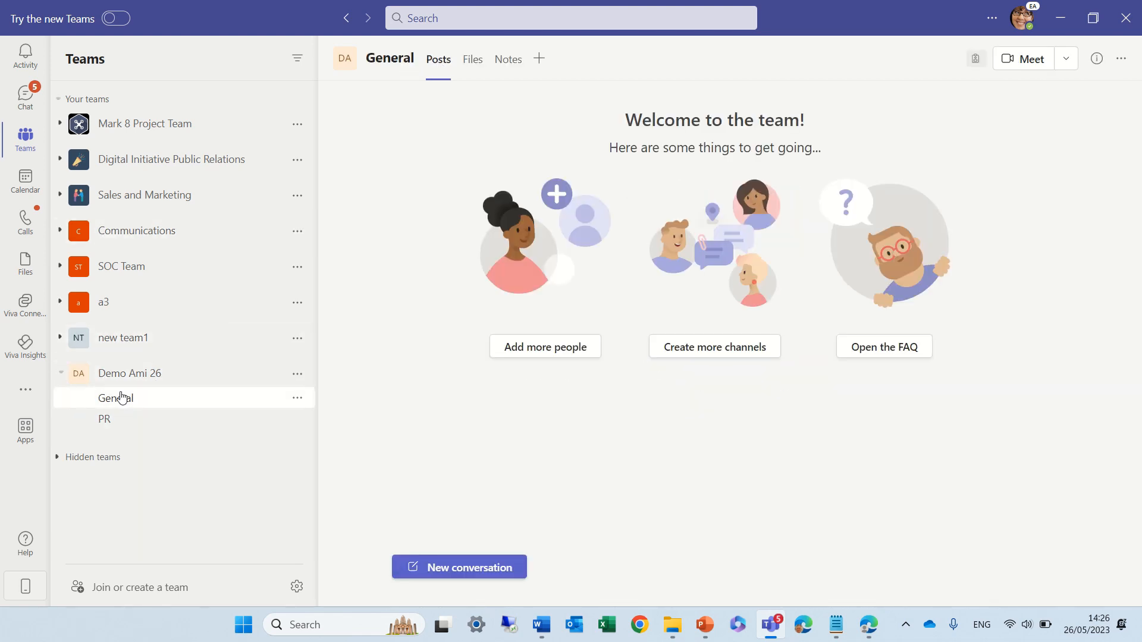
{"action": "left_click", "coordinate": [104, 419]}
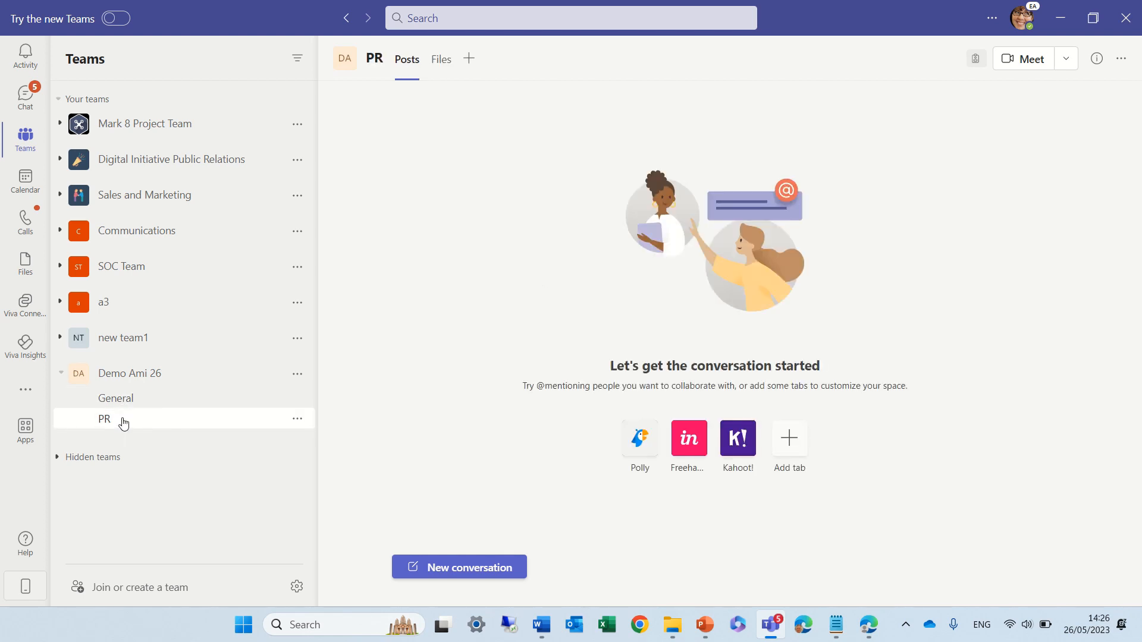
{"action": "mouse_move", "coordinate": [228, 419]}
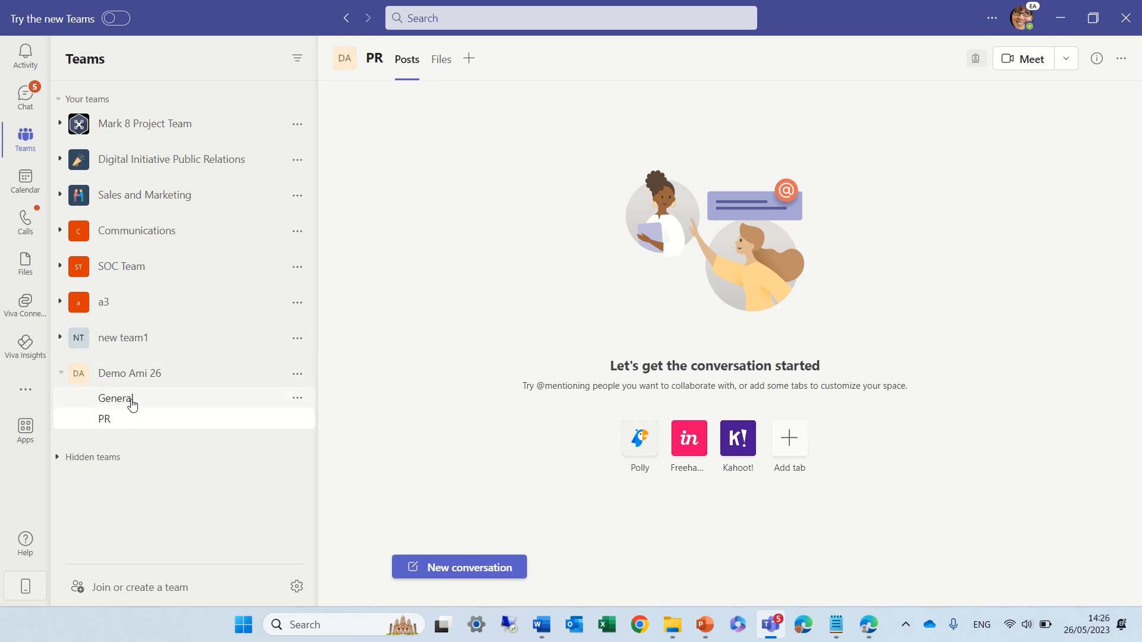
Reopen the General channel's Notes and Files, then return to the PR channel.
{"action": "left_click", "coordinate": [117, 398]}
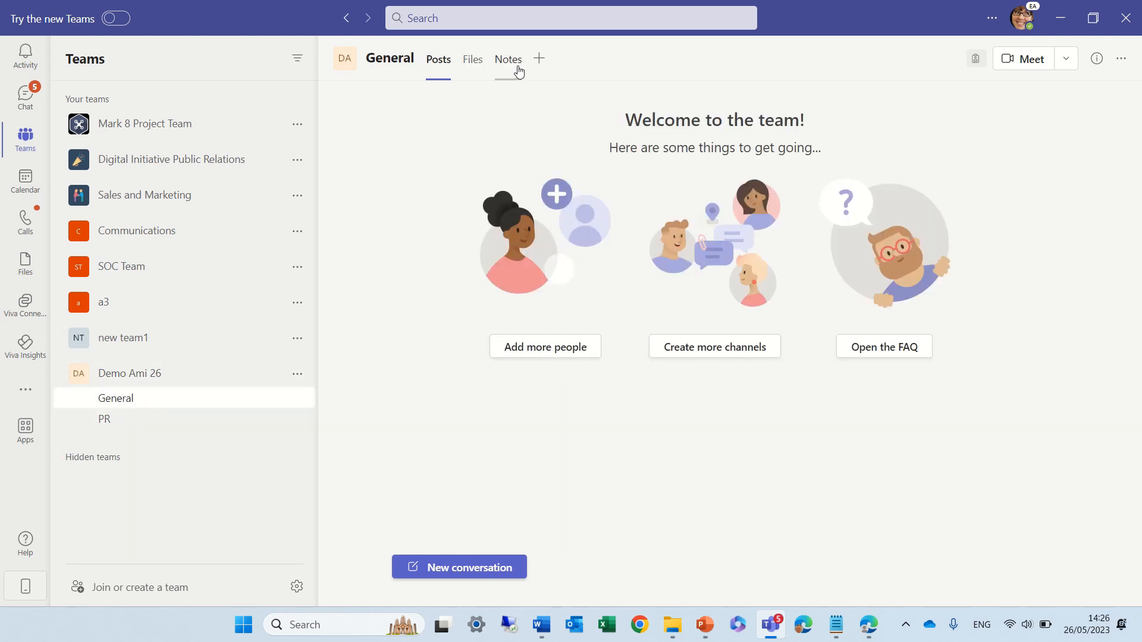
{"action": "left_click", "coordinate": [509, 59]}
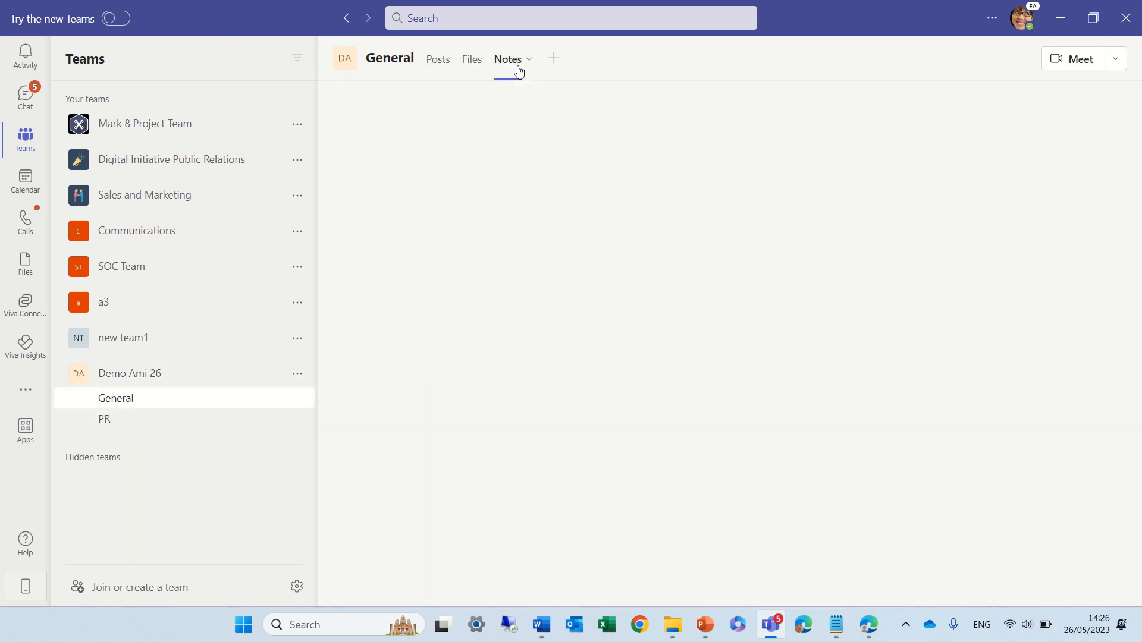
{"action": "left_click", "coordinate": [506, 60]}
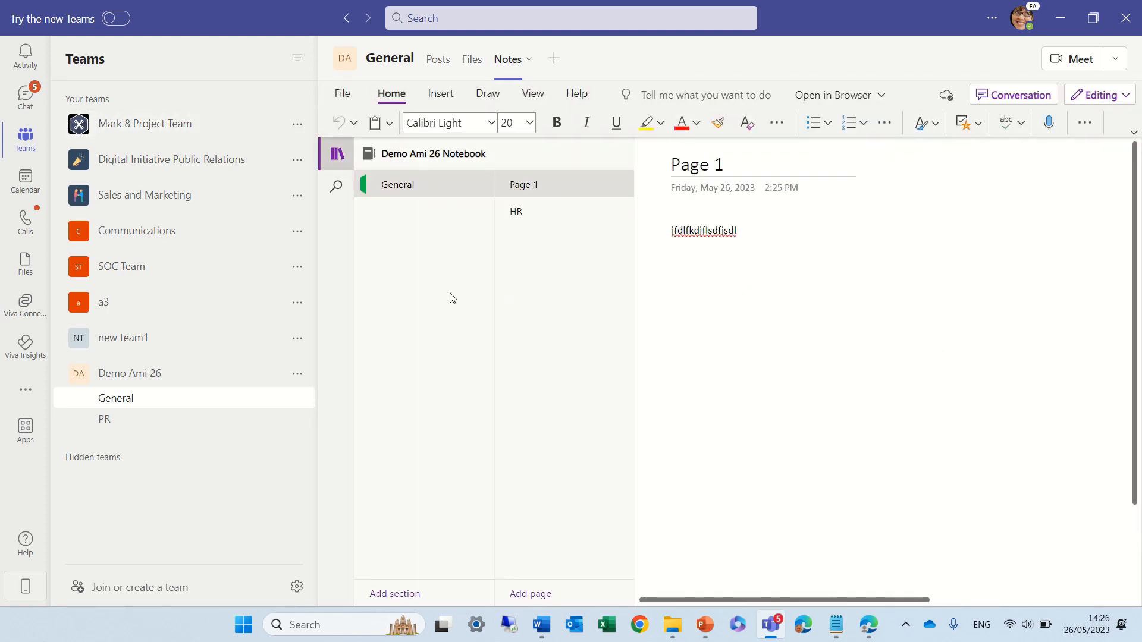
{"action": "mouse_move", "coordinate": [435, 310]}
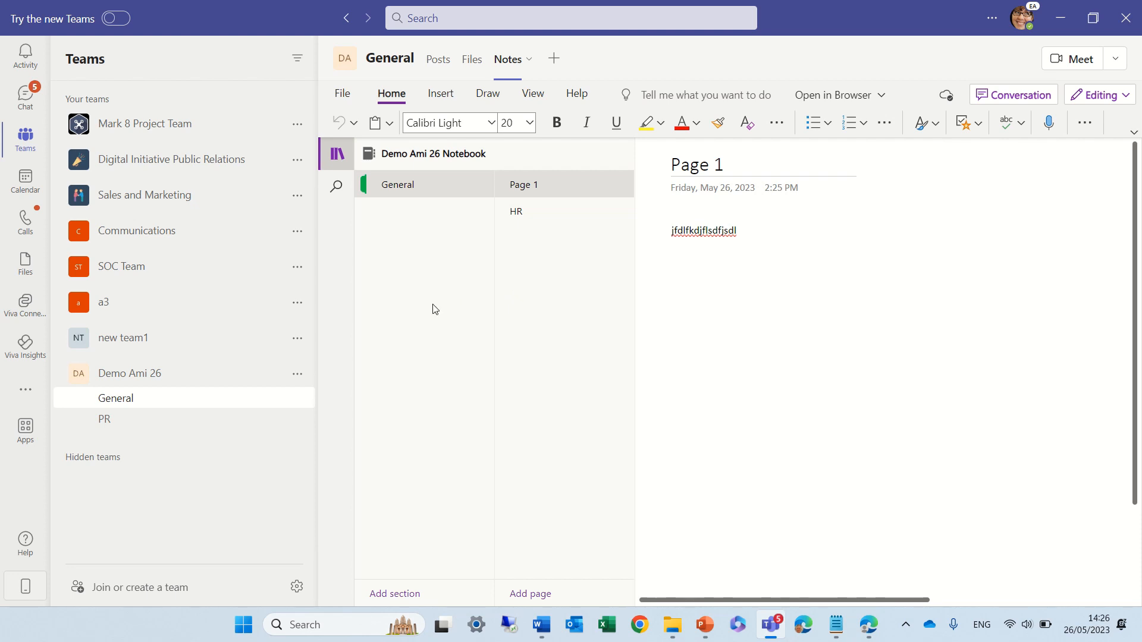
{"action": "mouse_move", "coordinate": [474, 167]}
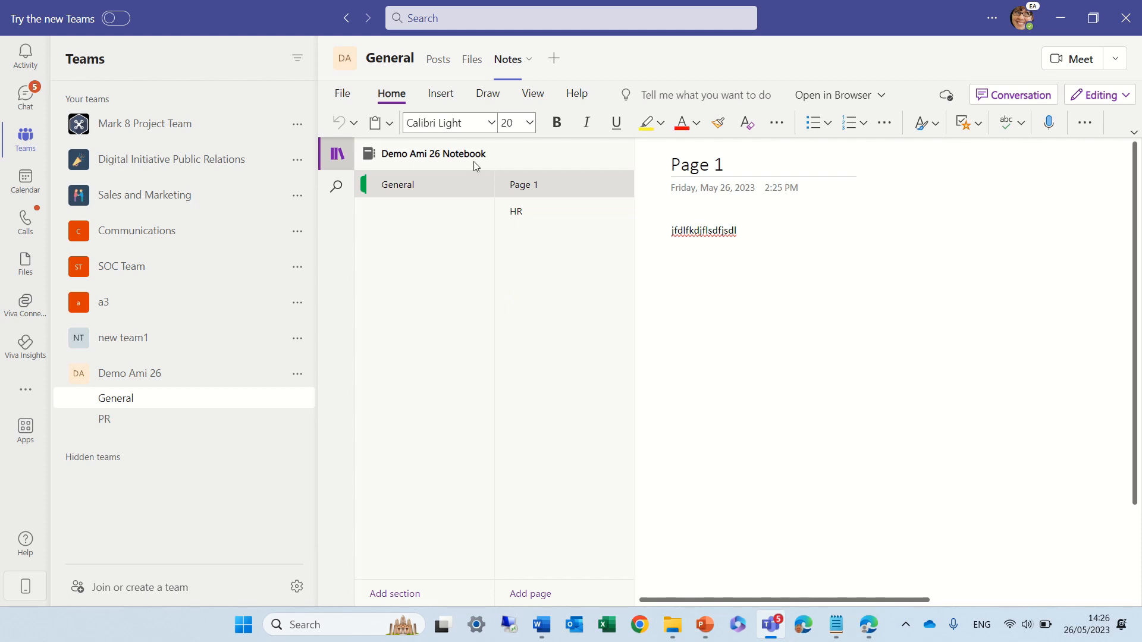
{"action": "left_click", "coordinate": [471, 60]}
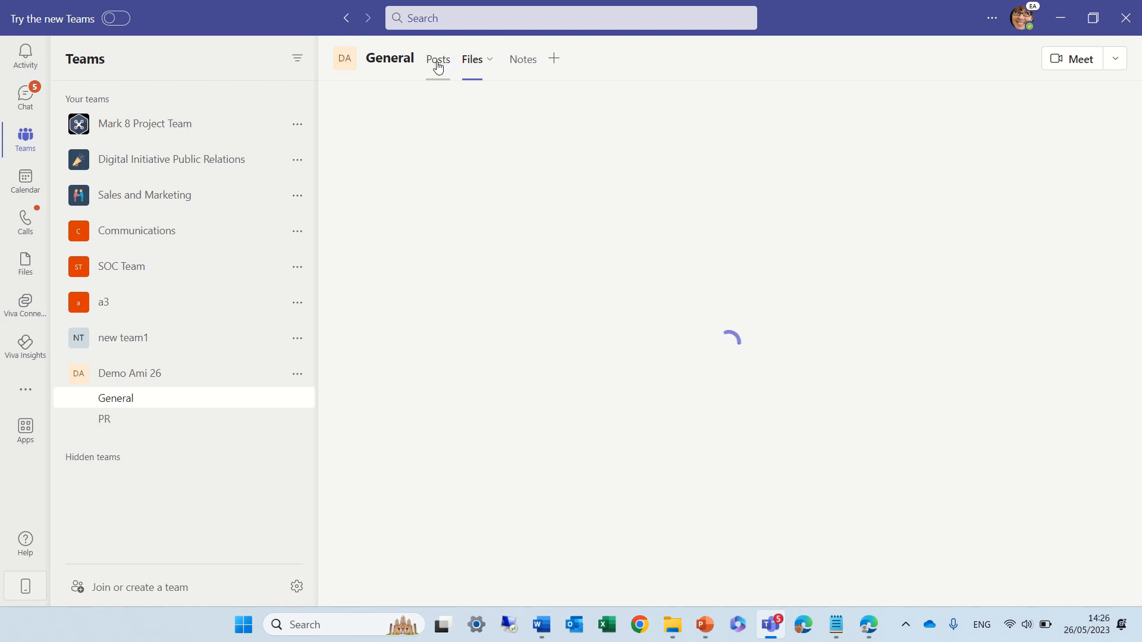
{"action": "left_click", "coordinate": [438, 59]}
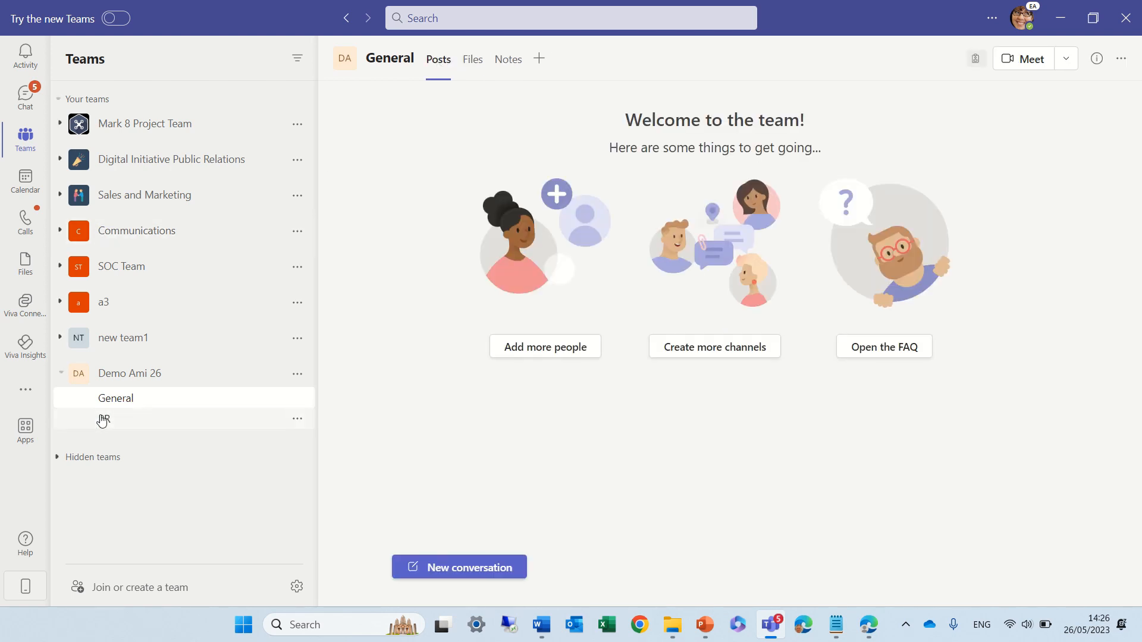
{"action": "left_click", "coordinate": [105, 419]}
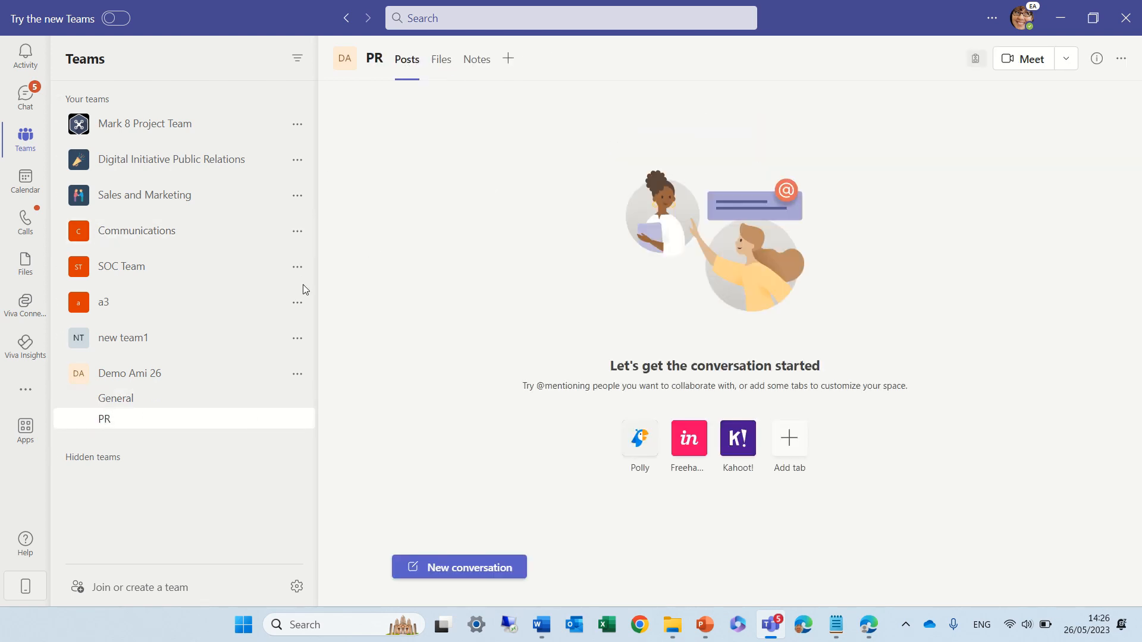
{"action": "mouse_move", "coordinate": [470, 130]}
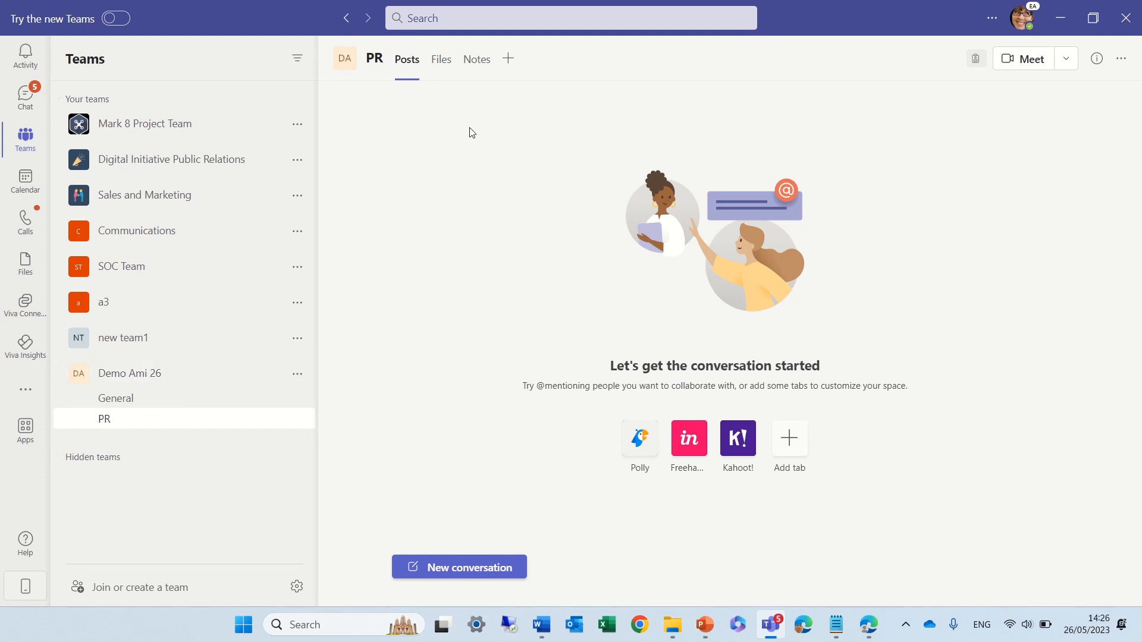
View the PR channel's Notes notebook with its General and PR sections listed.
{"action": "left_click", "coordinate": [476, 59]}
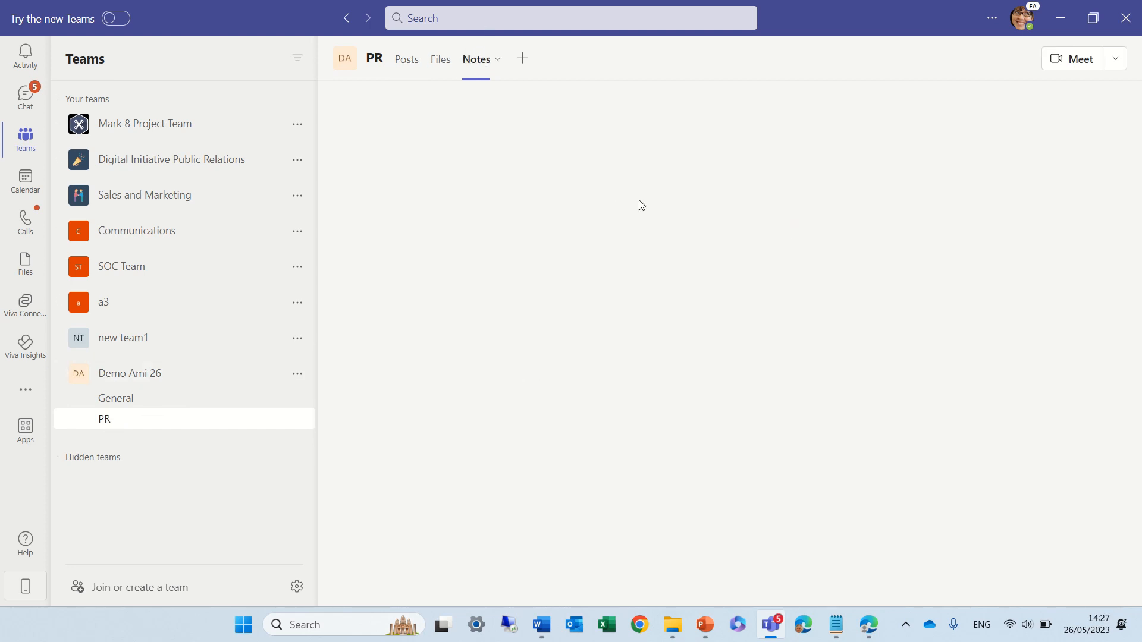
{"action": "left_click", "coordinate": [476, 59]}
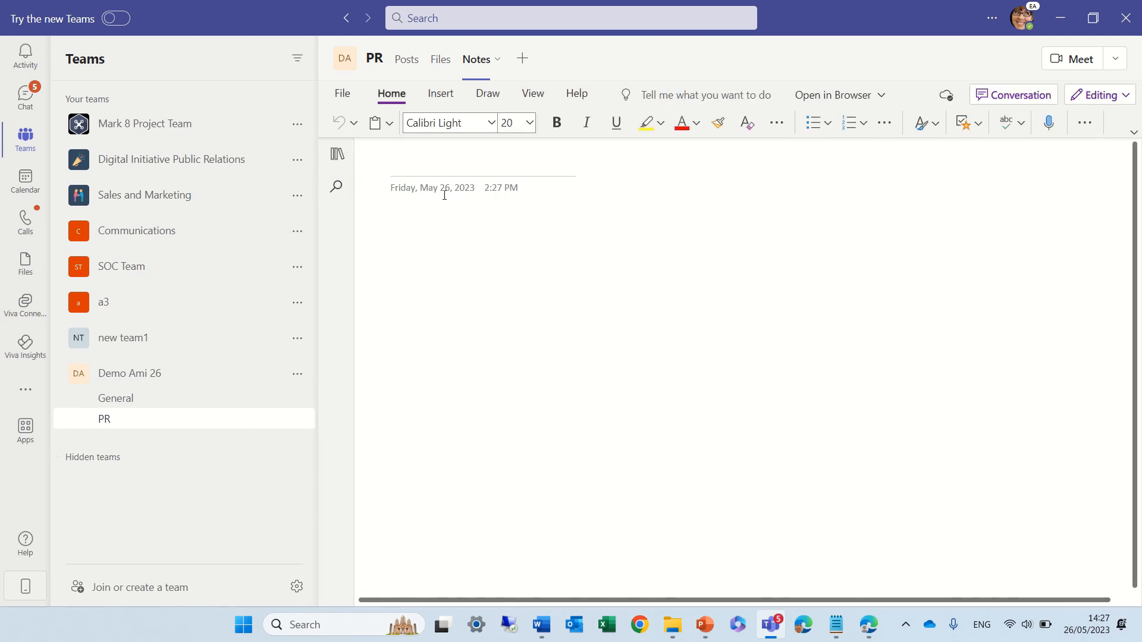
{"action": "left_click", "coordinate": [335, 153]}
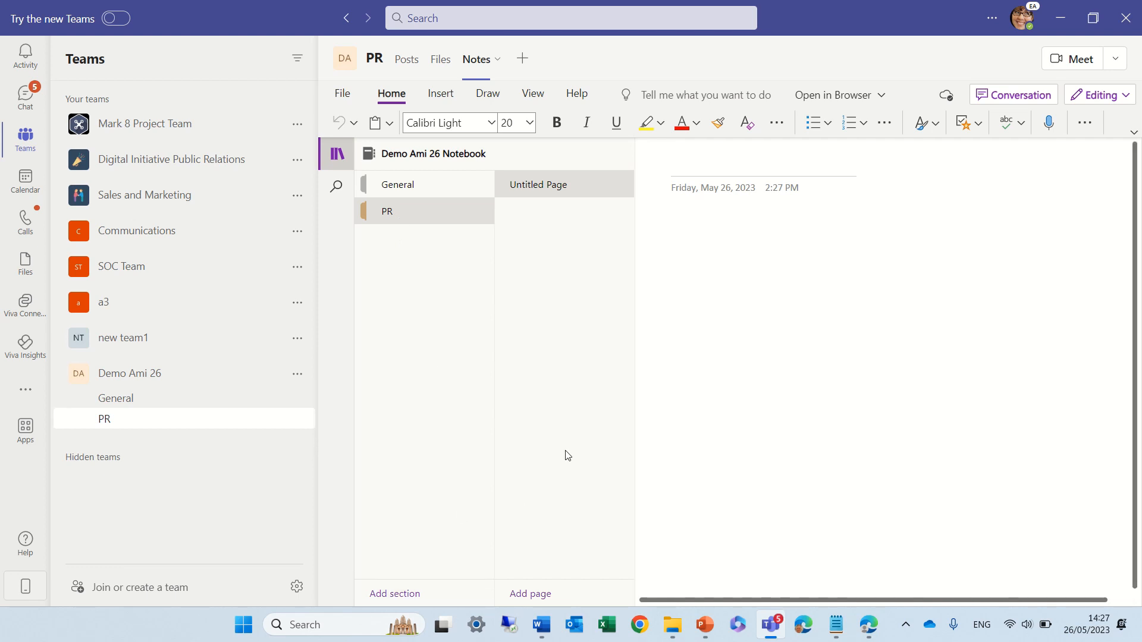
Add two notebook sections named FI and HR alongside General and PR.
{"action": "left_click", "coordinate": [394, 594]}
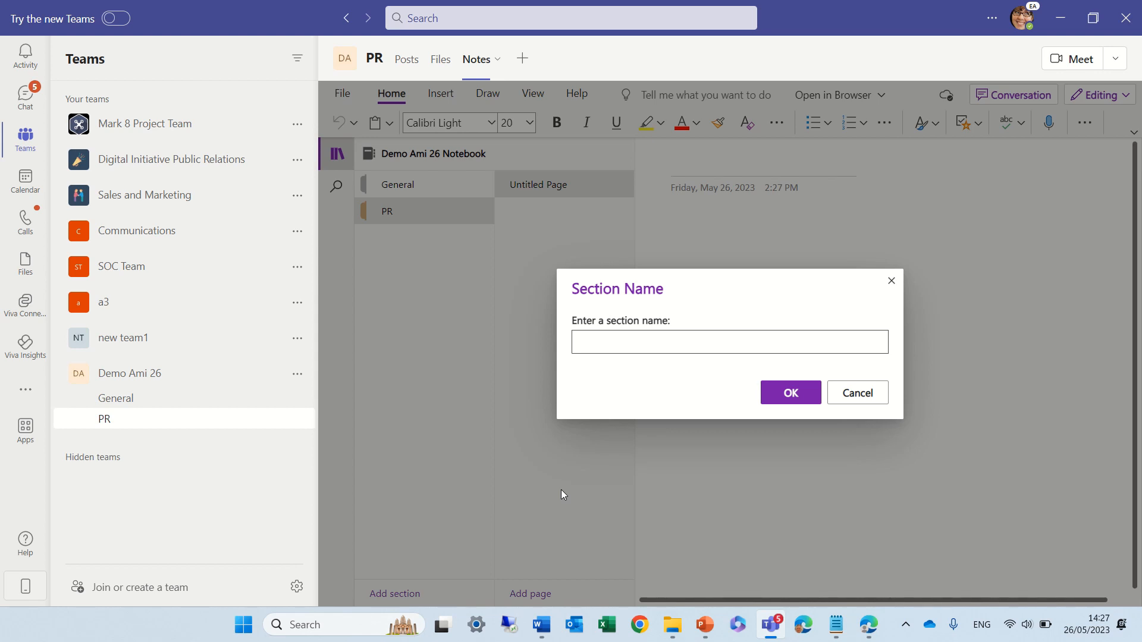
{"action": "type", "text": "Fi"}
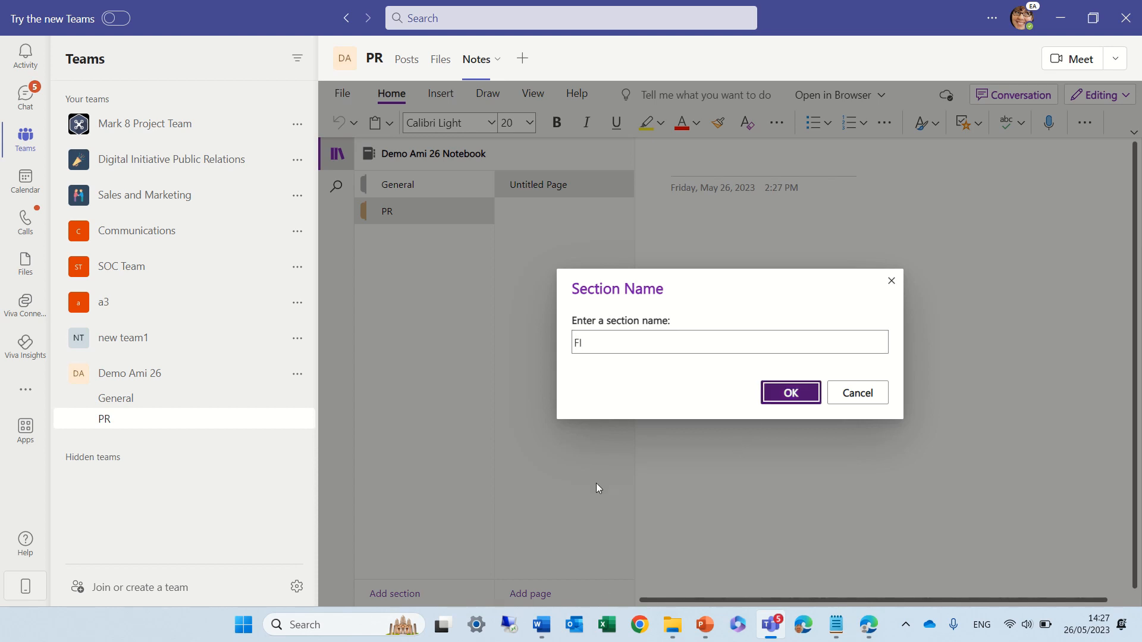
{"action": "left_click", "coordinate": [790, 393]}
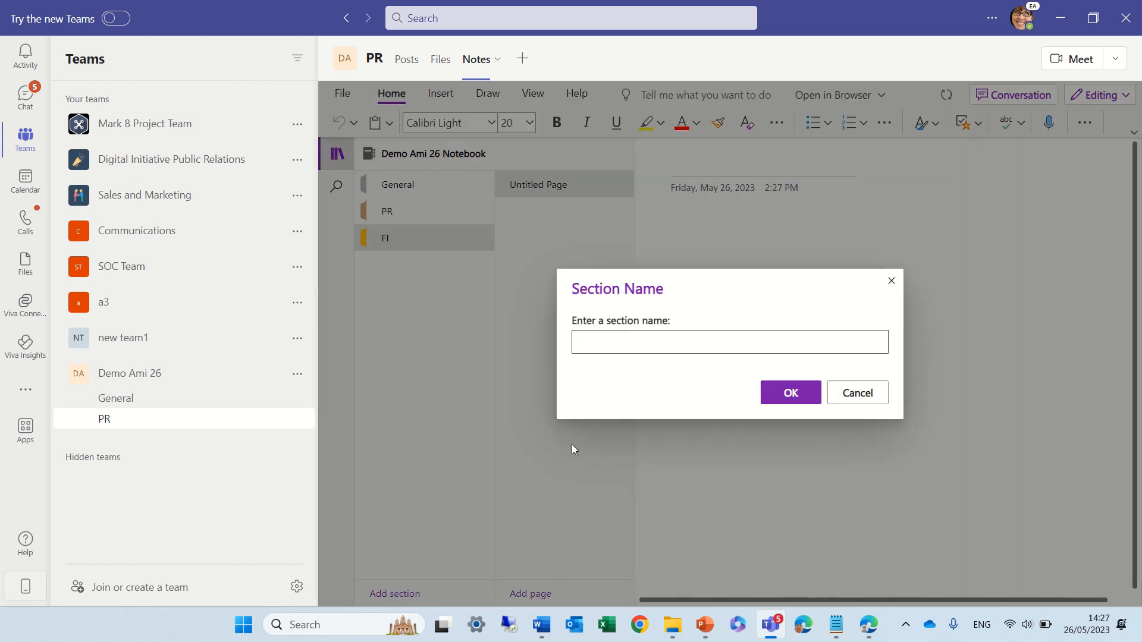
{"action": "type", "text": "HR"}
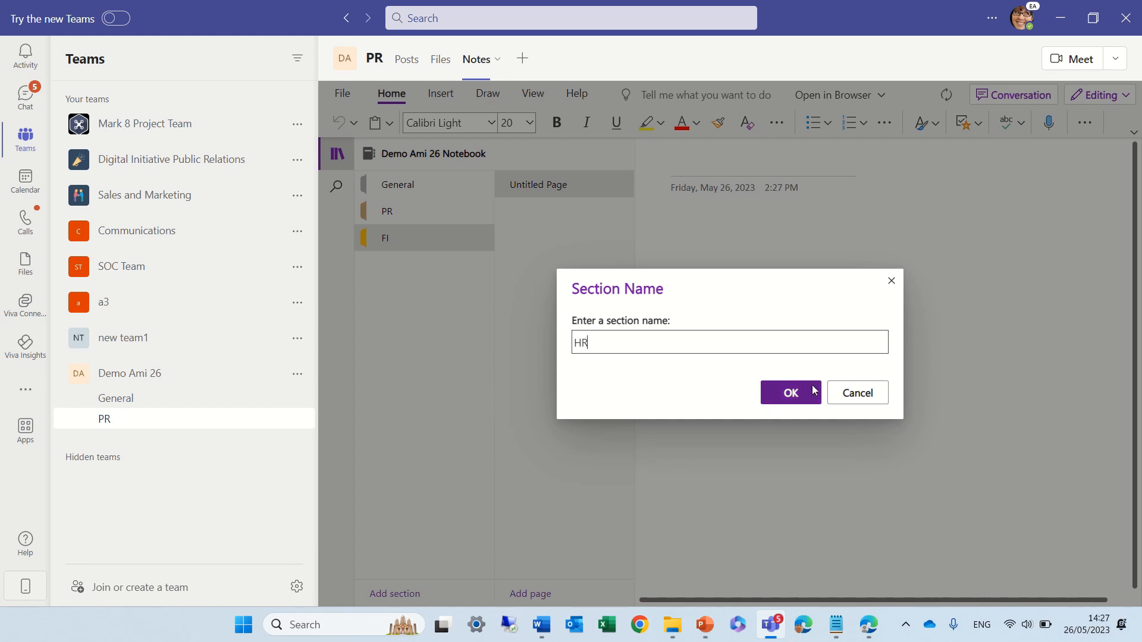
{"action": "left_click", "coordinate": [790, 392]}
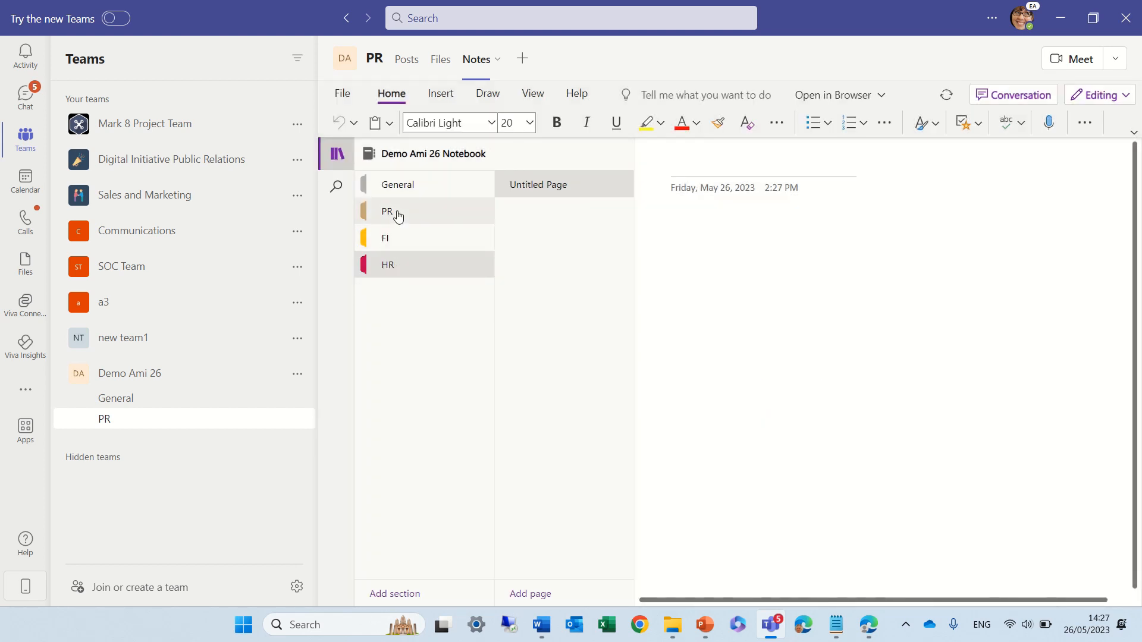
{"action": "mouse_move", "coordinate": [417, 289]}
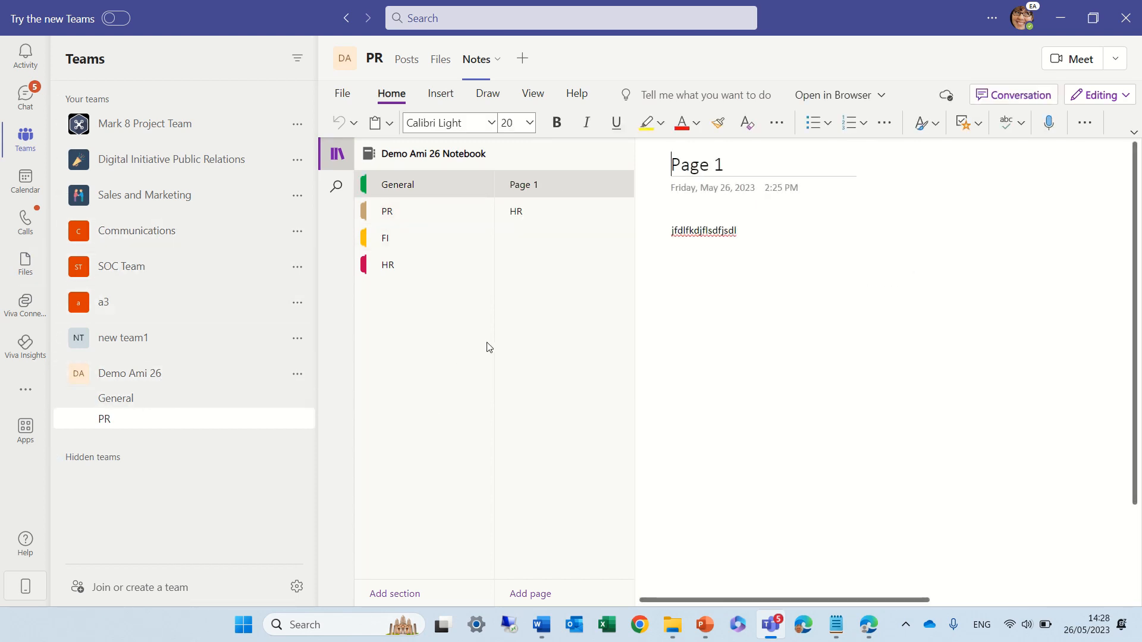
{"action": "mouse_move", "coordinate": [409, 328]}
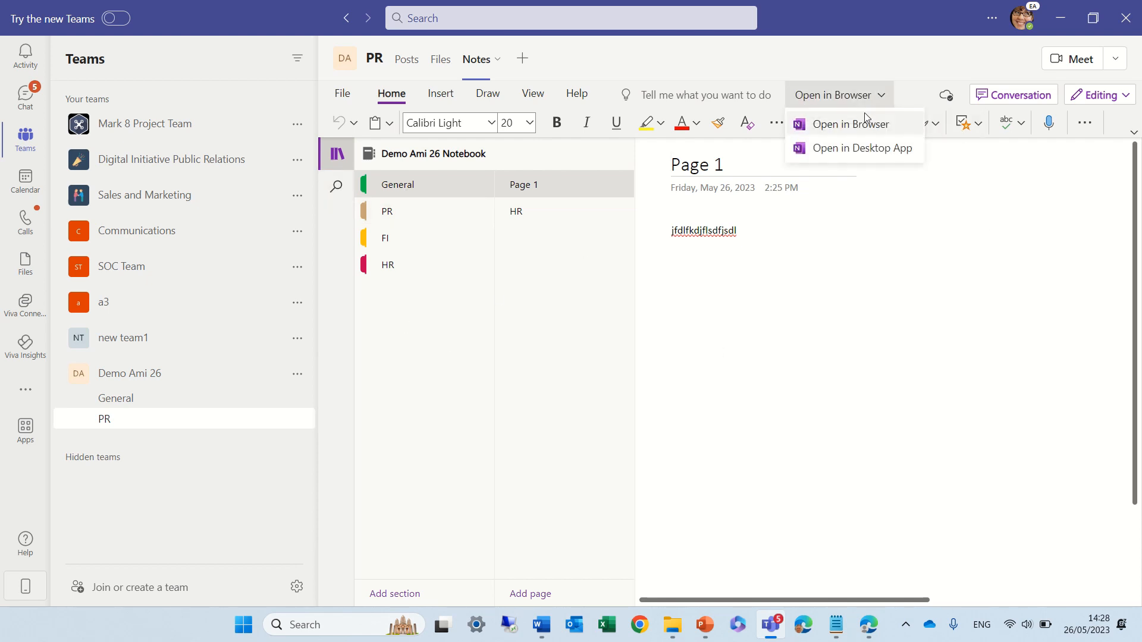
Open the Demo Ami 26 Notebook in OneNote for the web.
{"action": "left_click", "coordinate": [851, 124]}
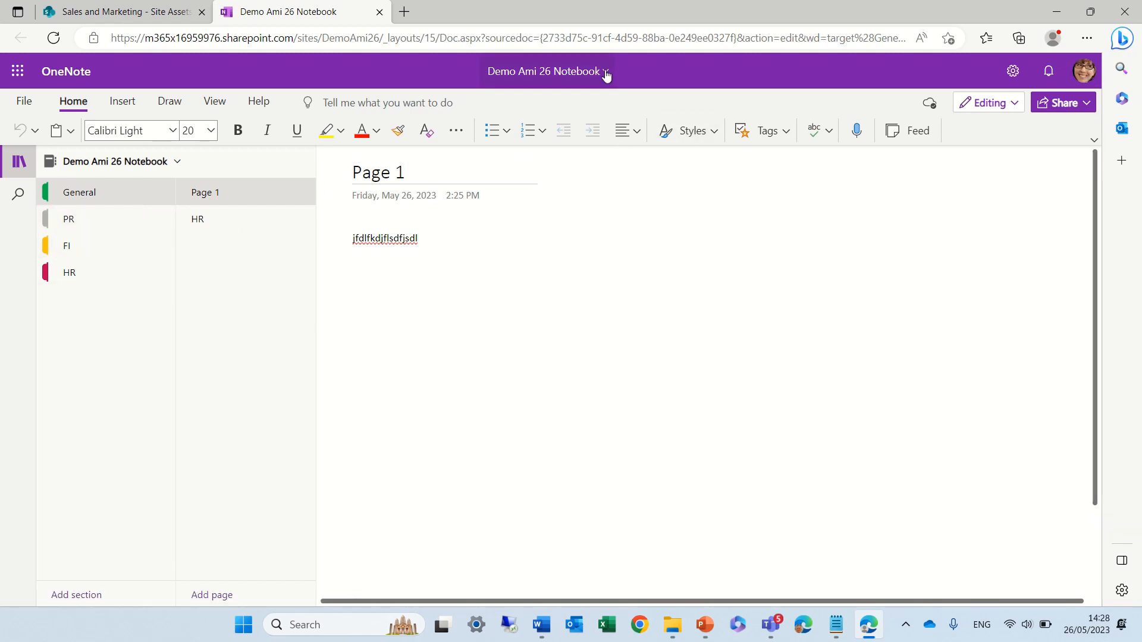
Go to the Demo Ami 26 SharePoint site and reopen its shared notebook.
{"action": "left_click", "coordinate": [547, 71]}
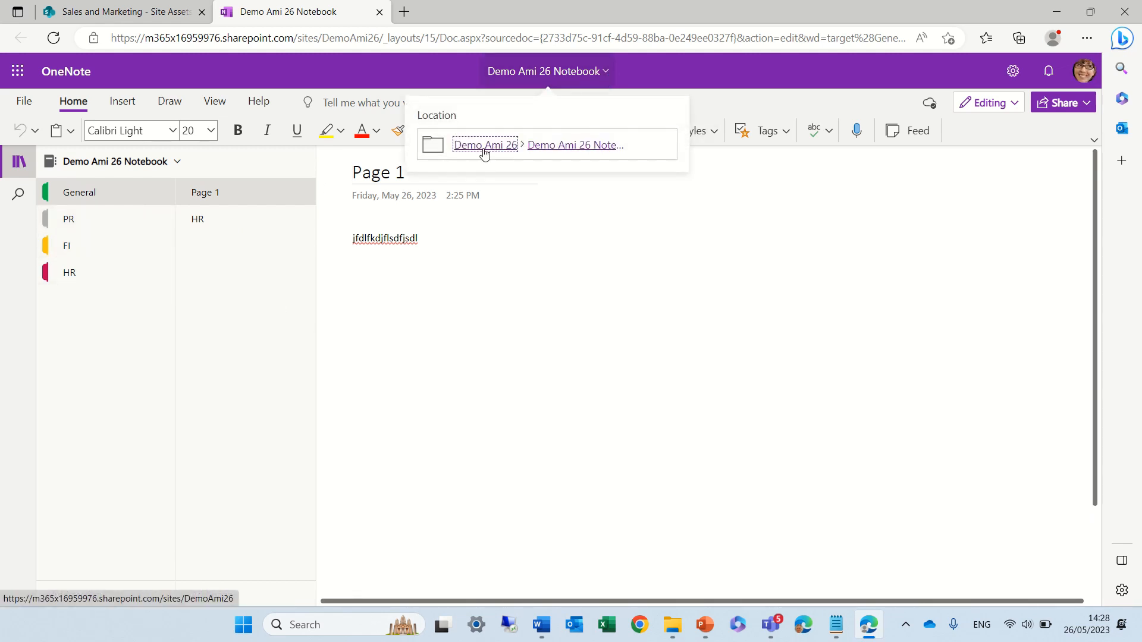
{"action": "left_click", "coordinate": [486, 144]}
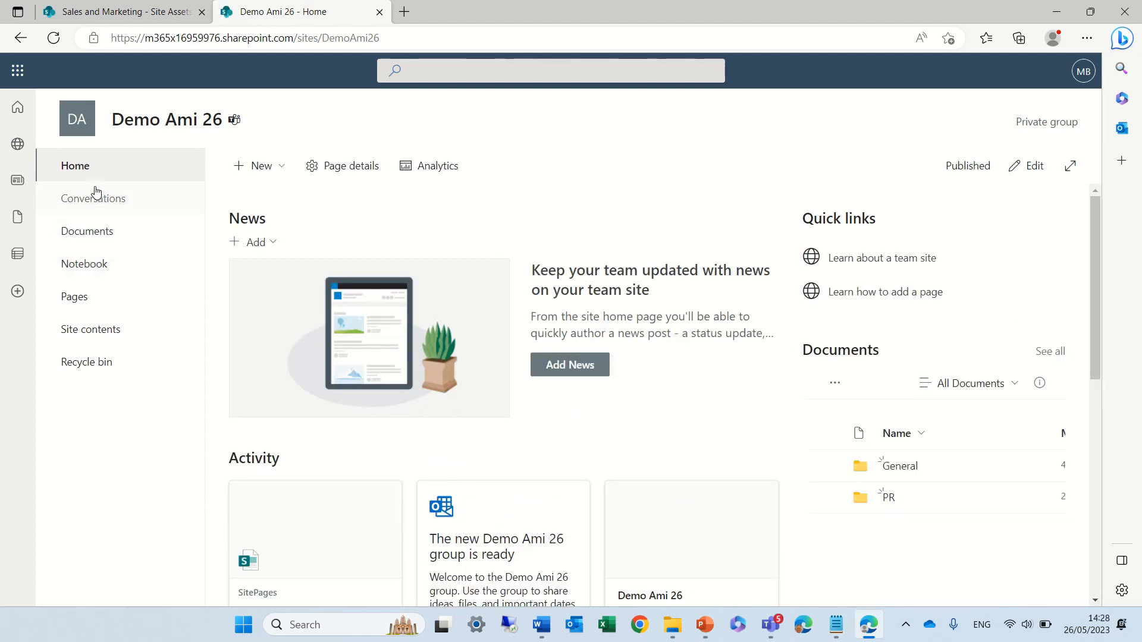
{"action": "mouse_move", "coordinate": [95, 265]}
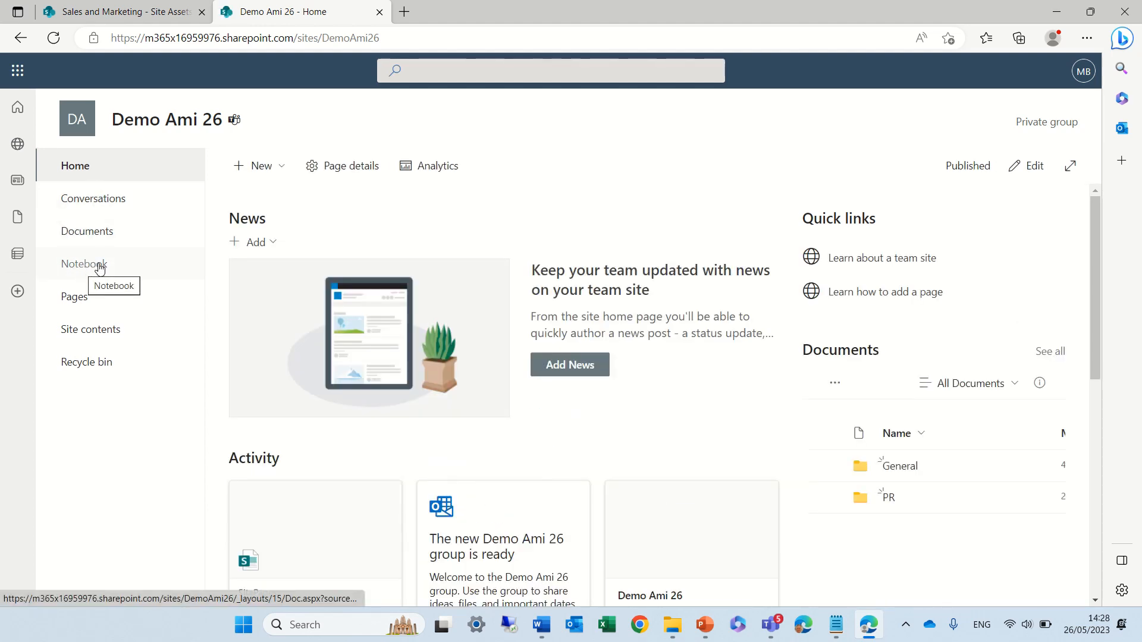
{"action": "left_click", "coordinate": [84, 263]}
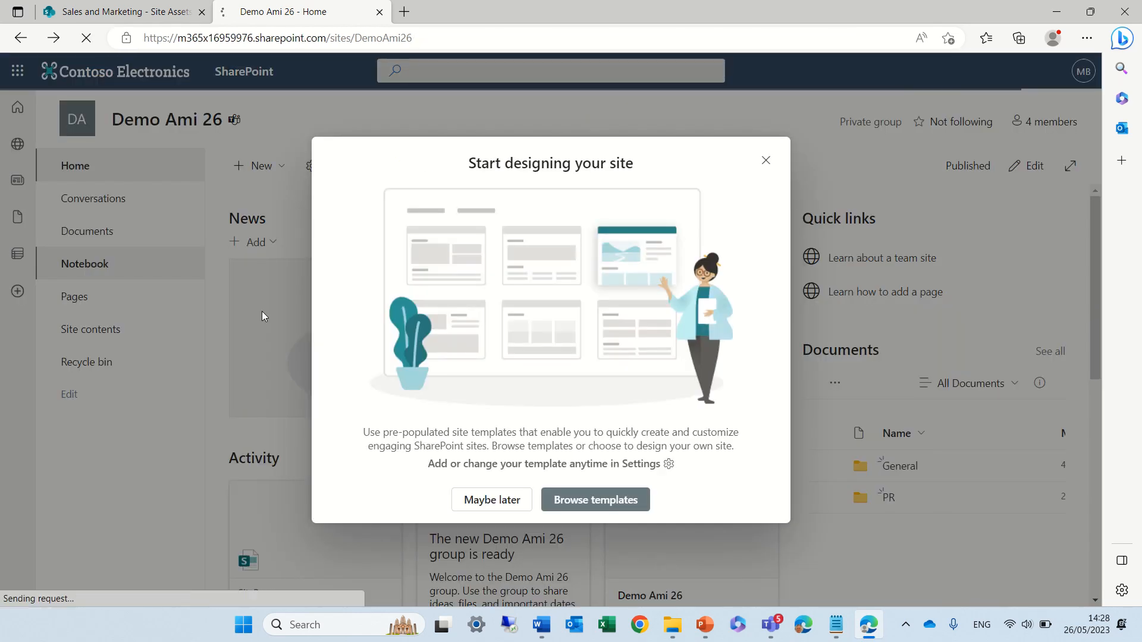
{"action": "left_click", "coordinate": [84, 263]}
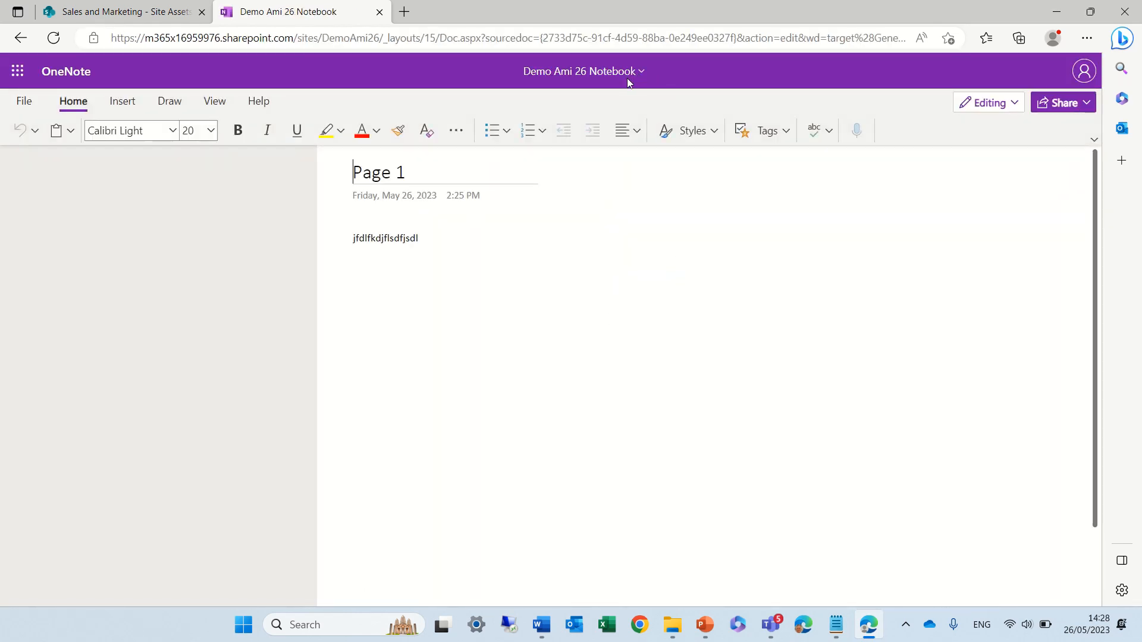
Return from the notebook to the Demo Ami 26 site home page.
{"action": "left_click", "coordinate": [605, 72]}
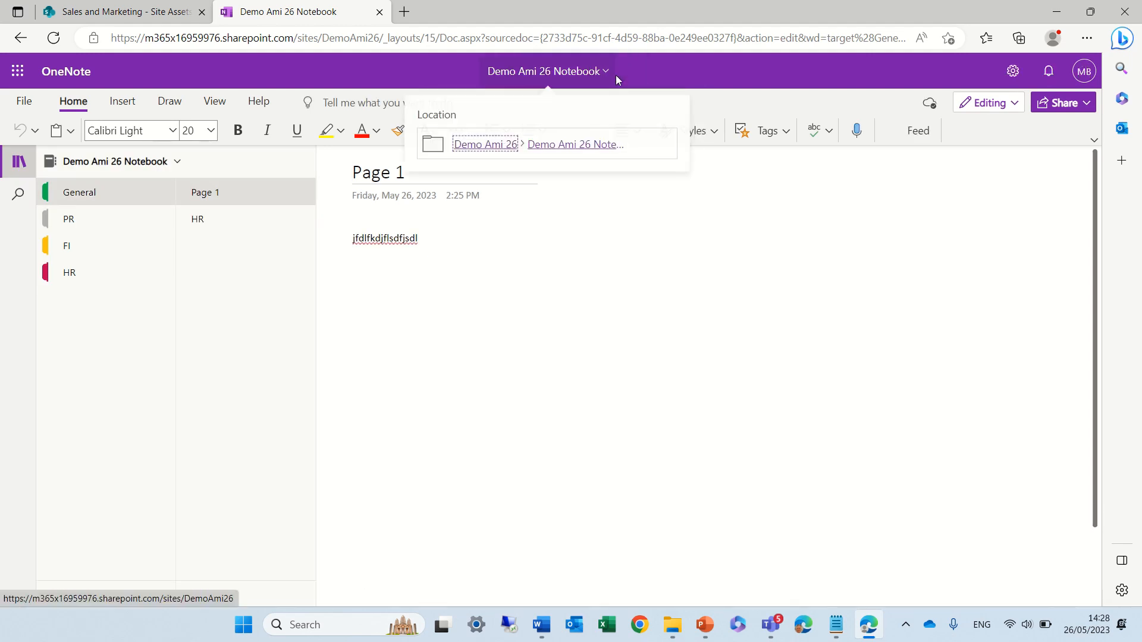
{"action": "left_click", "coordinate": [485, 144]}
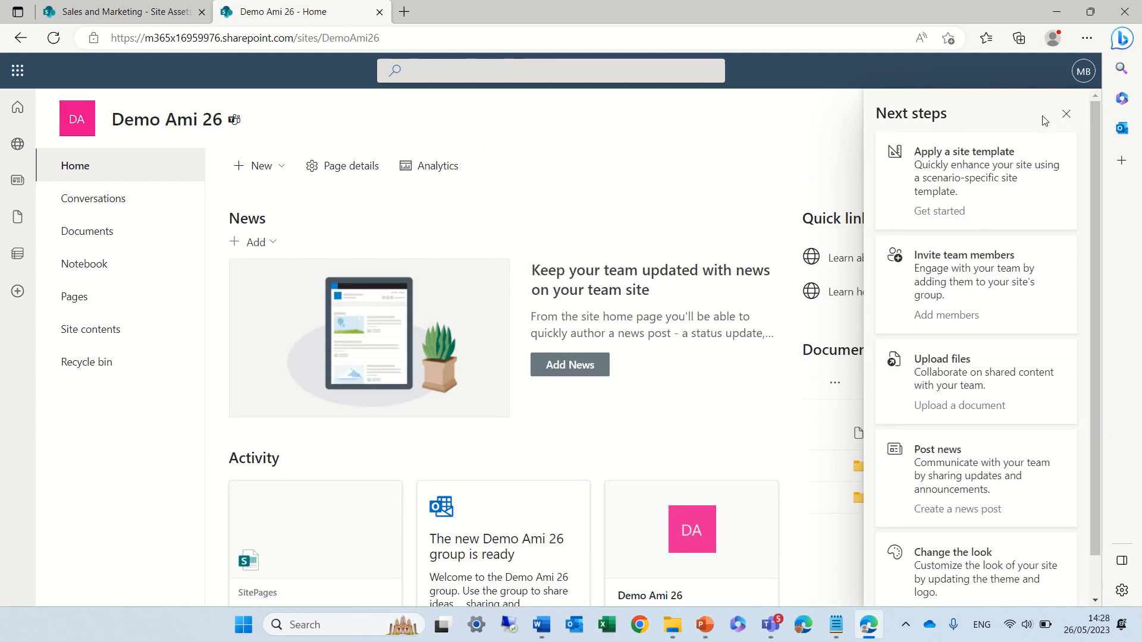
Dismiss Next steps, go to Documents and open Site contents from the settings gear.
{"action": "left_click", "coordinate": [1066, 114]}
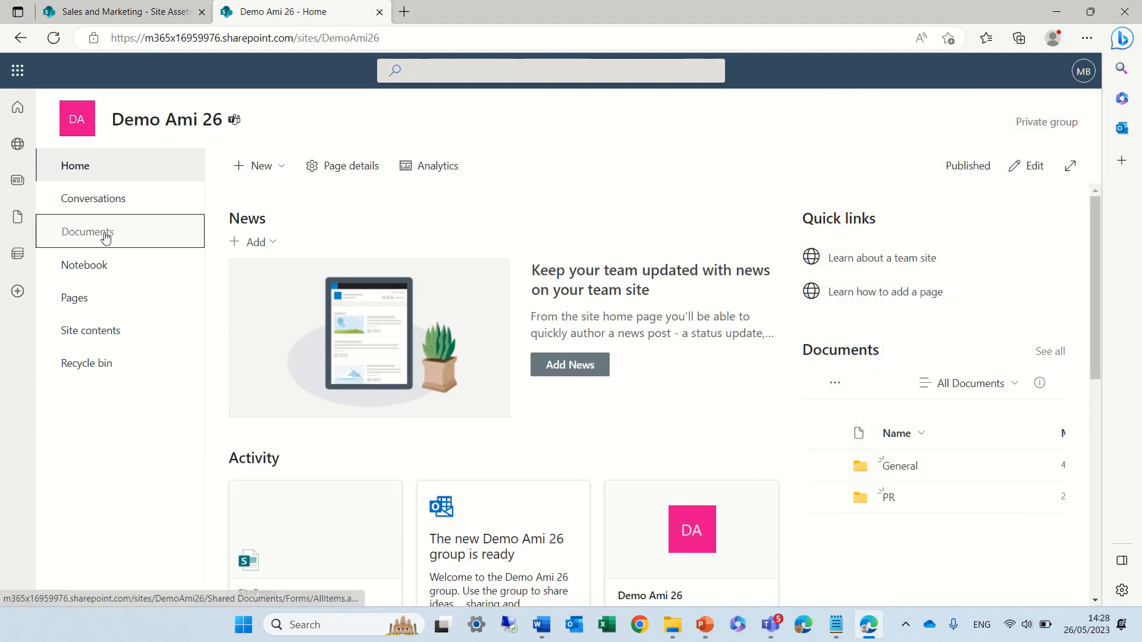
{"action": "left_click", "coordinate": [87, 231]}
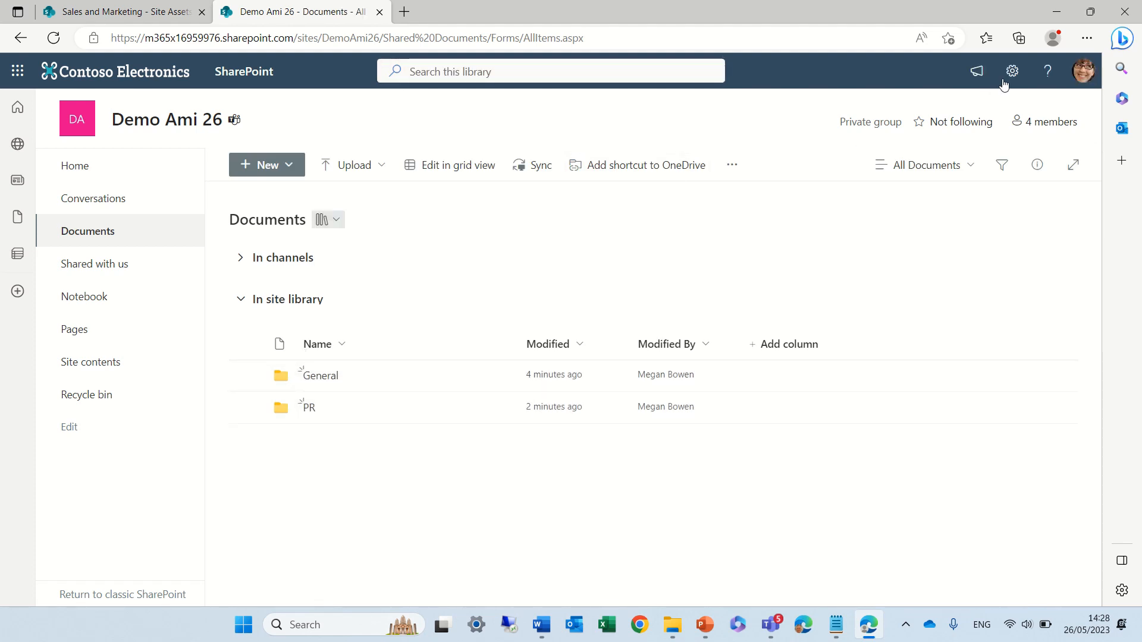
{"action": "left_click", "coordinate": [1011, 70]}
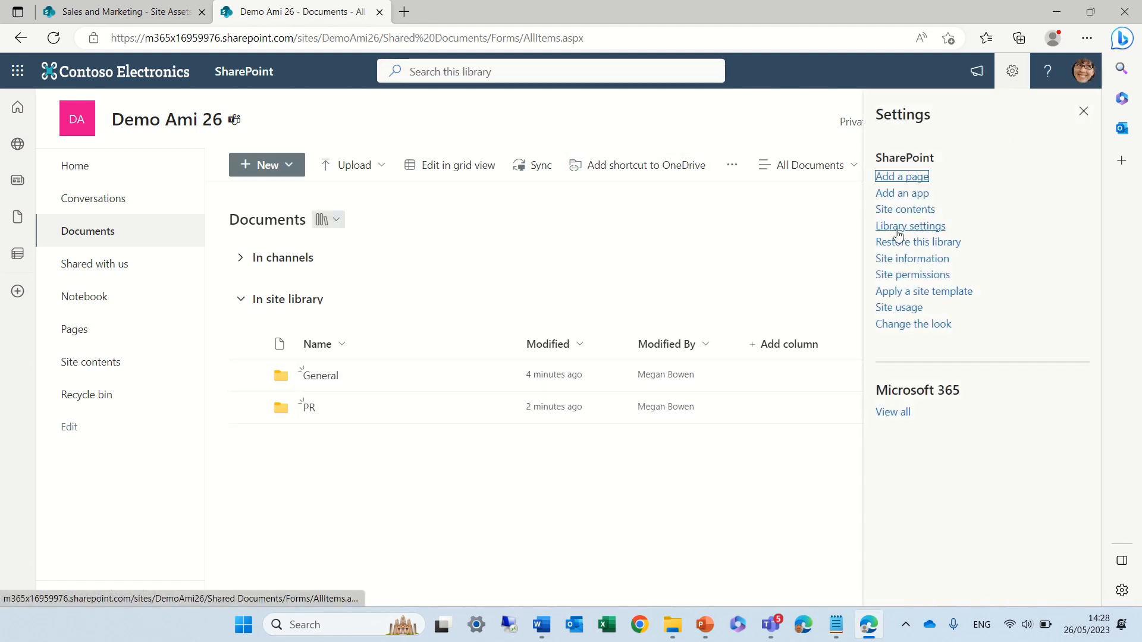
{"action": "left_click", "coordinate": [904, 208]}
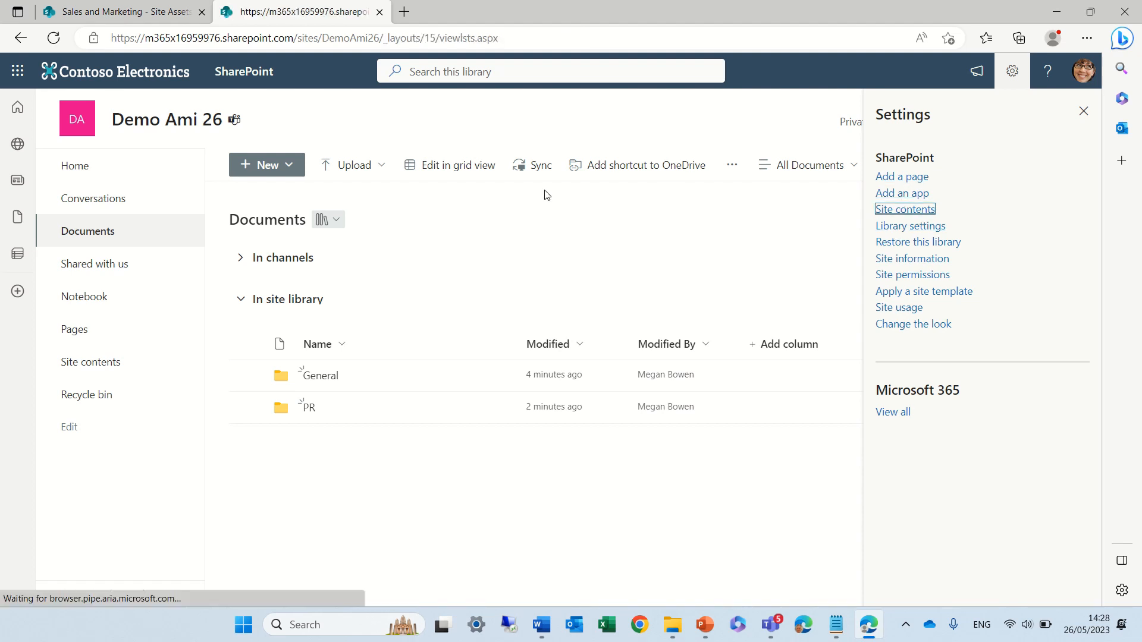
{"action": "left_click", "coordinate": [905, 209]}
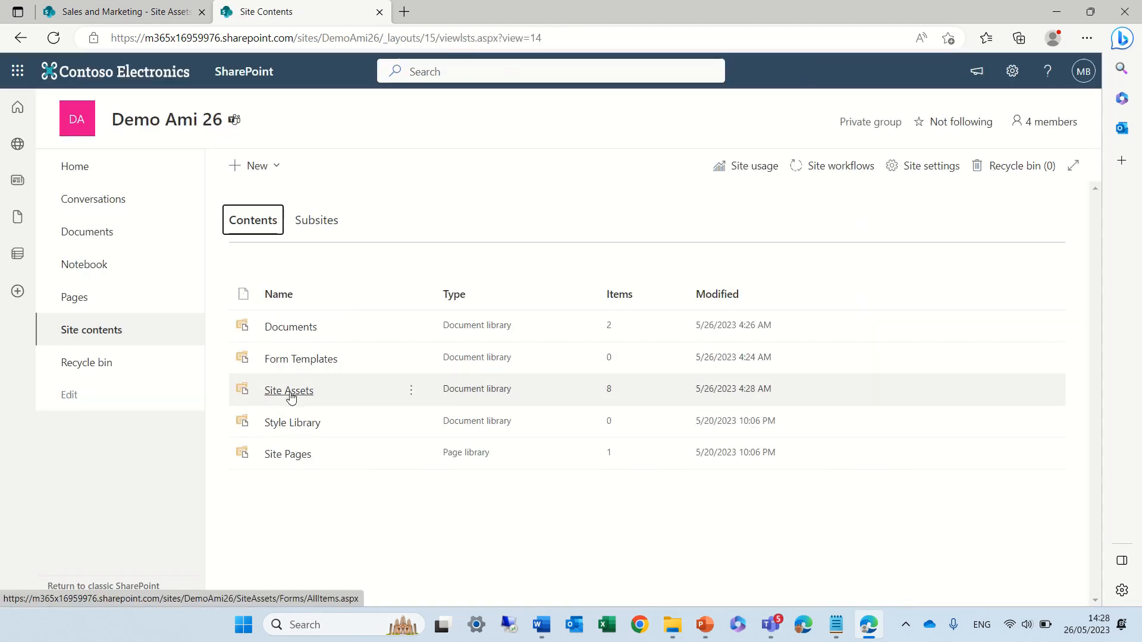
Open the Site Assets library and launch the Demo Ami 26 Notebook in OneNote for the web.
{"action": "left_click", "coordinate": [288, 390]}
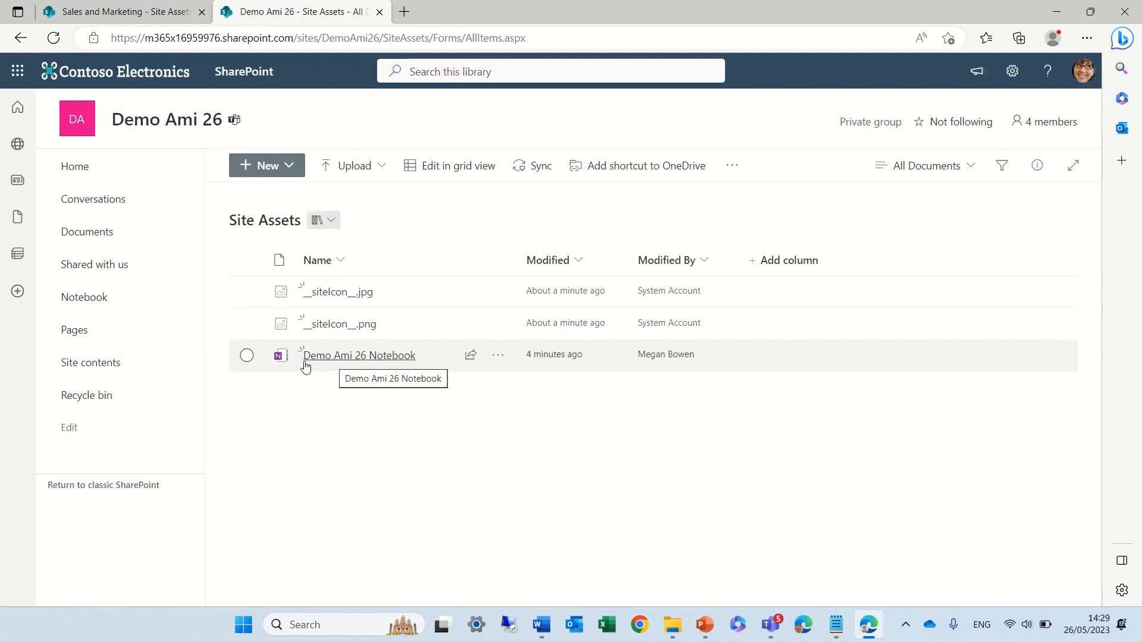
{"action": "mouse_move", "coordinate": [387, 365]}
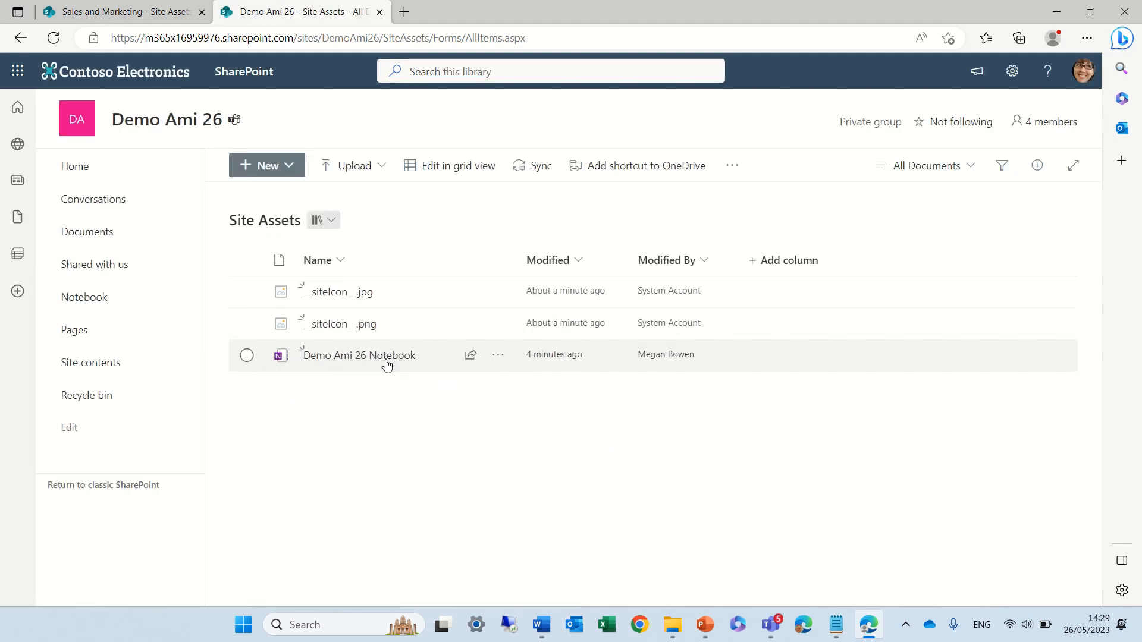
{"action": "left_click", "coordinate": [358, 354]}
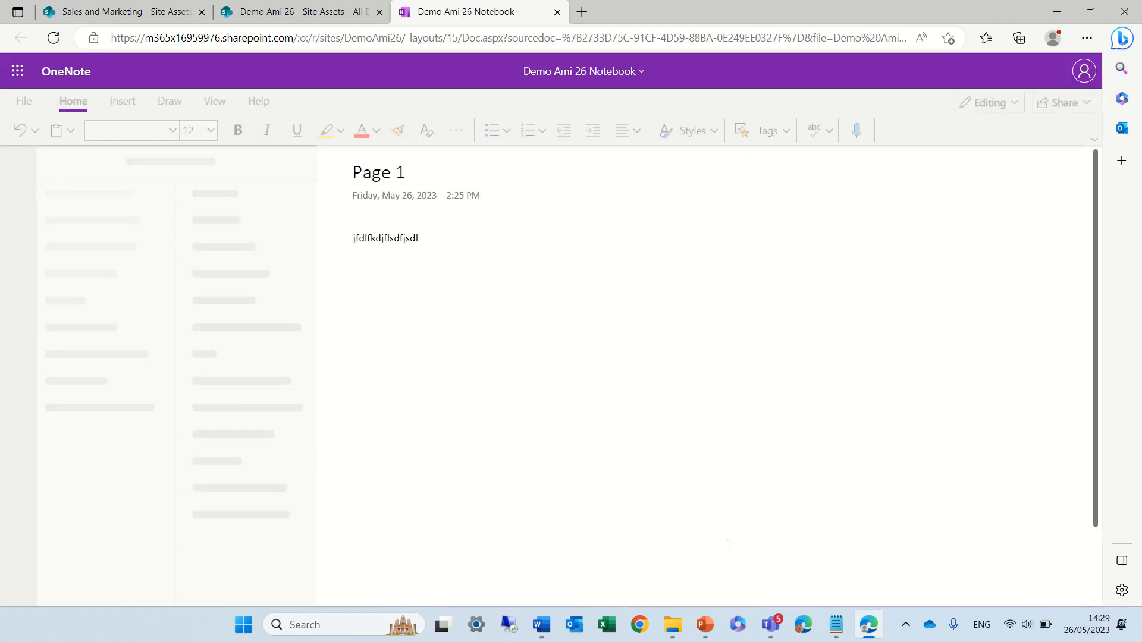
Return to Teams and open SOC Team's General channel.
{"action": "left_click", "coordinate": [771, 623]}
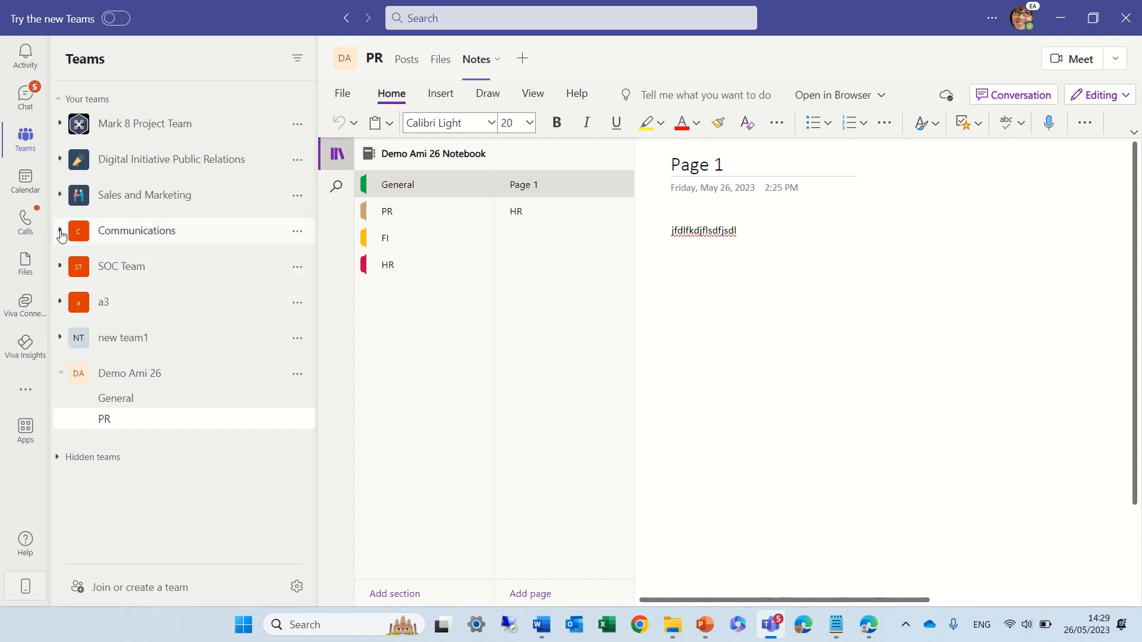
{"action": "mouse_move", "coordinate": [62, 271]}
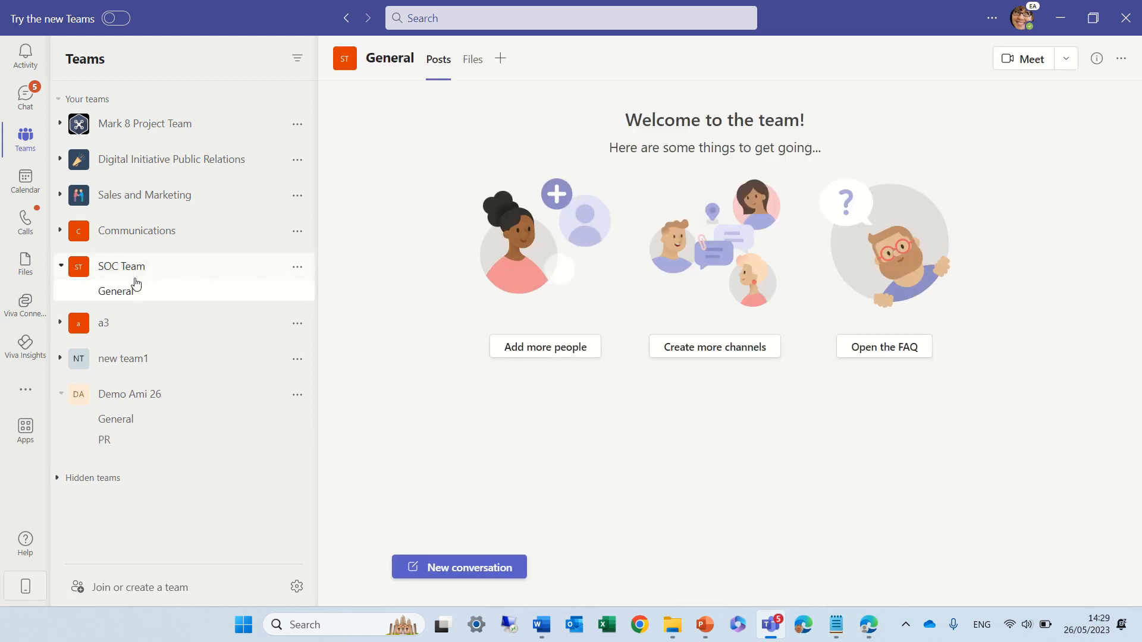
{"action": "left_click", "coordinate": [60, 266]}
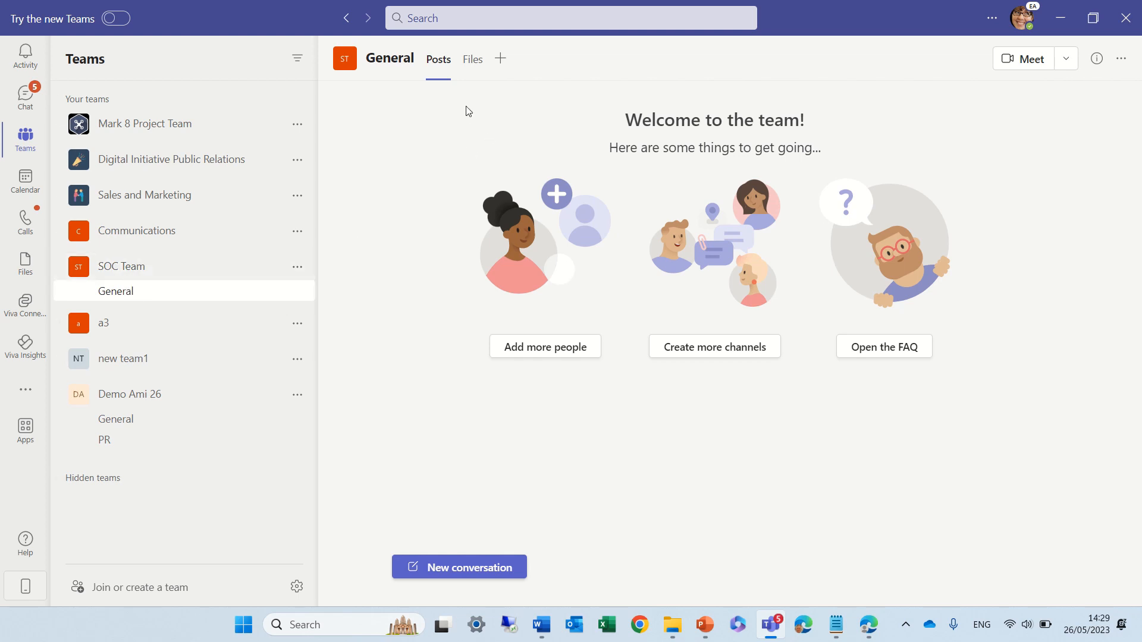
{"action": "mouse_move", "coordinate": [540, 121]}
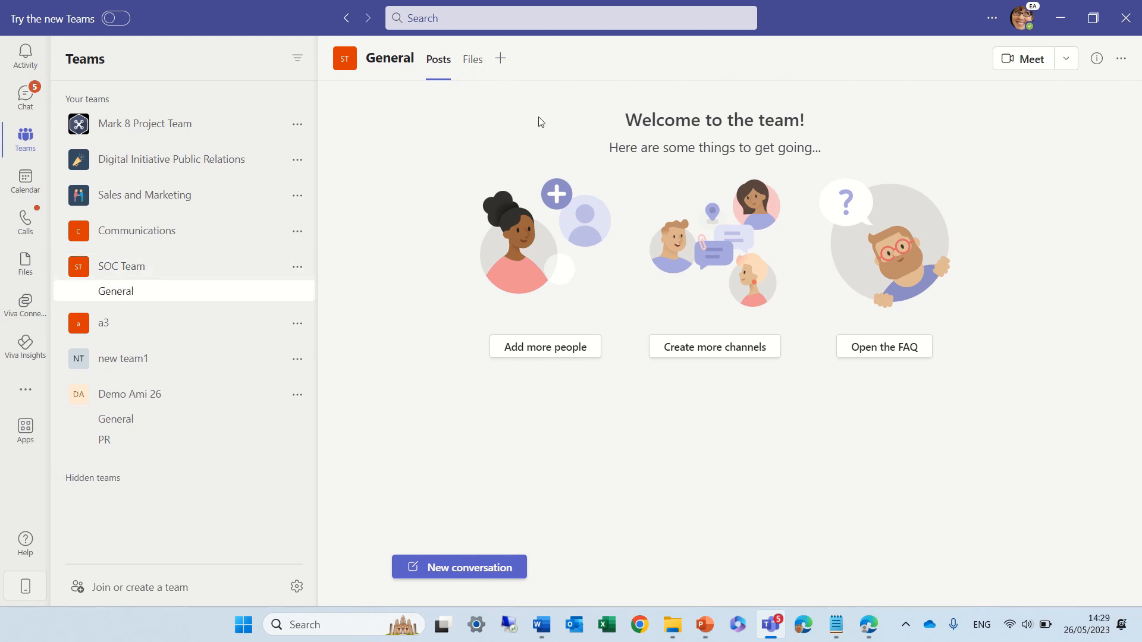
{"action": "mouse_move", "coordinate": [515, 107]}
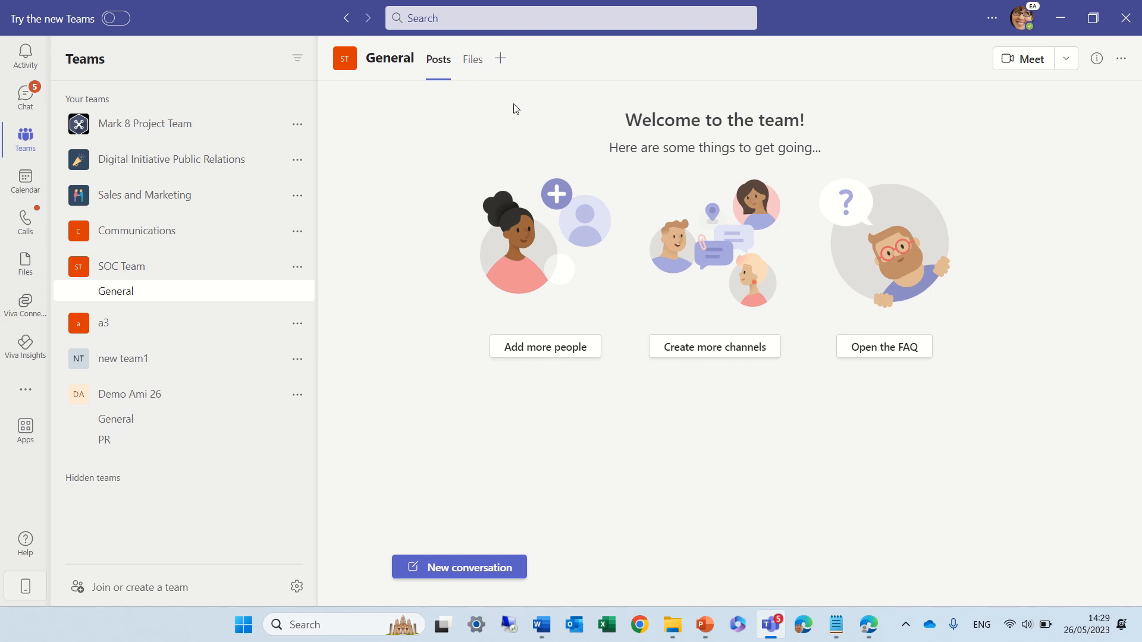
Add a new standard channel named channel2 to SOC Team.
{"action": "left_click", "coordinate": [297, 267]}
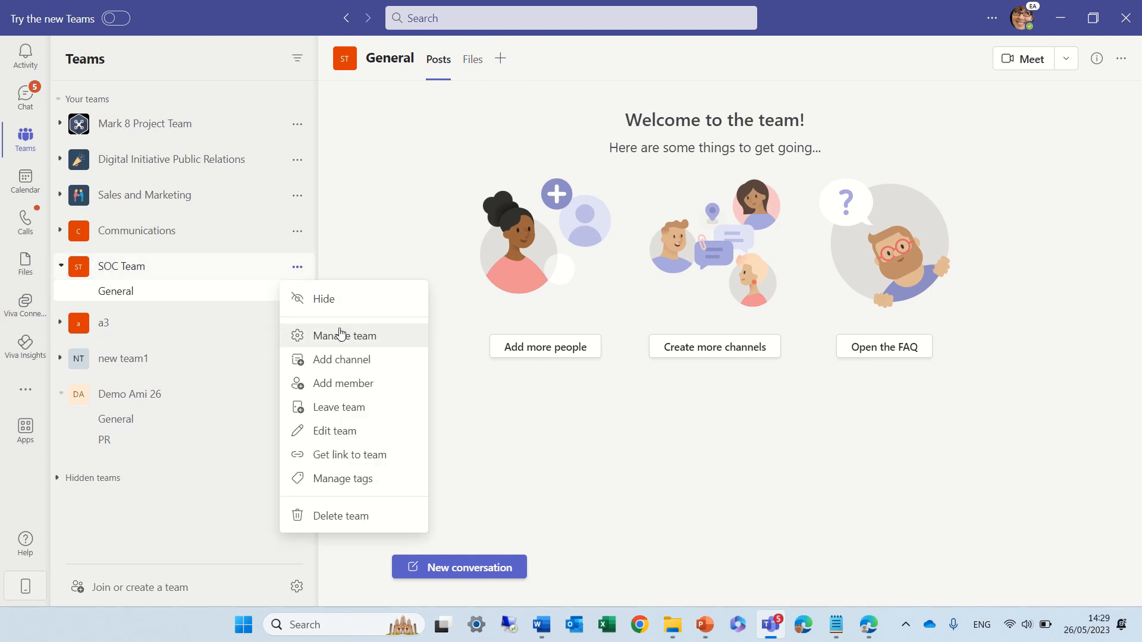
{"action": "left_click", "coordinate": [340, 359]}
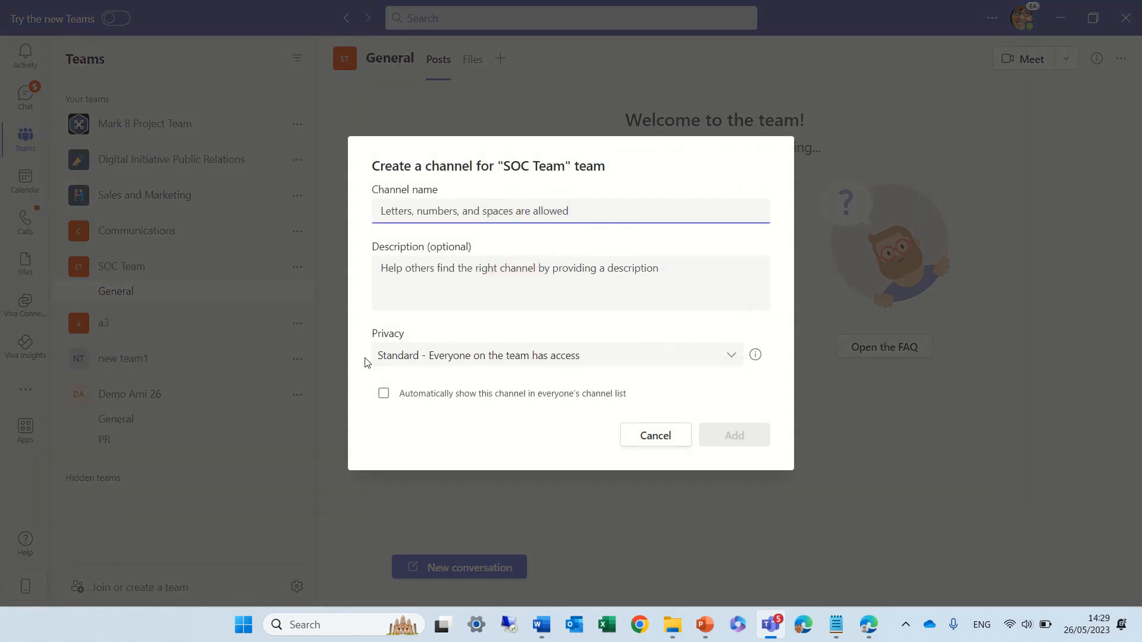
{"action": "type", "text": "channel2"}
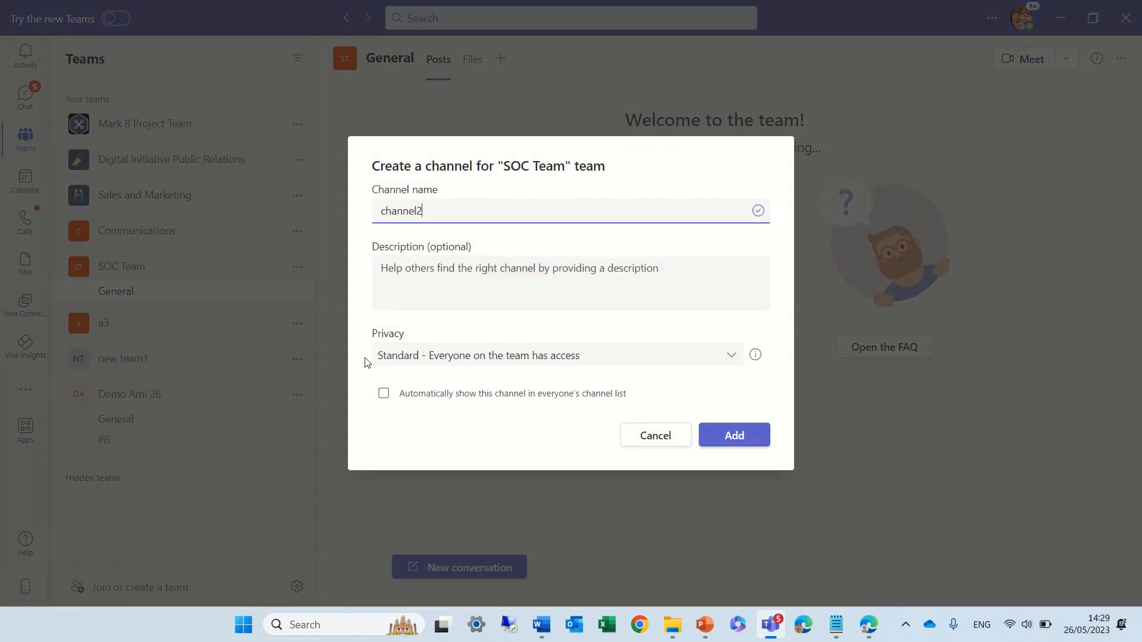
{"action": "mouse_move", "coordinate": [757, 442]}
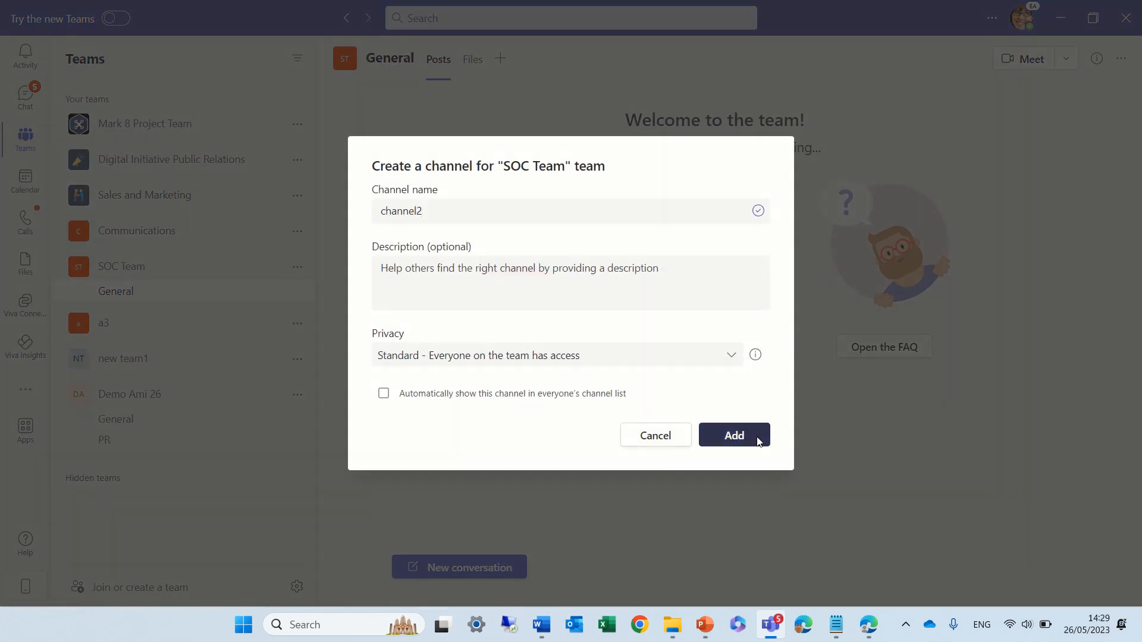
{"action": "left_click", "coordinate": [734, 435]}
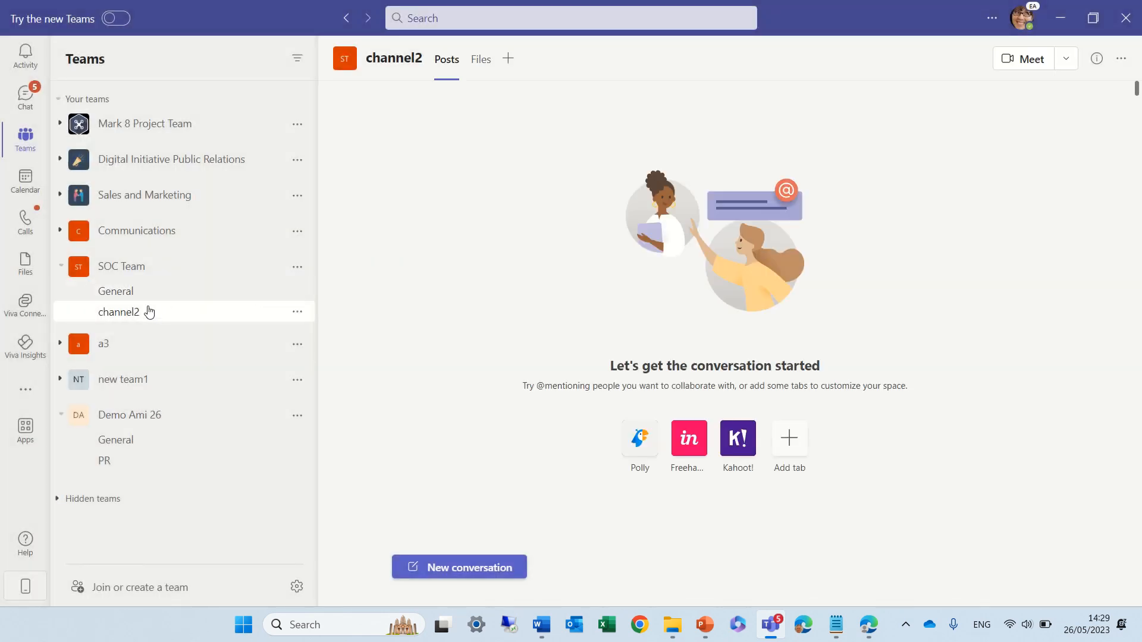
Switch between General and channel2 to load the new channel's conversation page.
{"action": "left_click", "coordinate": [116, 291]}
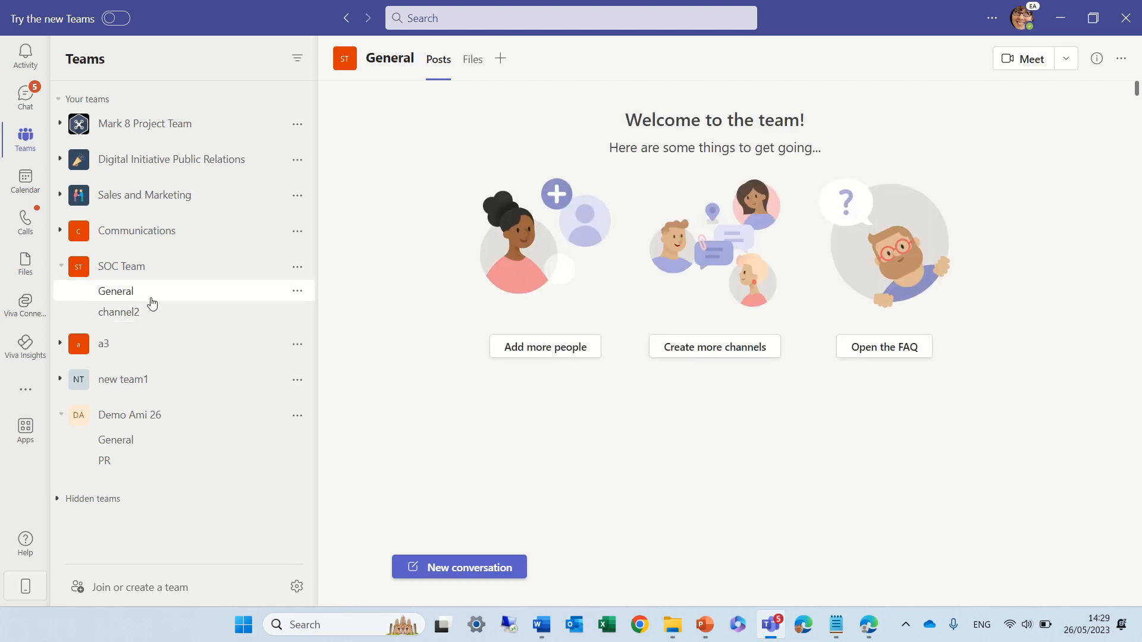
{"action": "left_click", "coordinate": [119, 311]}
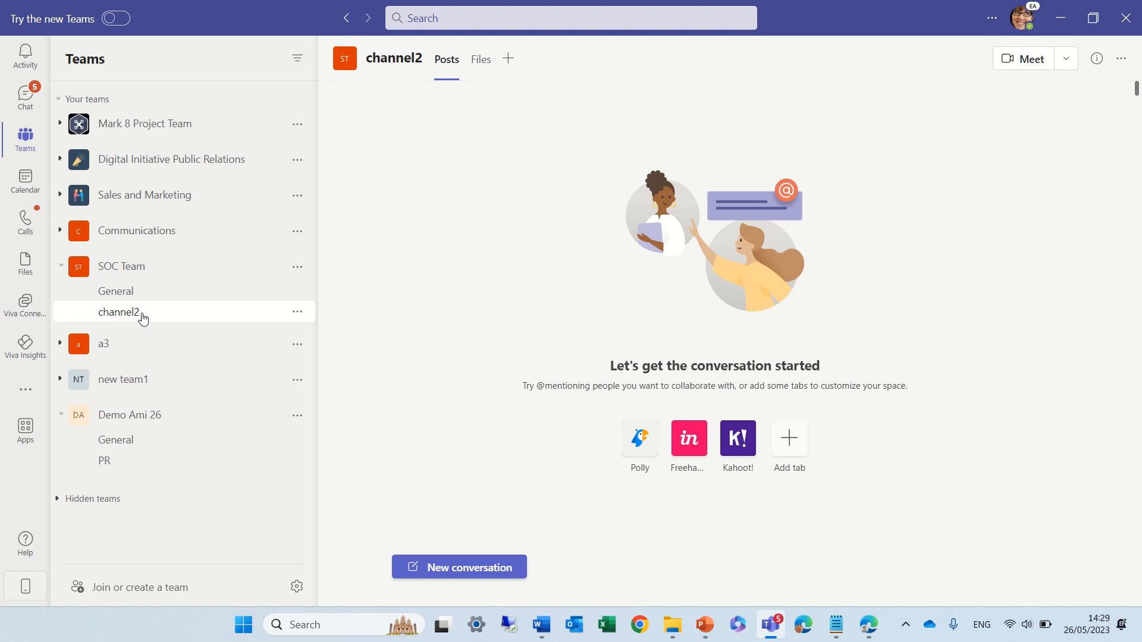
{"action": "left_click", "coordinate": [116, 292]}
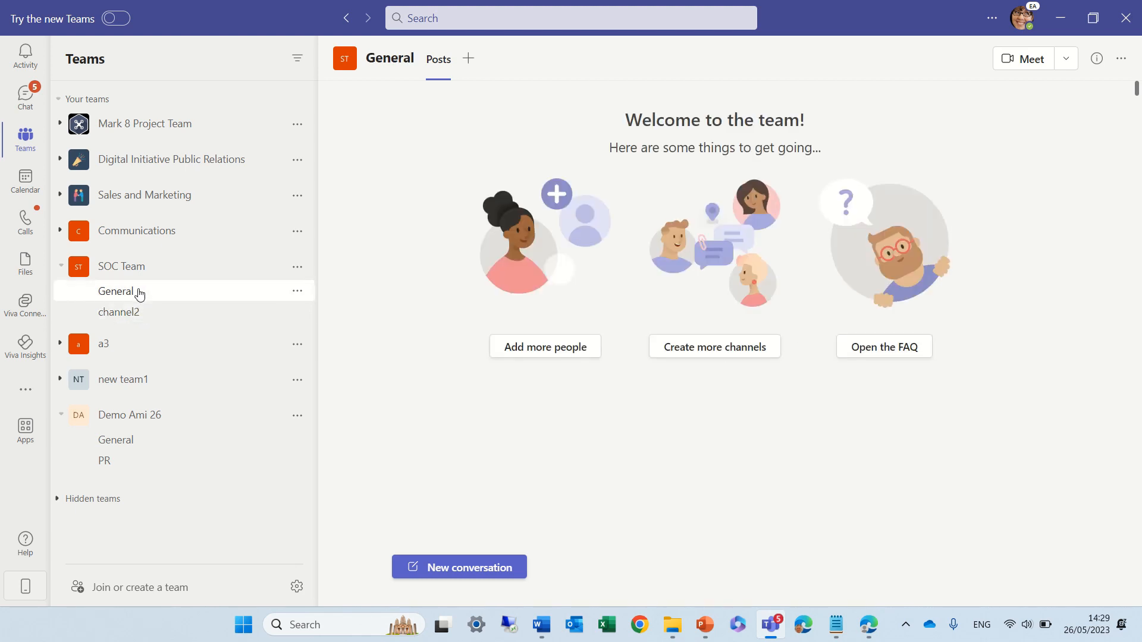
{"action": "left_click", "coordinate": [119, 311]}
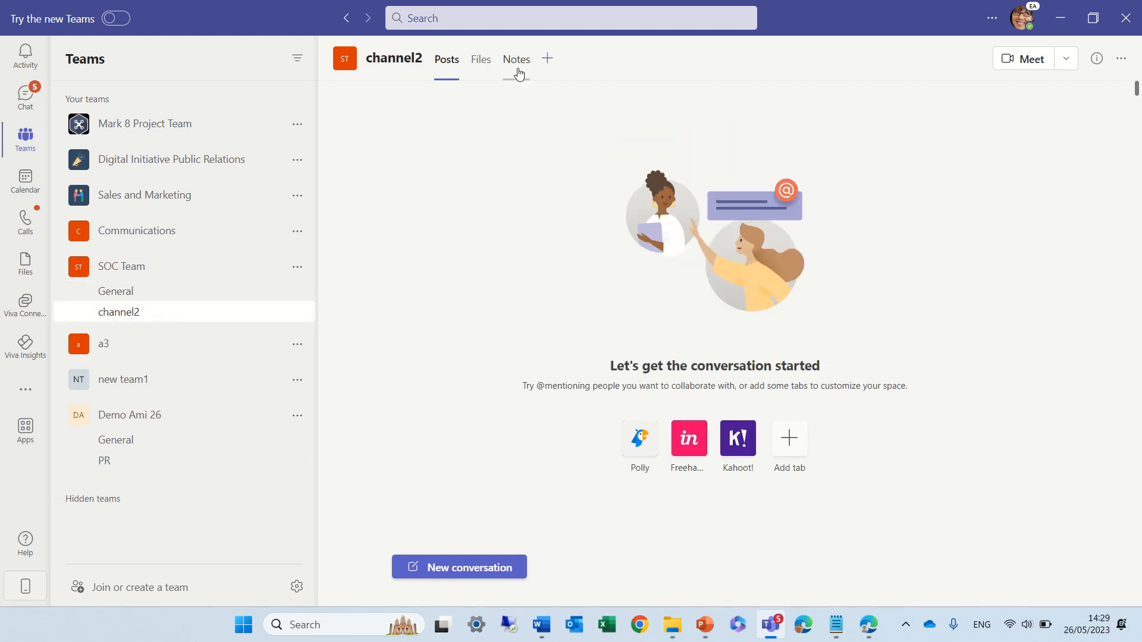
{"action": "mouse_move", "coordinate": [526, 71]}
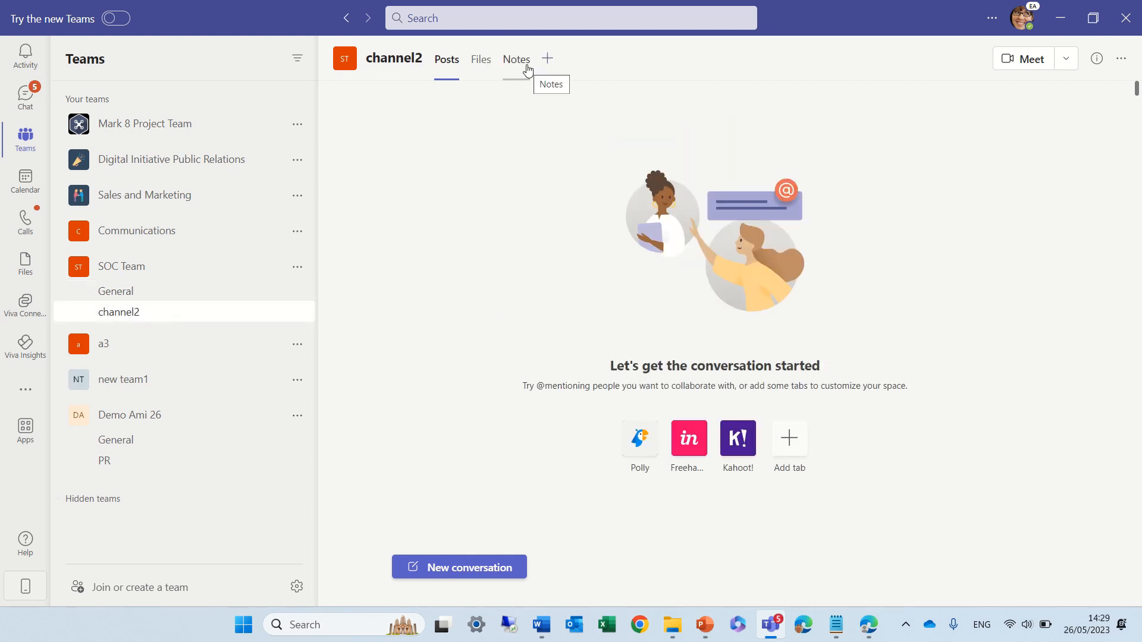
View channel2's Notes tab, then return via General to channel2's Posts.
{"action": "left_click", "coordinate": [516, 60]}
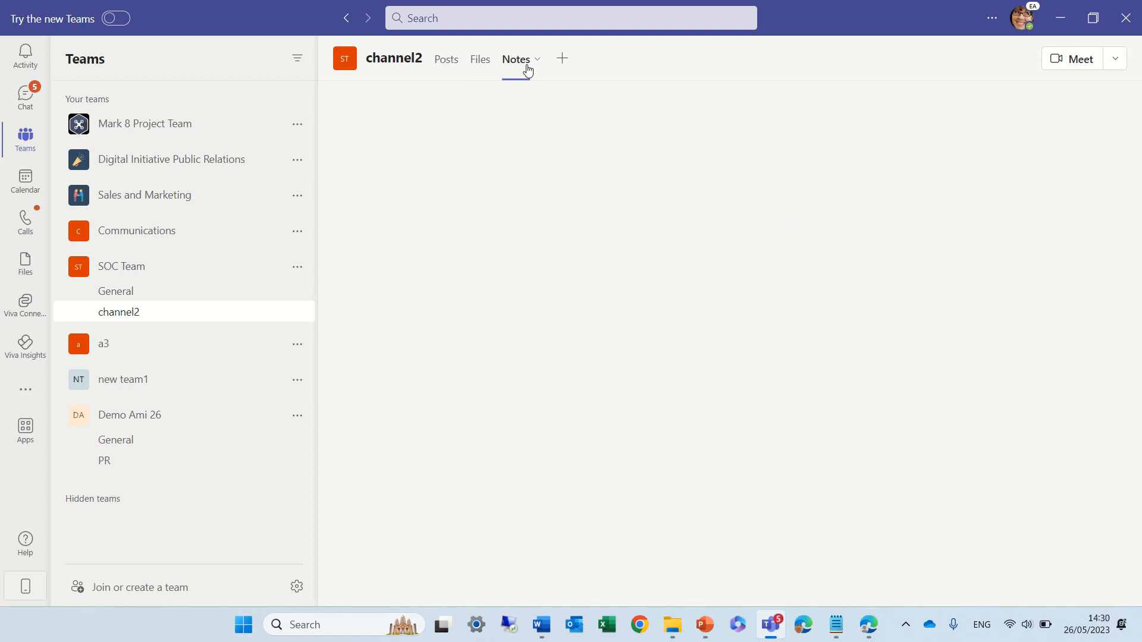
{"action": "left_click", "coordinate": [516, 60]}
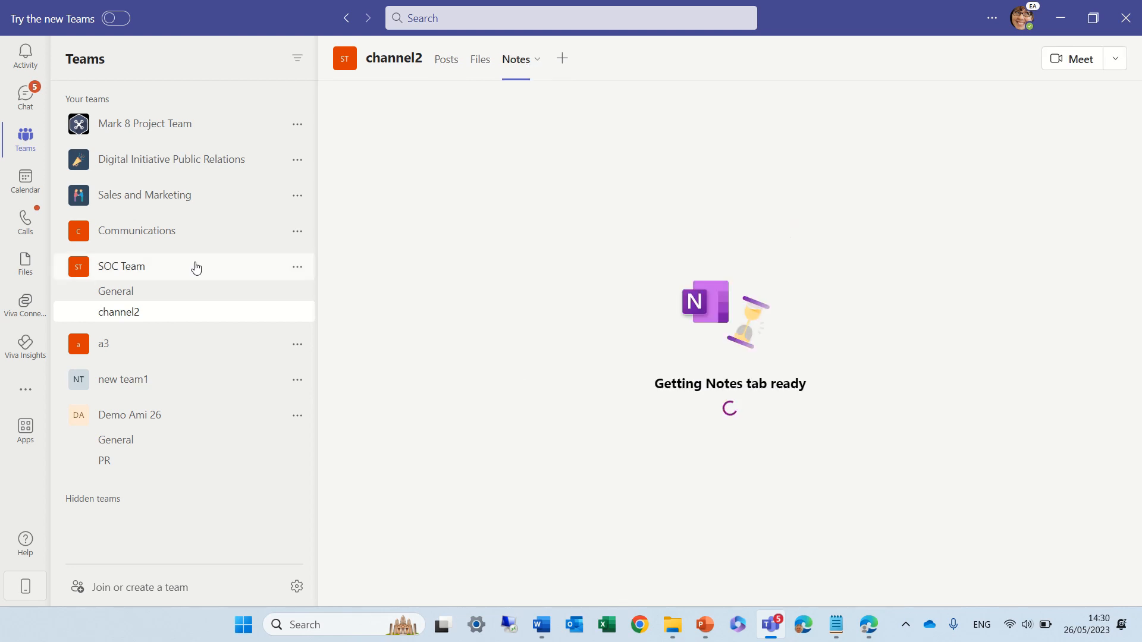
{"action": "left_click", "coordinate": [116, 292]}
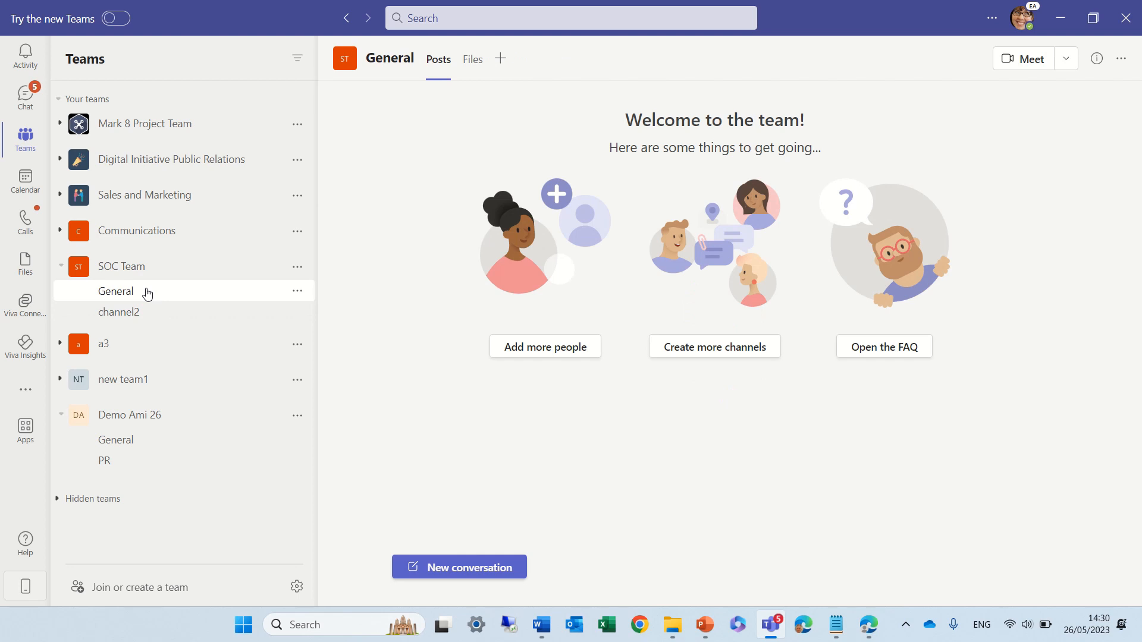
{"action": "left_click", "coordinate": [118, 312]}
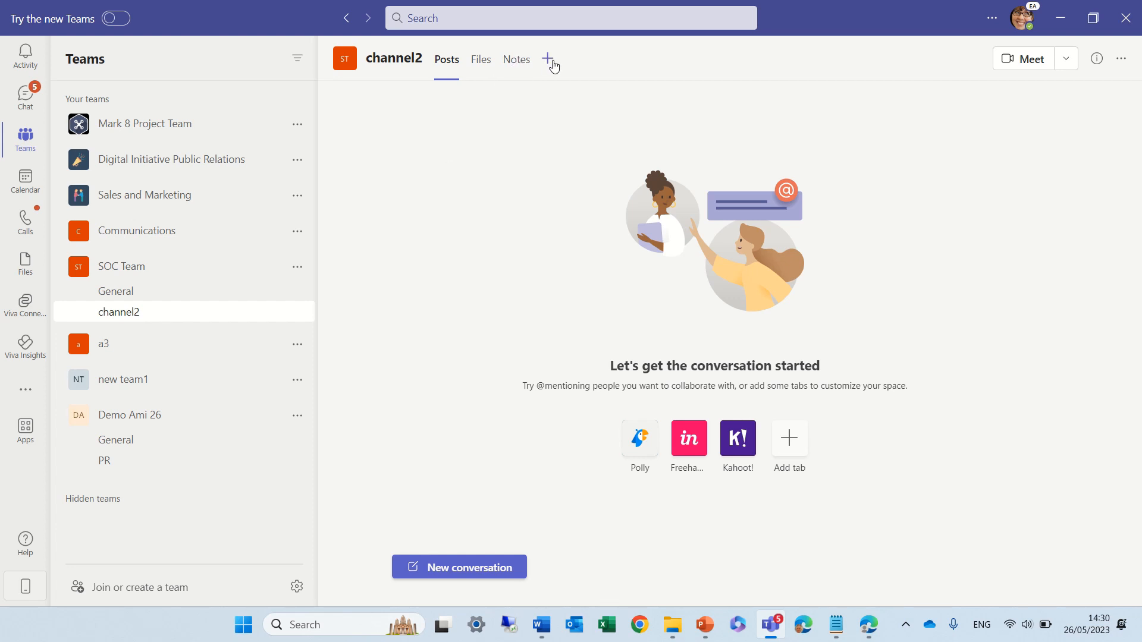
Add a OneNote tab to channel2 linked to the U.S notebook (U.S. Sales Notebook).
{"action": "left_click", "coordinate": [548, 57]}
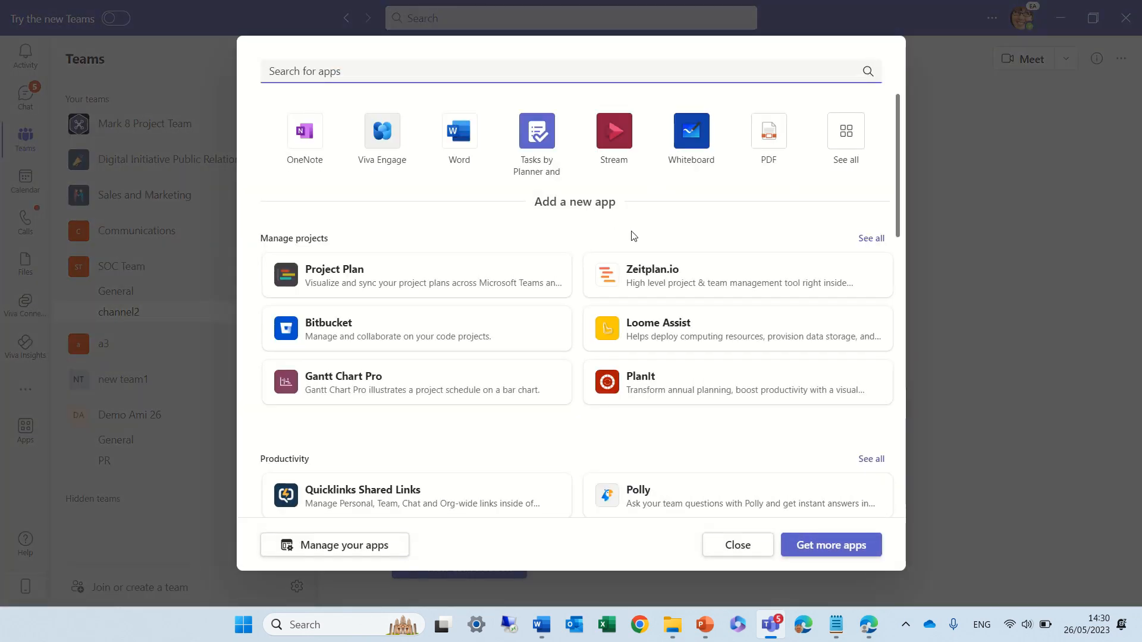
{"action": "left_click", "coordinate": [737, 544]}
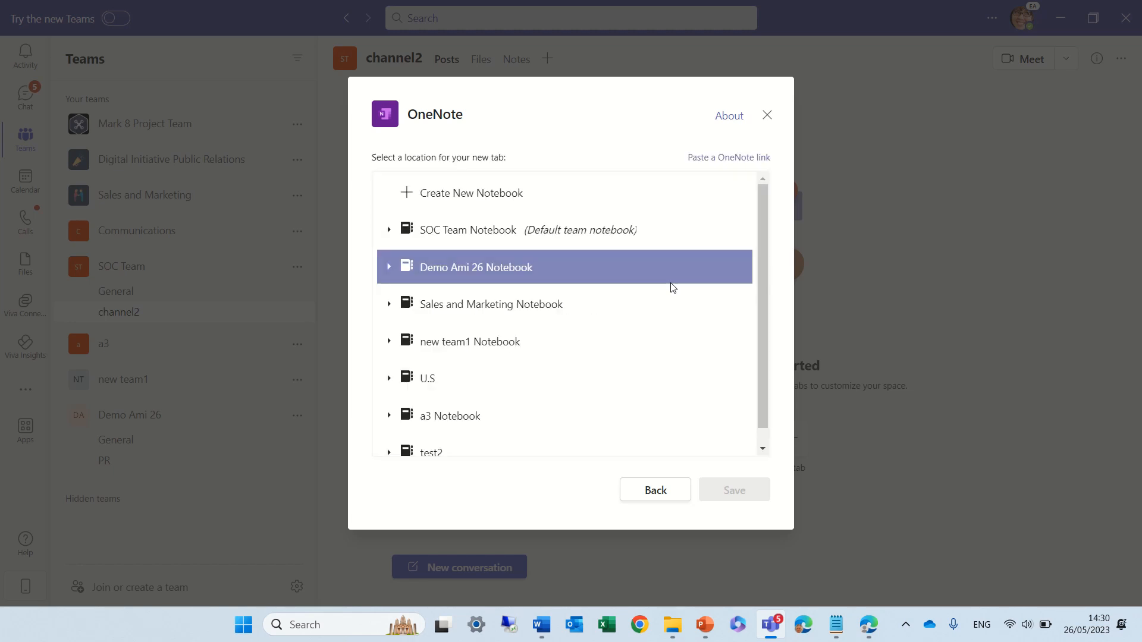
{"action": "mouse_move", "coordinate": [689, 273]}
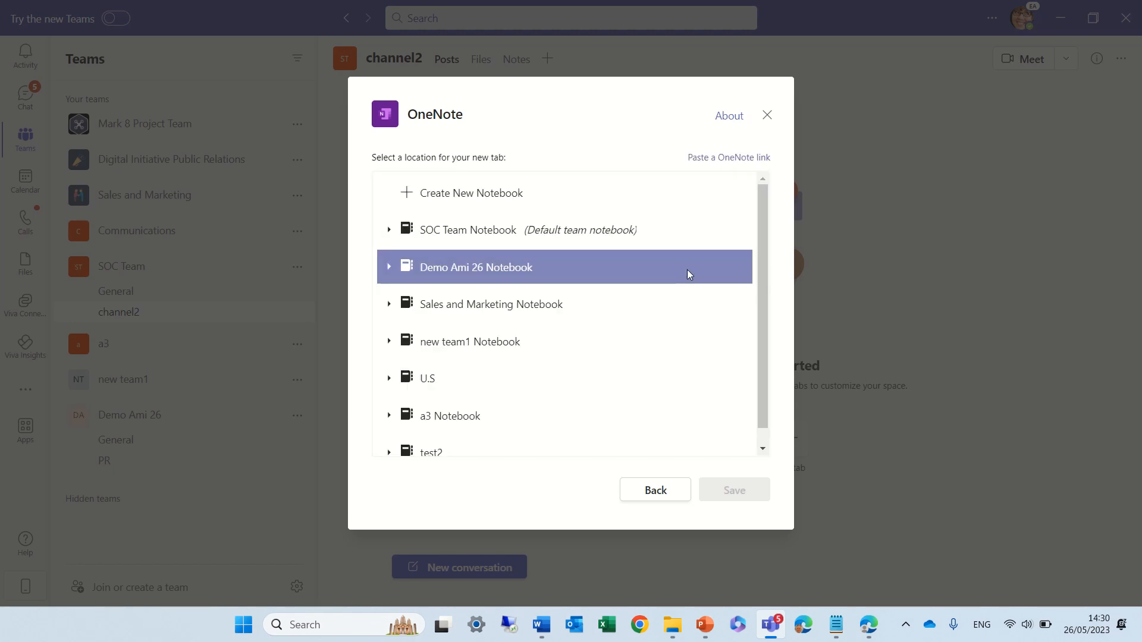
{"action": "scroll", "scroll_direction": "down", "scroll_amount": 3}
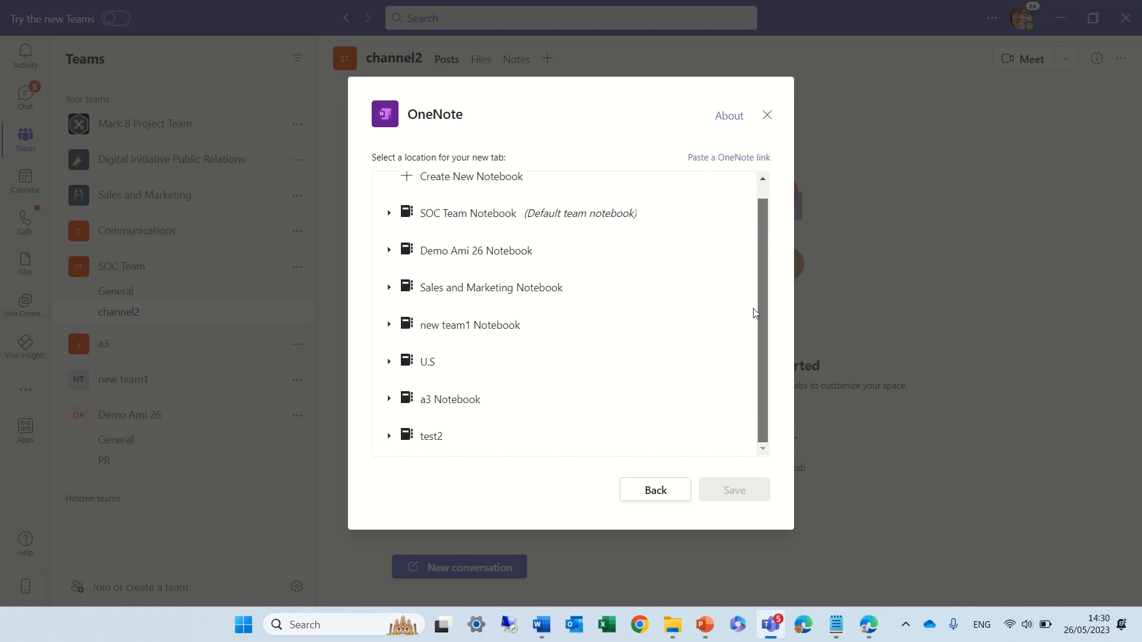
{"action": "mouse_move", "coordinate": [752, 338]}
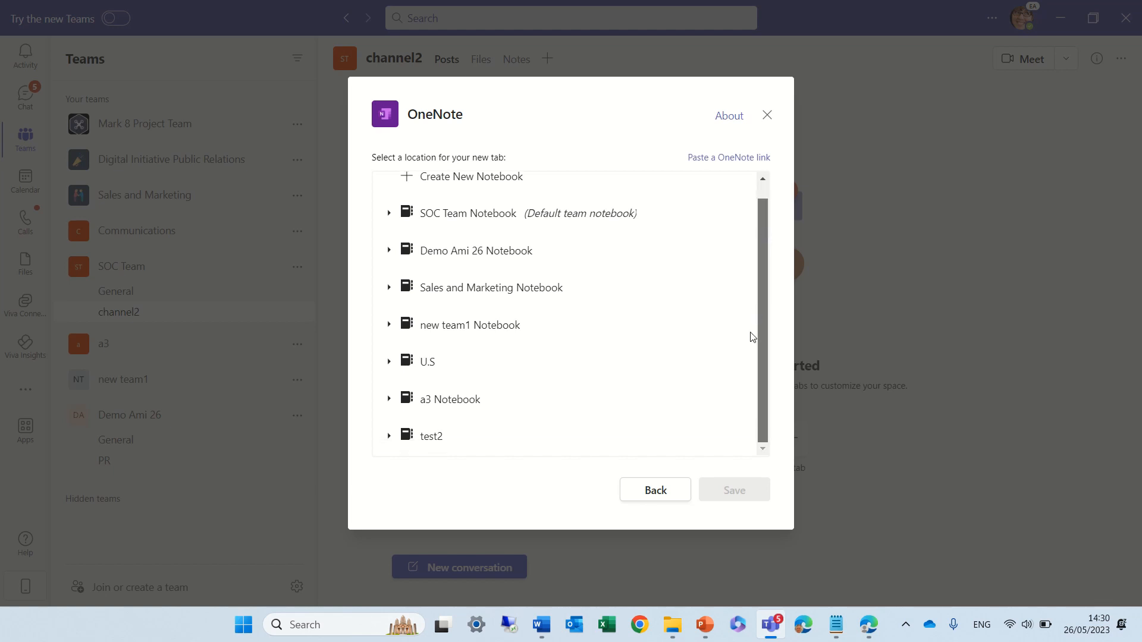
{"action": "mouse_move", "coordinate": [481, 365]}
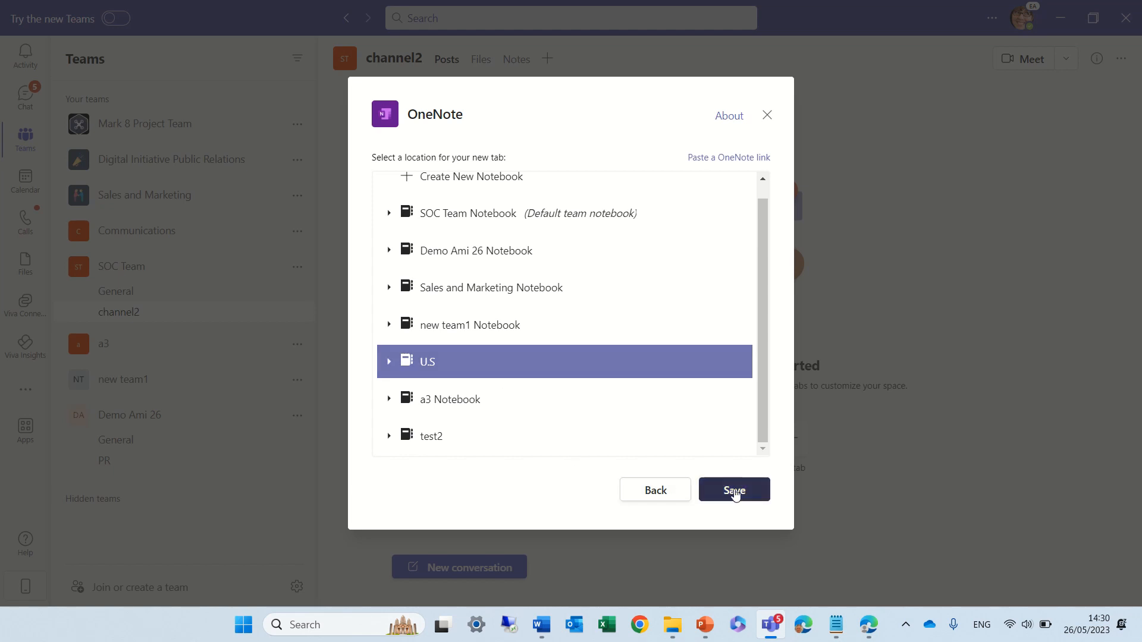
{"action": "left_click", "coordinate": [734, 490]}
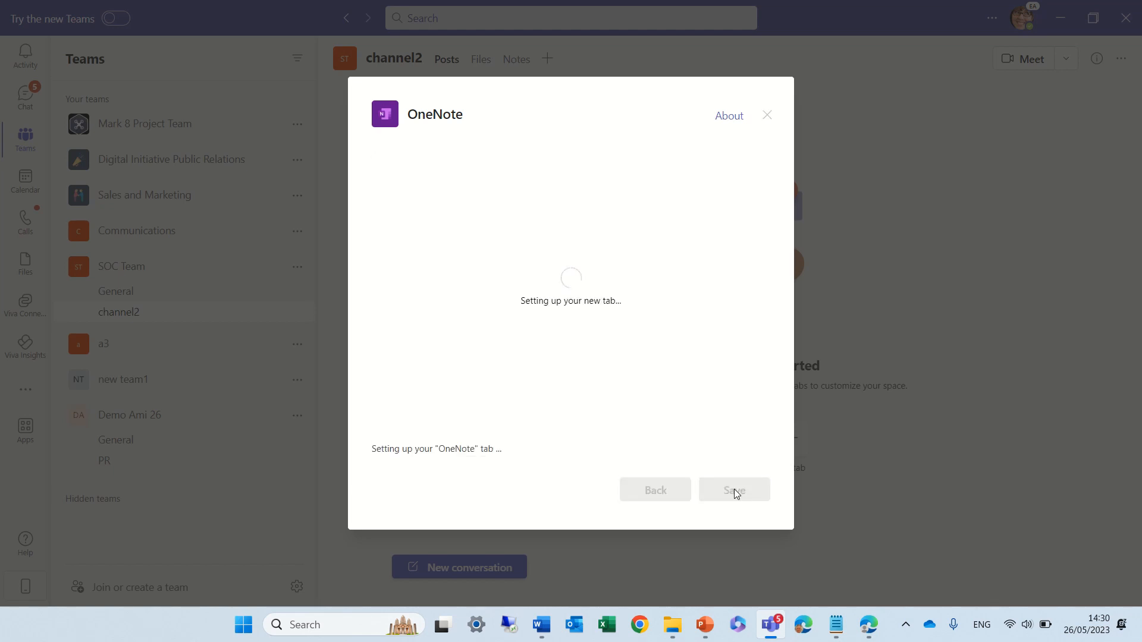
{"action": "left_click", "coordinate": [734, 490]}
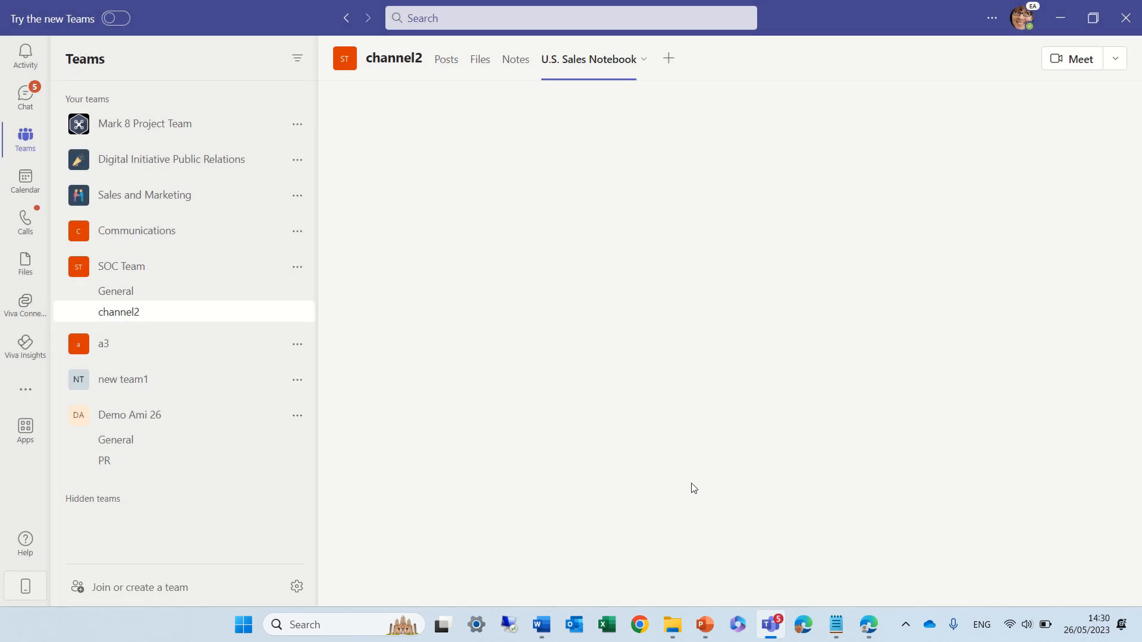
View channel2's Notes and U.S. Sales Notebook tabs, showing sec1 with pages test and test2.
{"action": "left_click", "coordinate": [517, 59]}
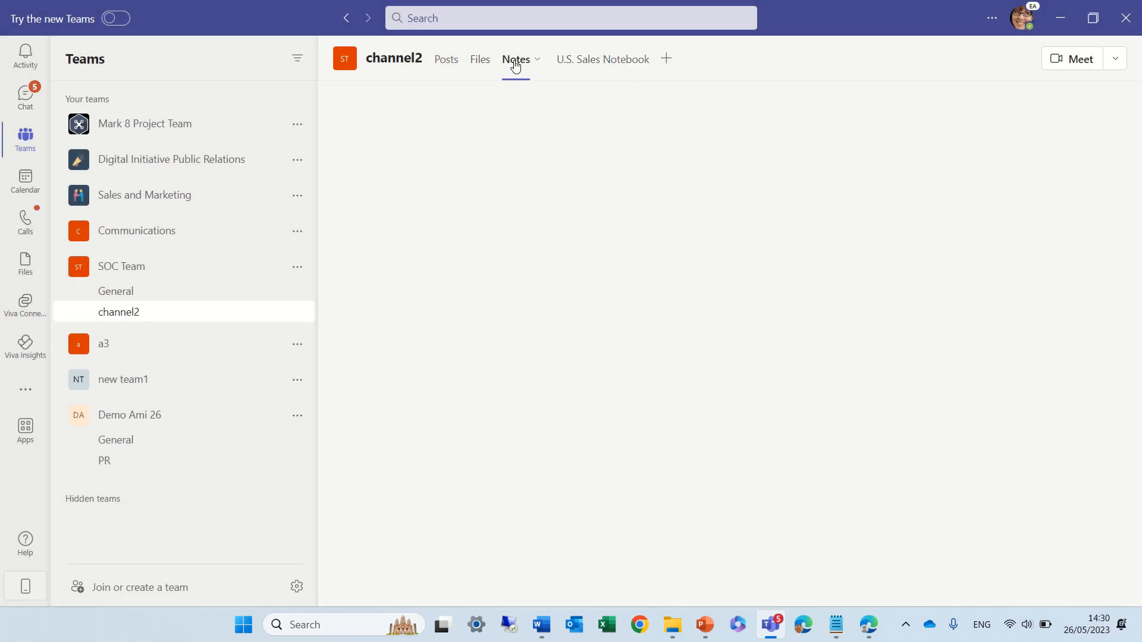
{"action": "left_click", "coordinate": [516, 60]}
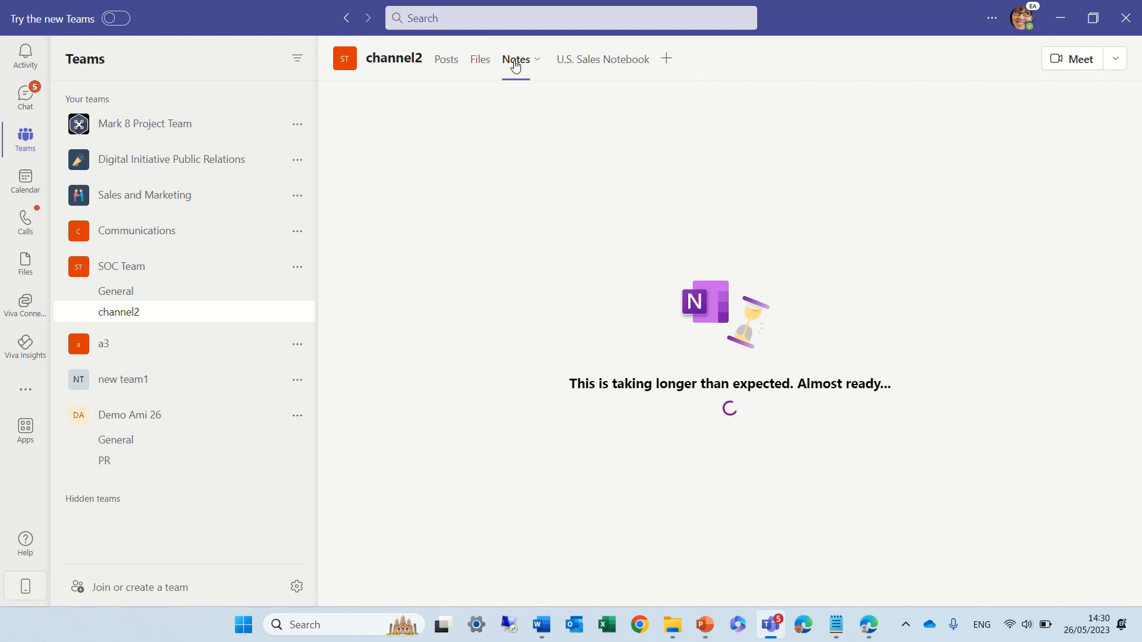
{"action": "left_click", "coordinate": [602, 59]}
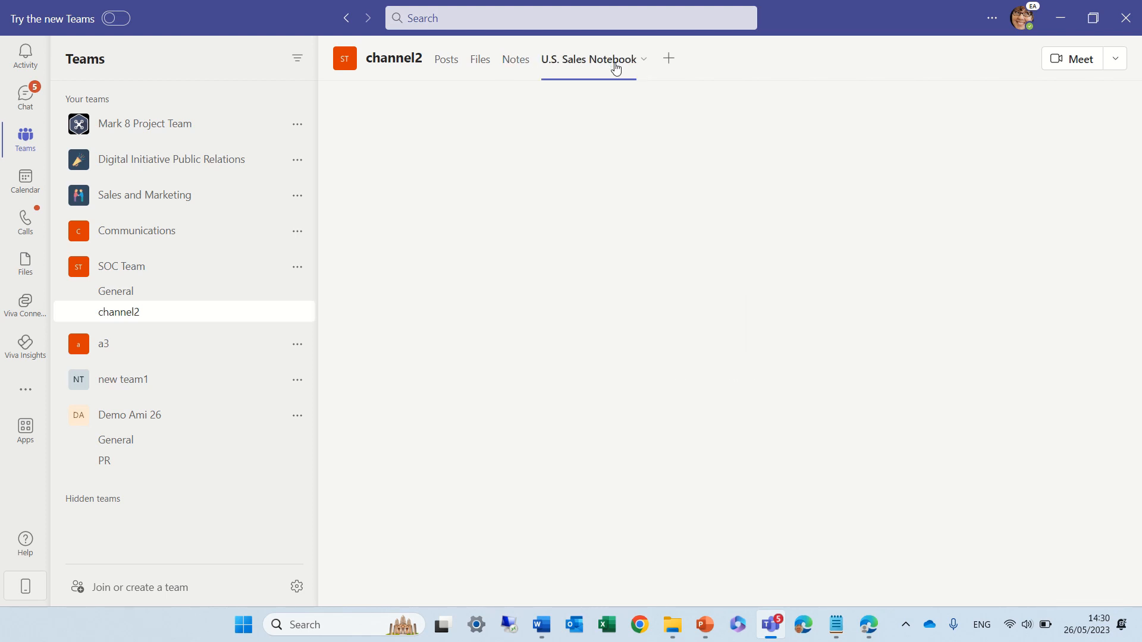
{"action": "left_click", "coordinate": [588, 59]}
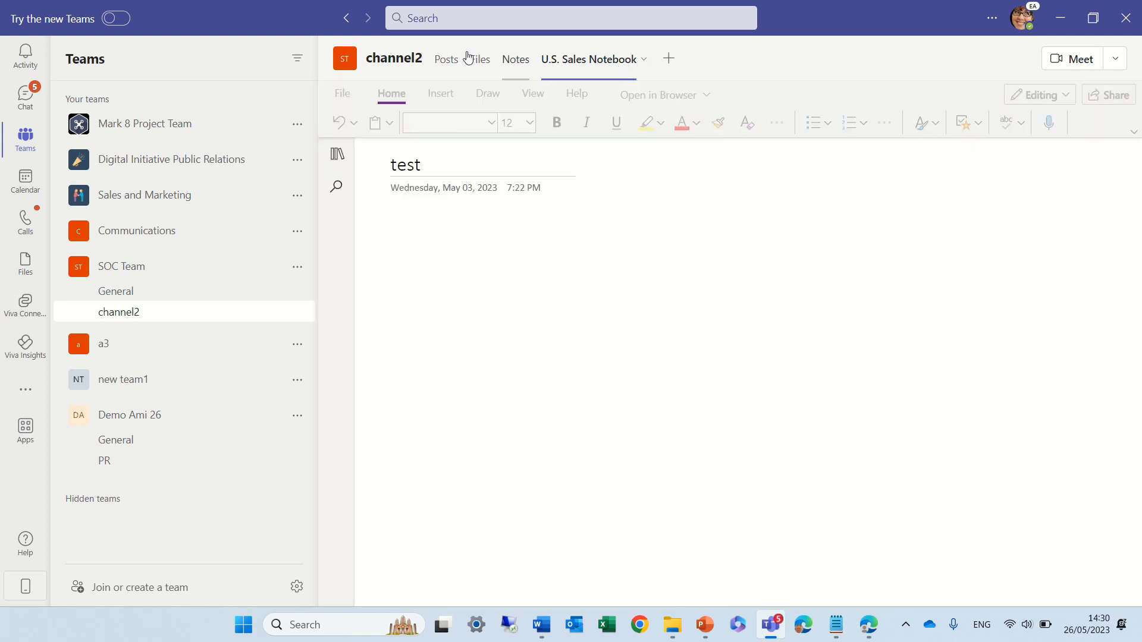
{"action": "left_click", "coordinate": [335, 154]}
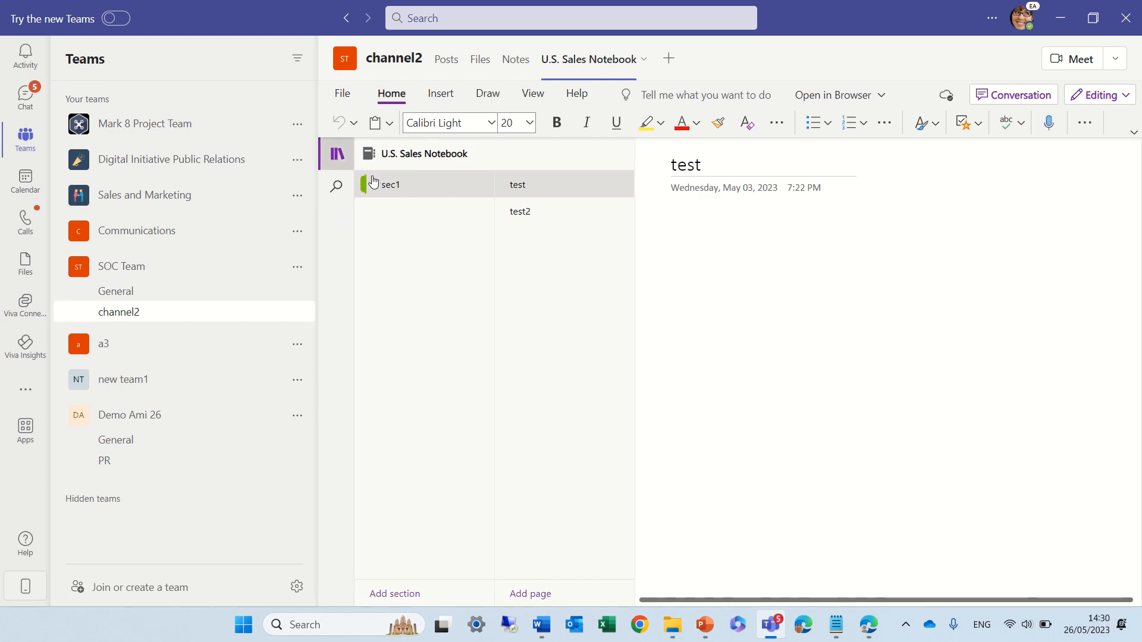
{"action": "mouse_move", "coordinate": [571, 64]}
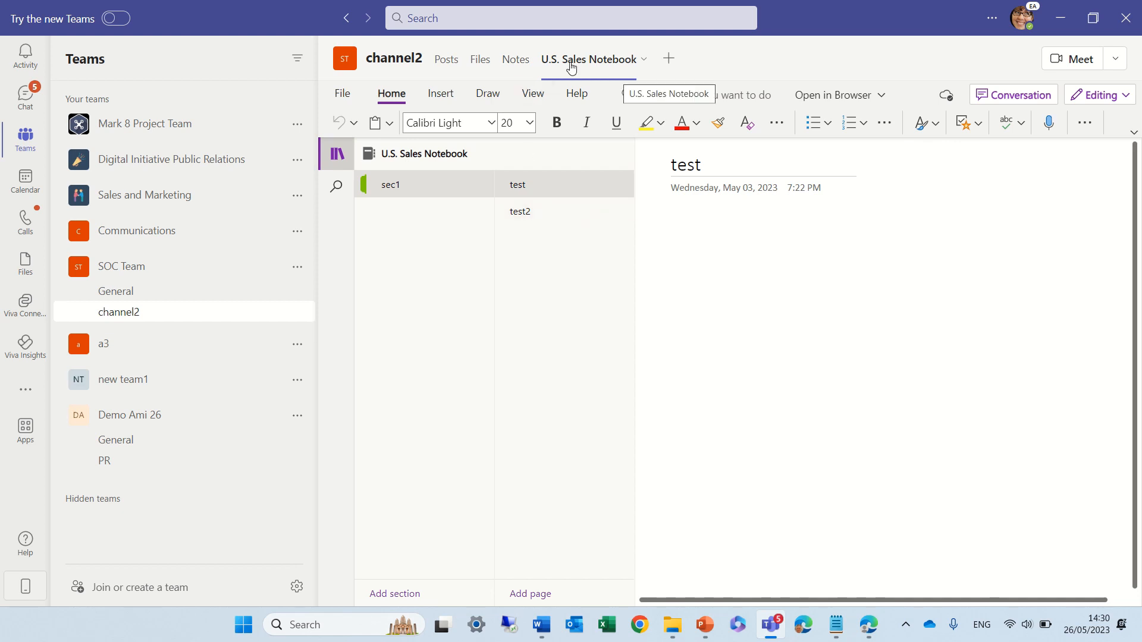
Go back to the Notes tab and then to SOC Team's General channel.
{"action": "left_click", "coordinate": [516, 60]}
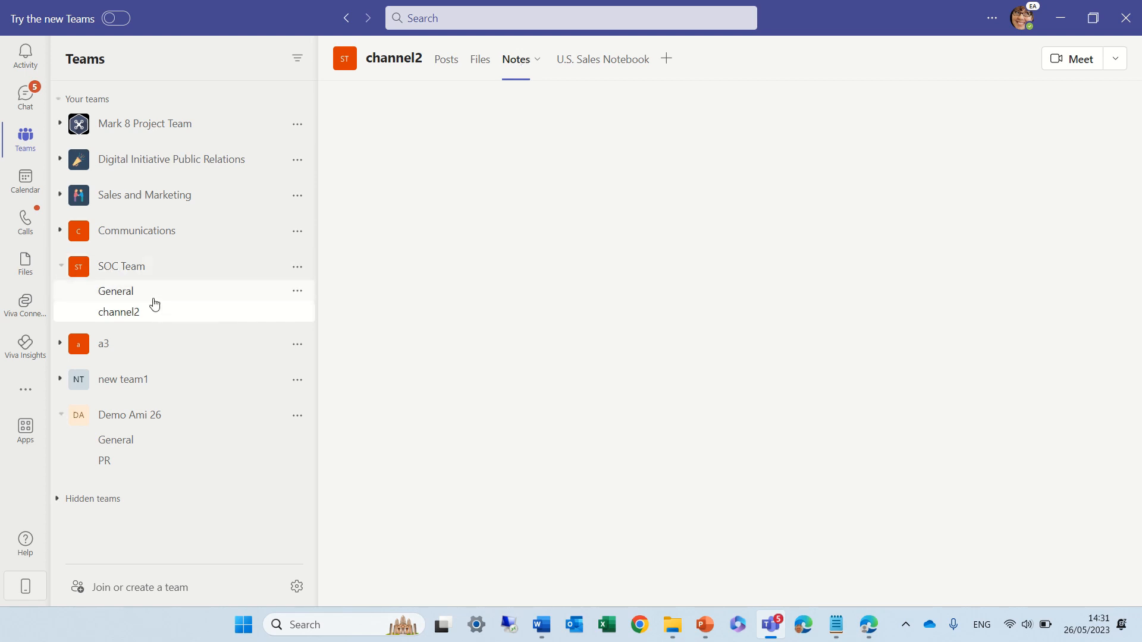
{"action": "left_click", "coordinate": [116, 291]}
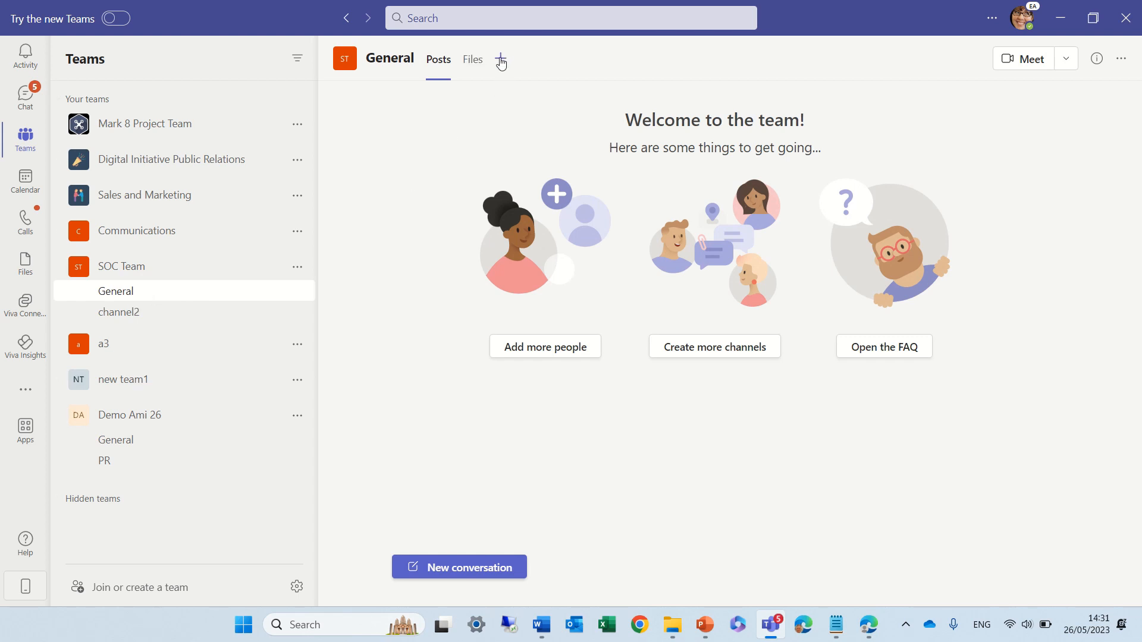
Add a SOC Team Notebook OneNote tab to General, then collapse SOC Team in the sidebar.
{"action": "left_click", "coordinate": [500, 60]}
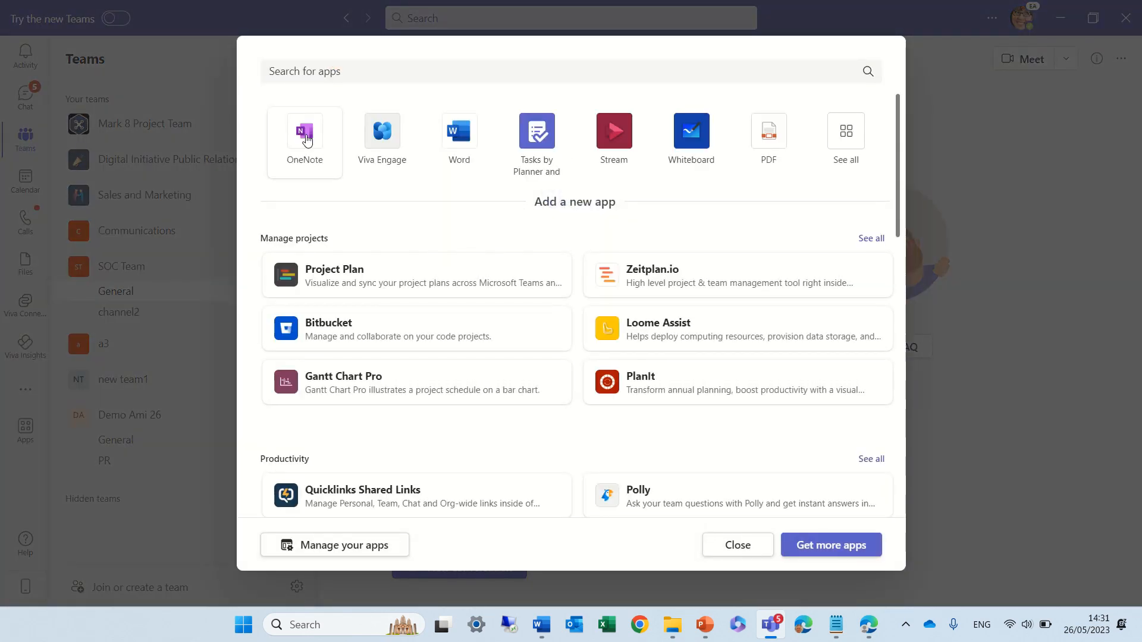
{"action": "left_click", "coordinate": [304, 130]}
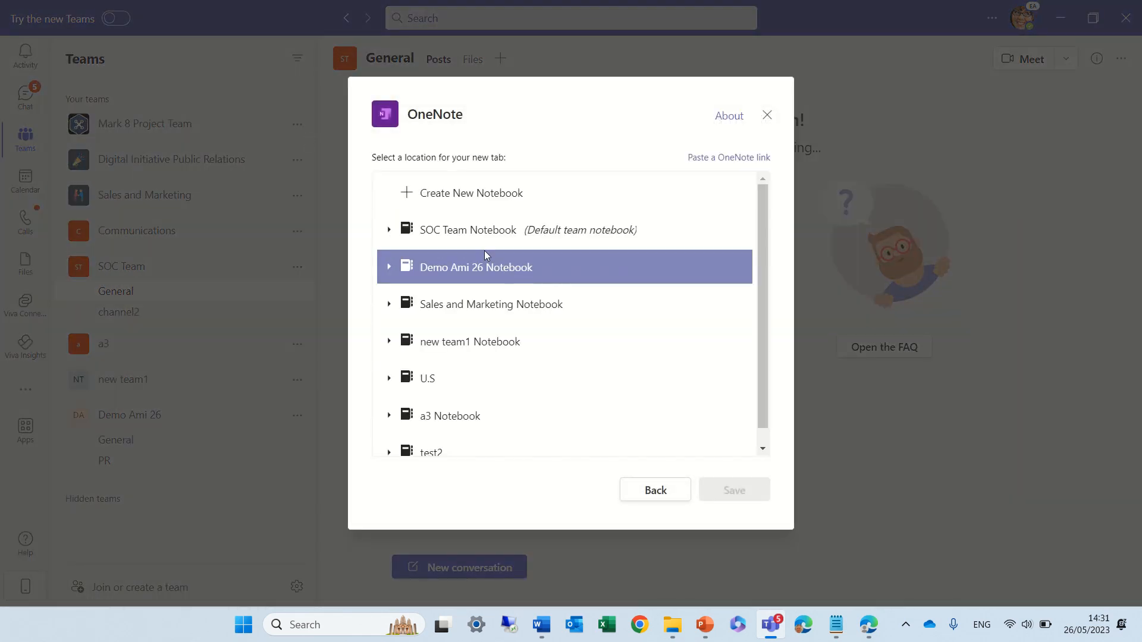
{"action": "left_click", "coordinate": [469, 229]}
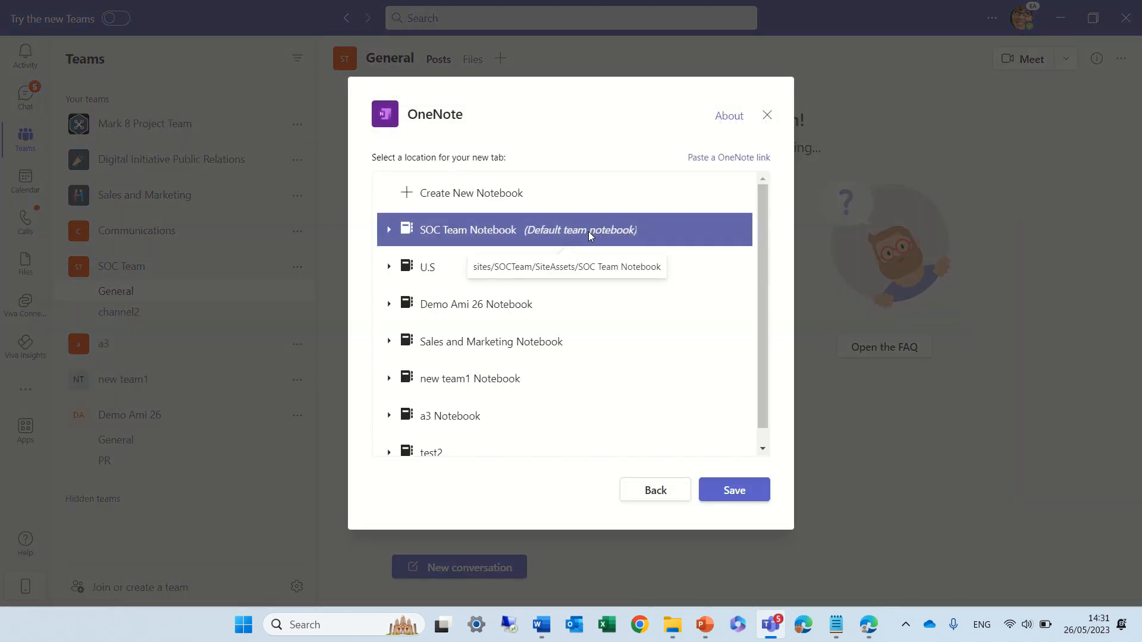
{"action": "left_click", "coordinate": [734, 490]}
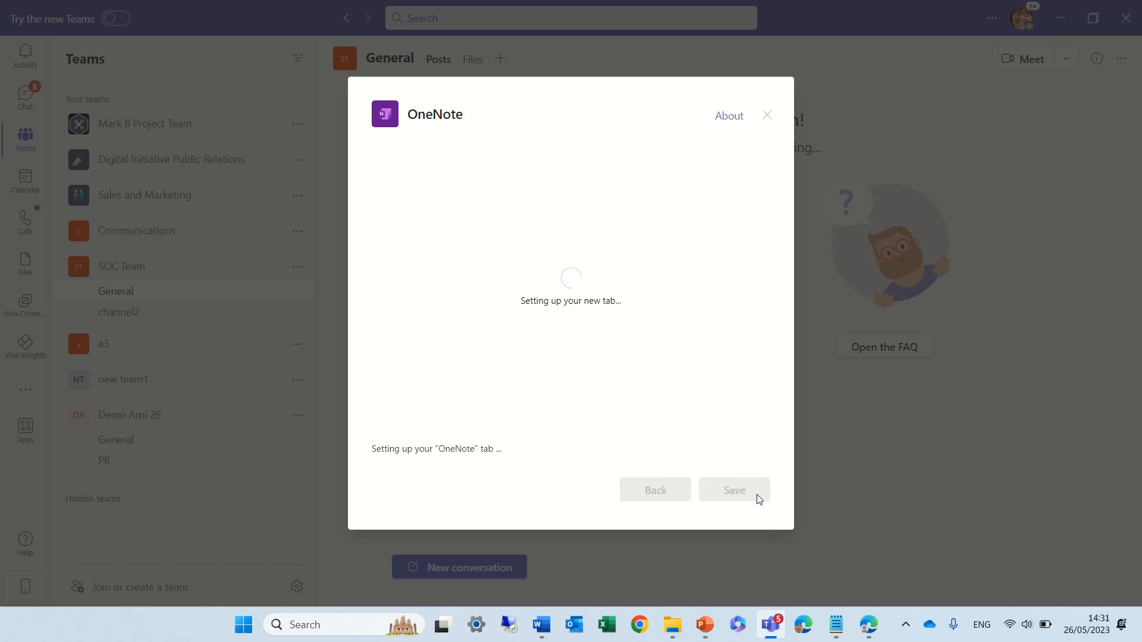
{"action": "left_click", "coordinate": [734, 490]}
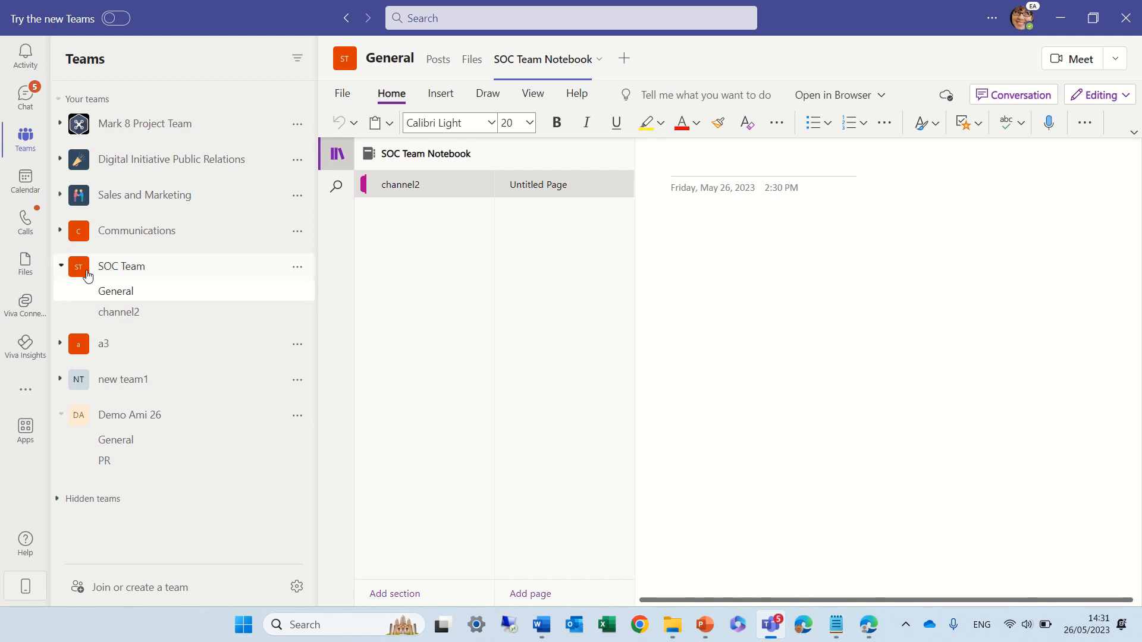
{"action": "left_click", "coordinate": [60, 267]}
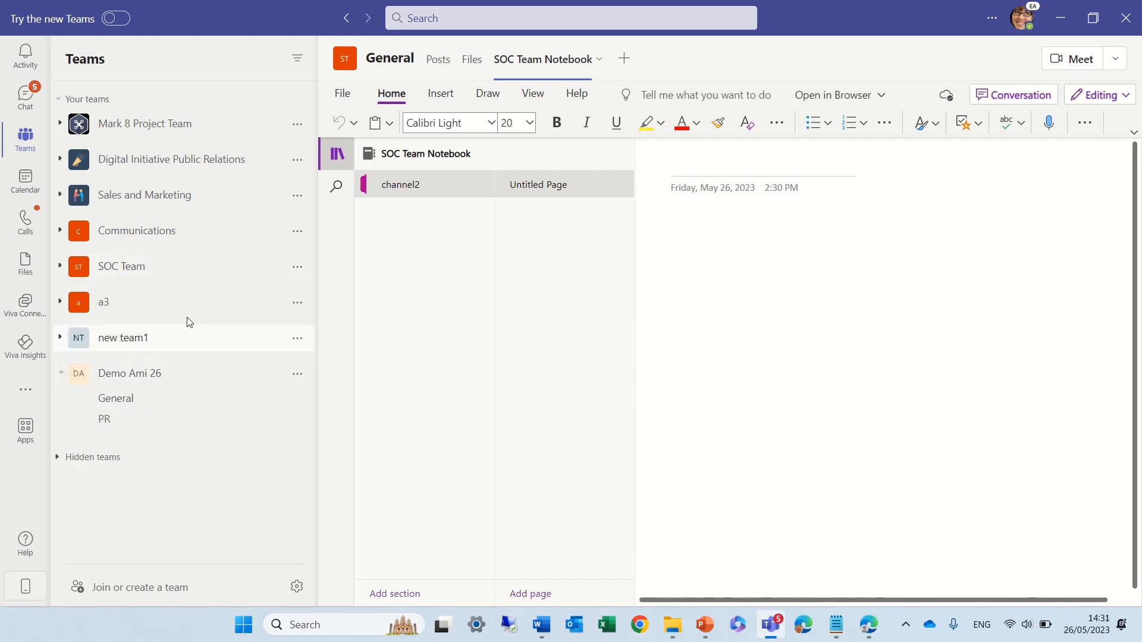
{"action": "mouse_move", "coordinate": [190, 320]}
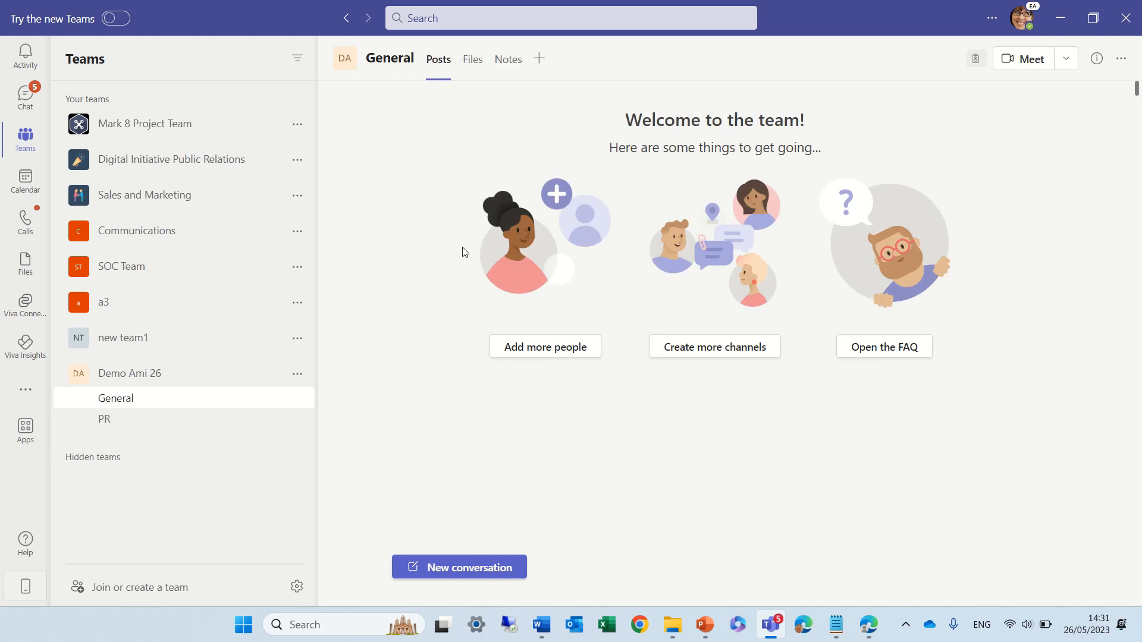
{"action": "mouse_move", "coordinate": [507, 62]}
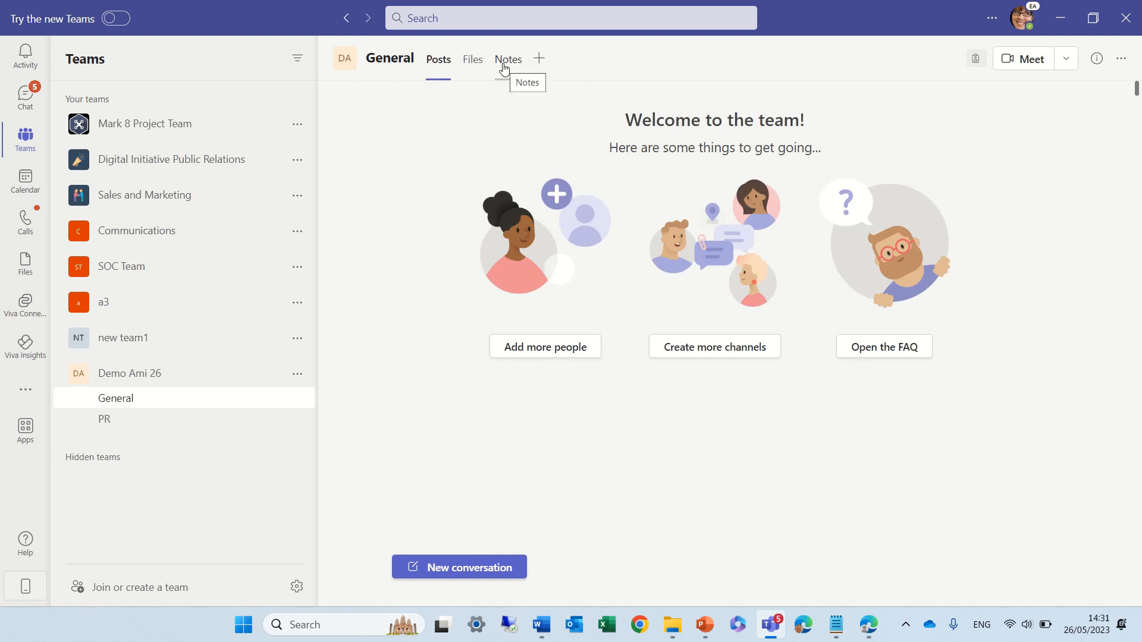
{"action": "mouse_move", "coordinate": [520, 71]}
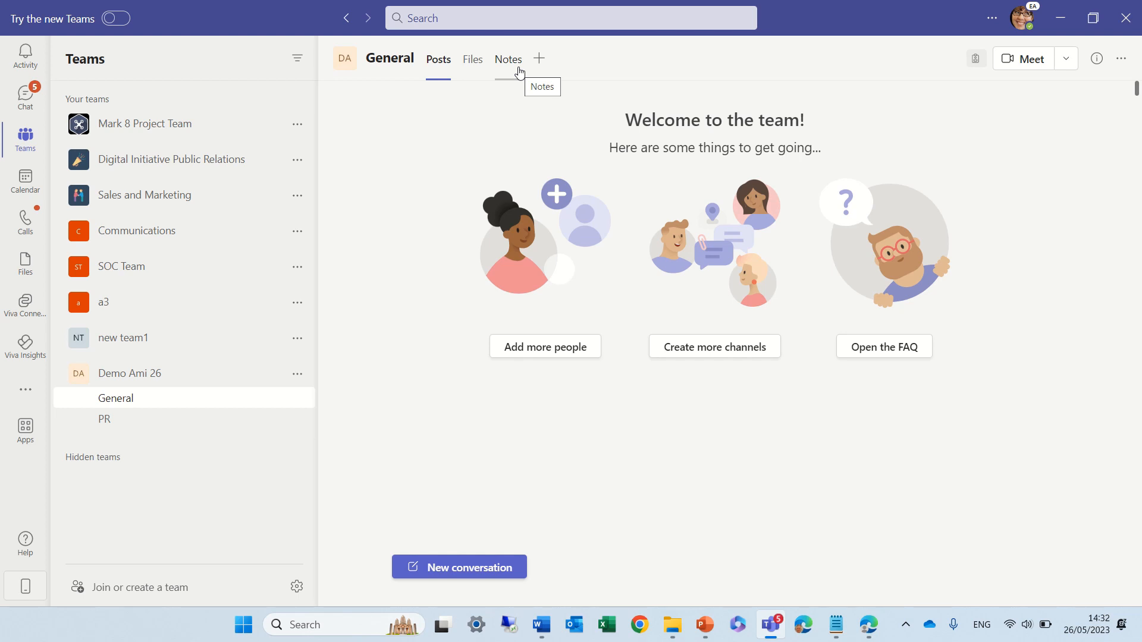
{"action": "mouse_move", "coordinate": [804, 174]}
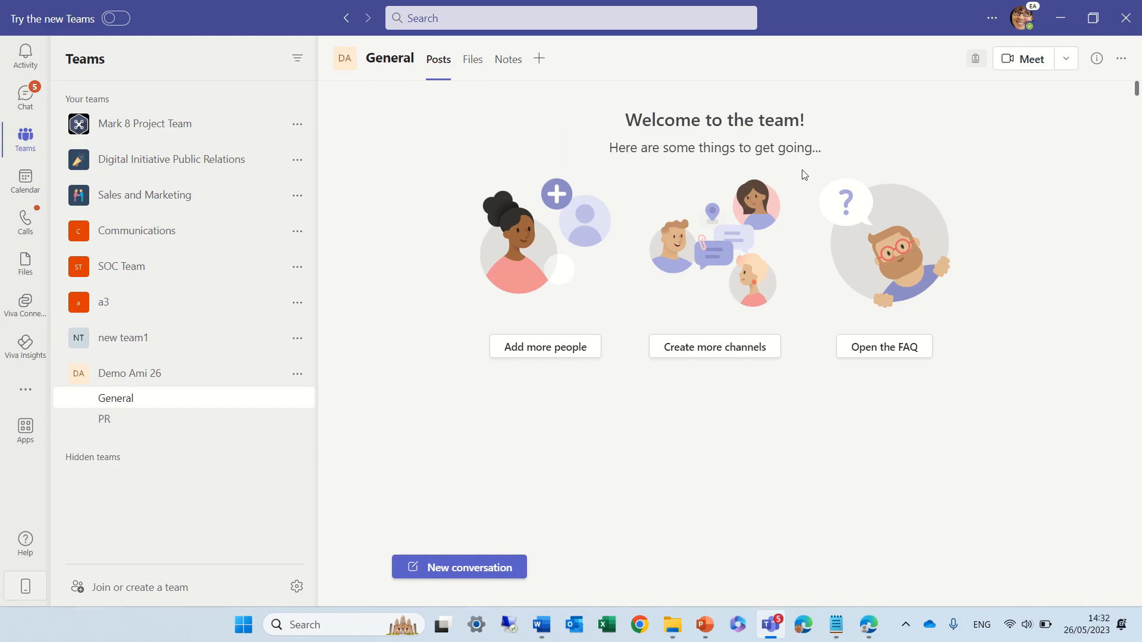